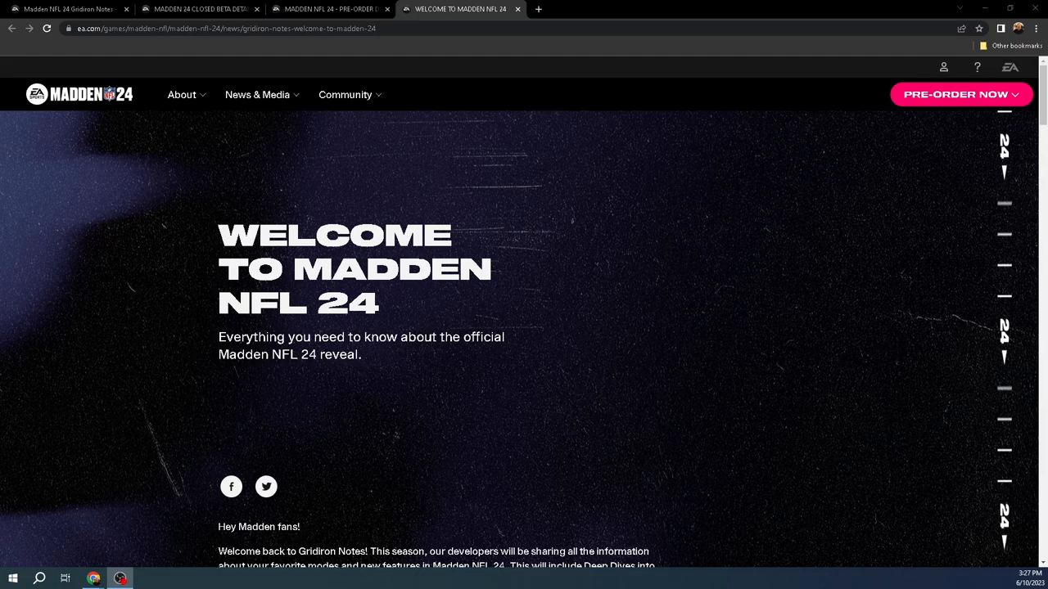
pyautogui.moveTo(589, 35)
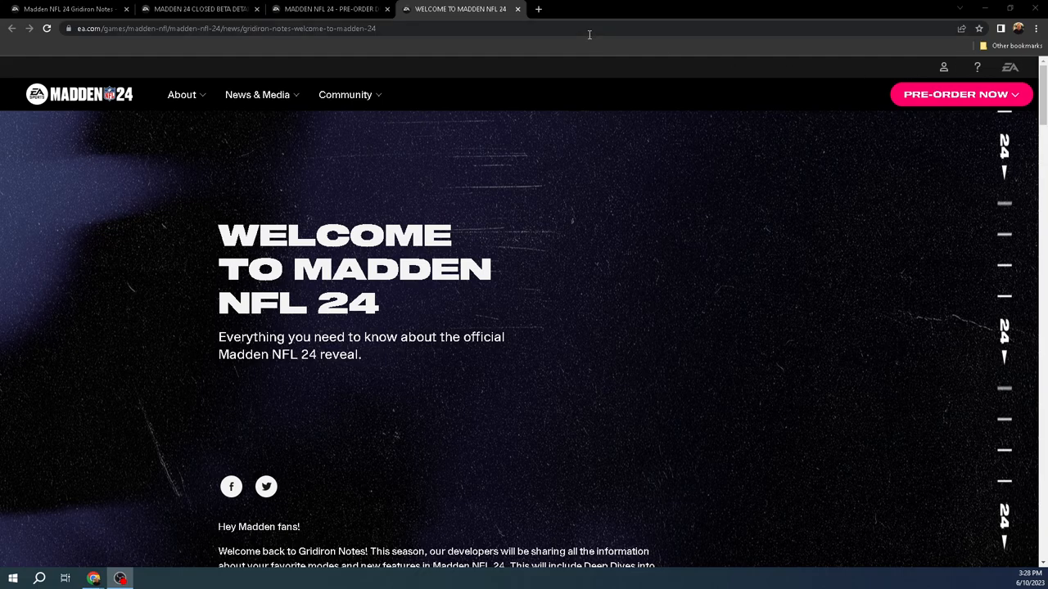
# Scroll the Welcome to Madden NFL 24 article past the intro and reveal trailer to the Gameplay heading
pyautogui.click(69, 10)
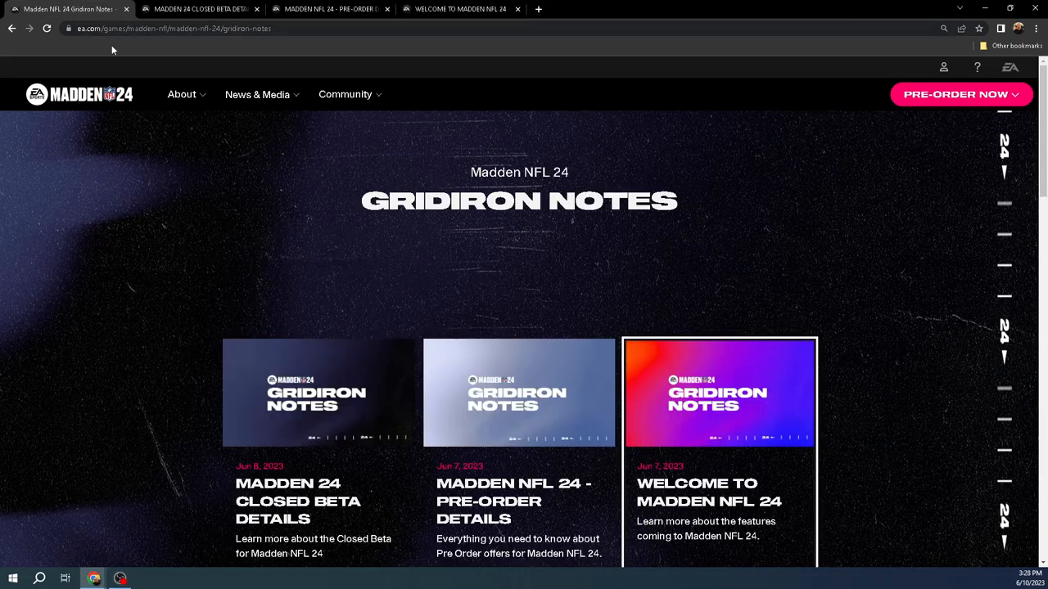
pyautogui.moveTo(197, 49)
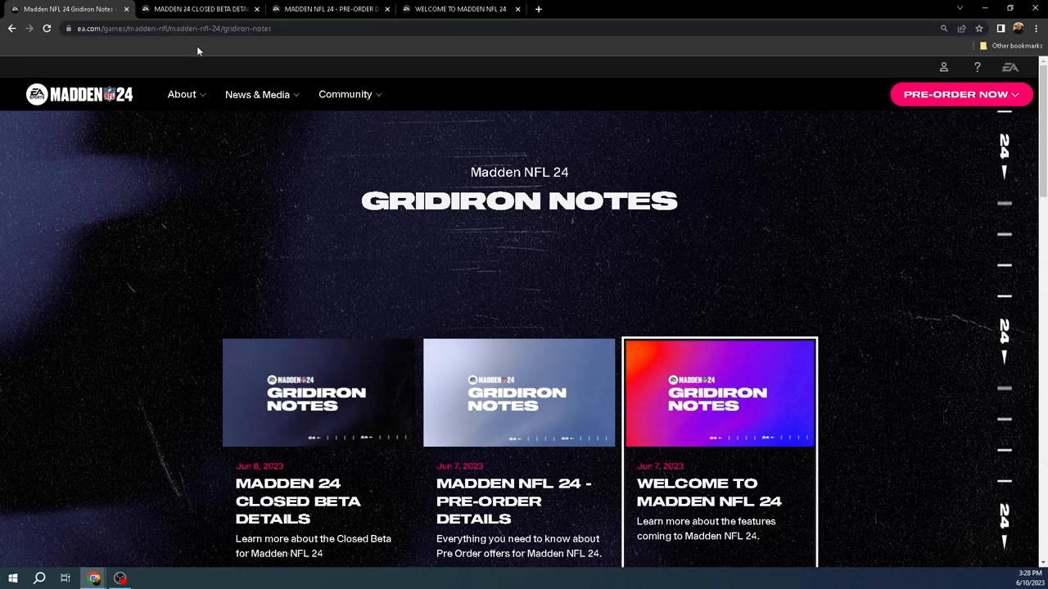
pyautogui.moveTo(508, 144)
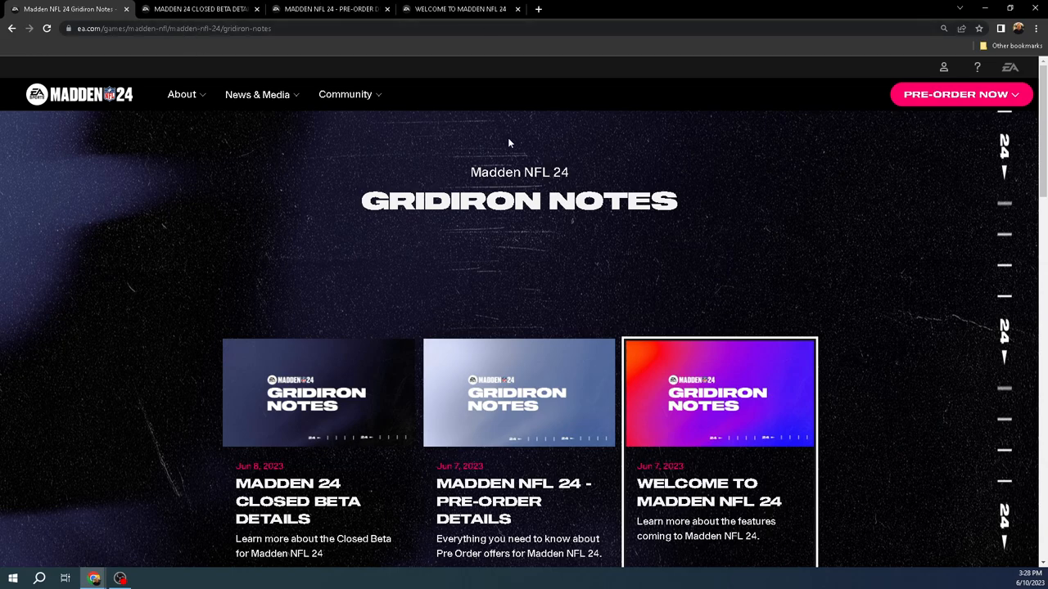
pyautogui.scroll(-3)
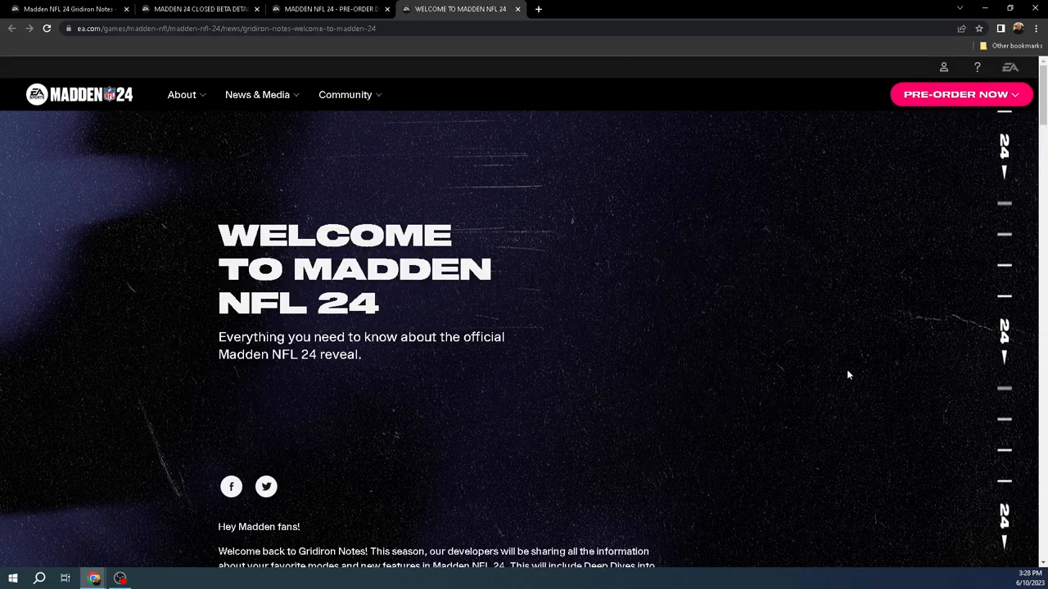
pyautogui.scroll(-3)
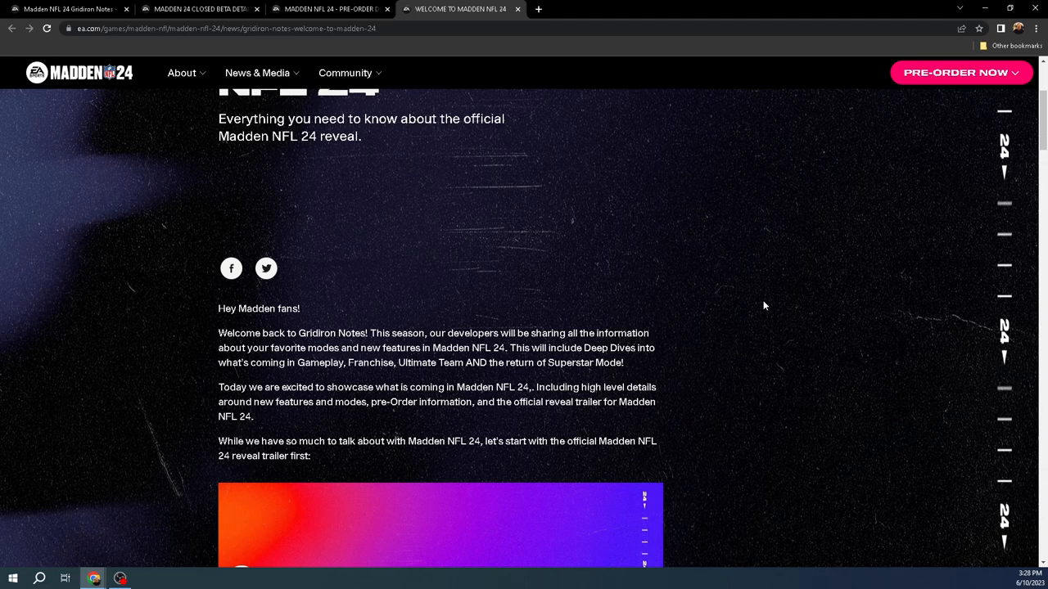
pyautogui.scroll(-3)
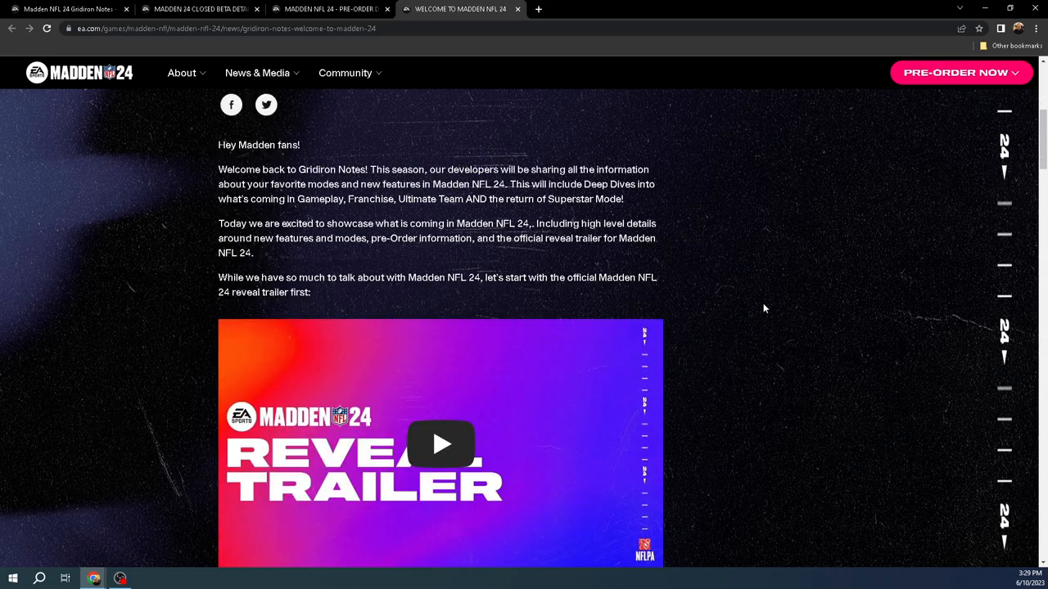
pyautogui.scroll(-3)
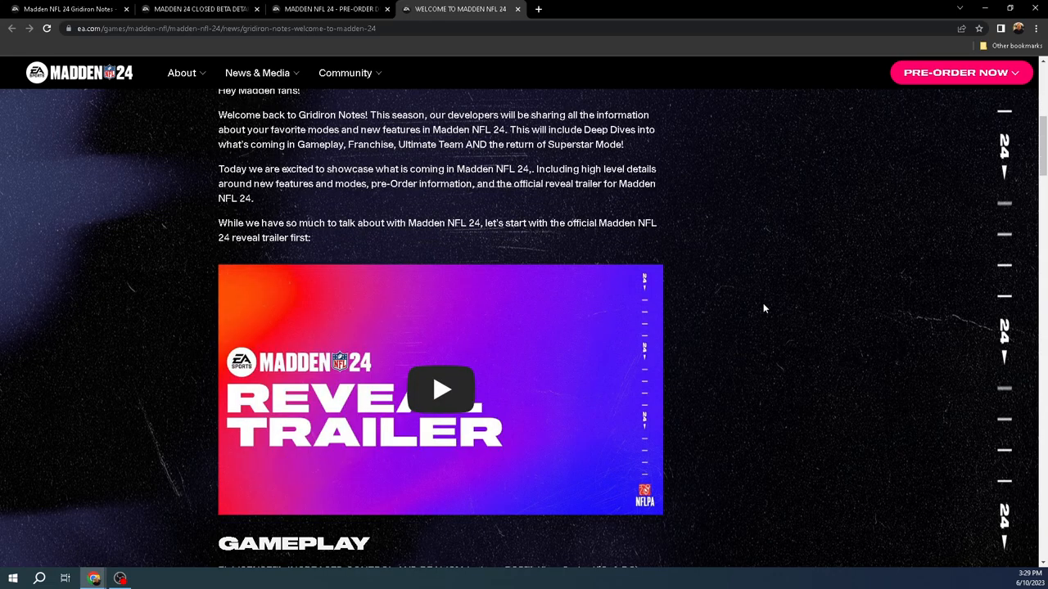
pyautogui.scroll(-3)
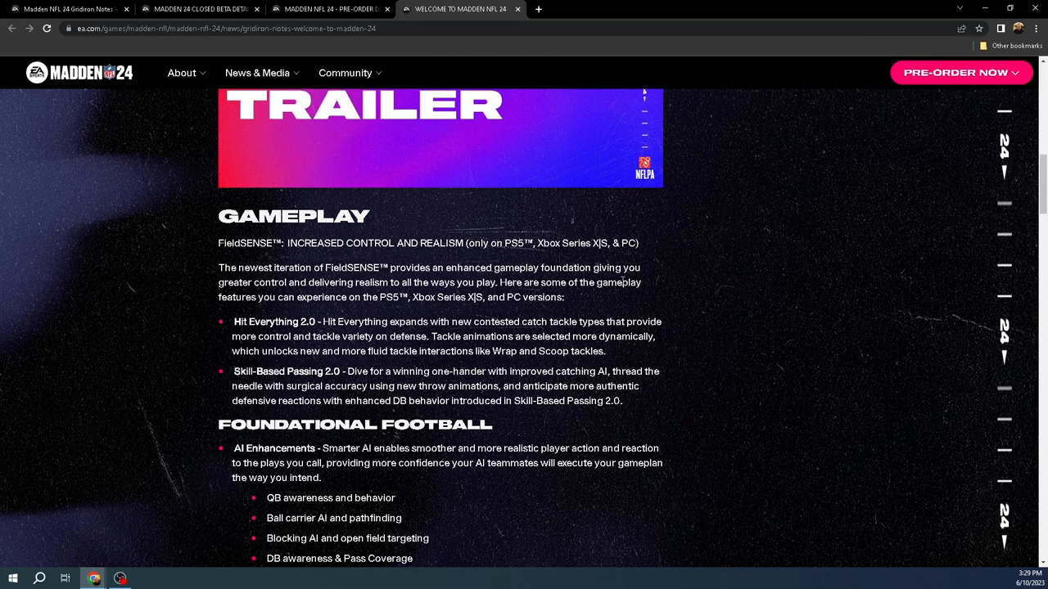
pyautogui.moveTo(904, 246)
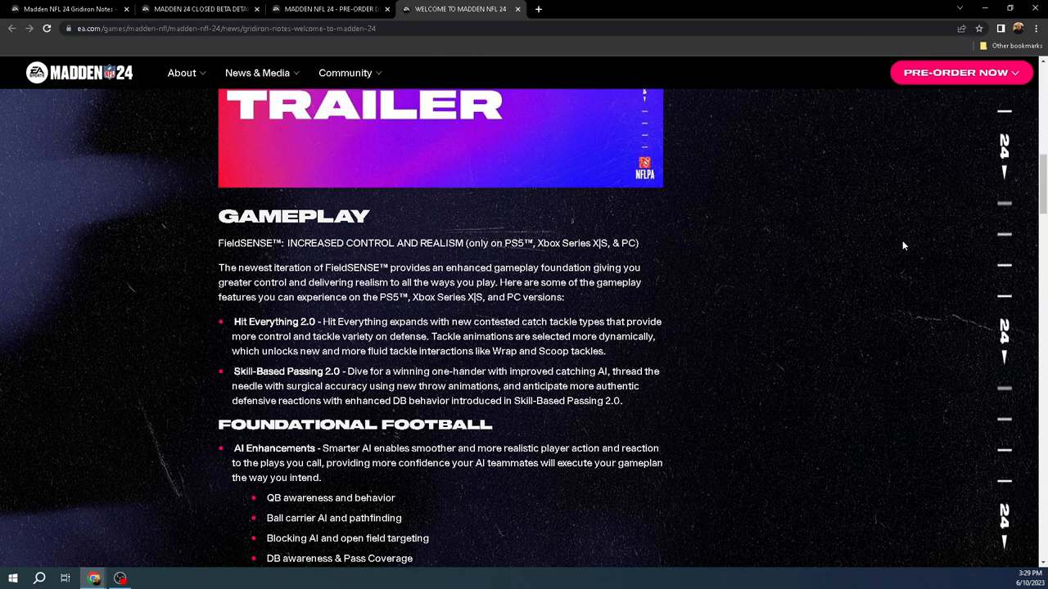
pyautogui.moveTo(894, 239)
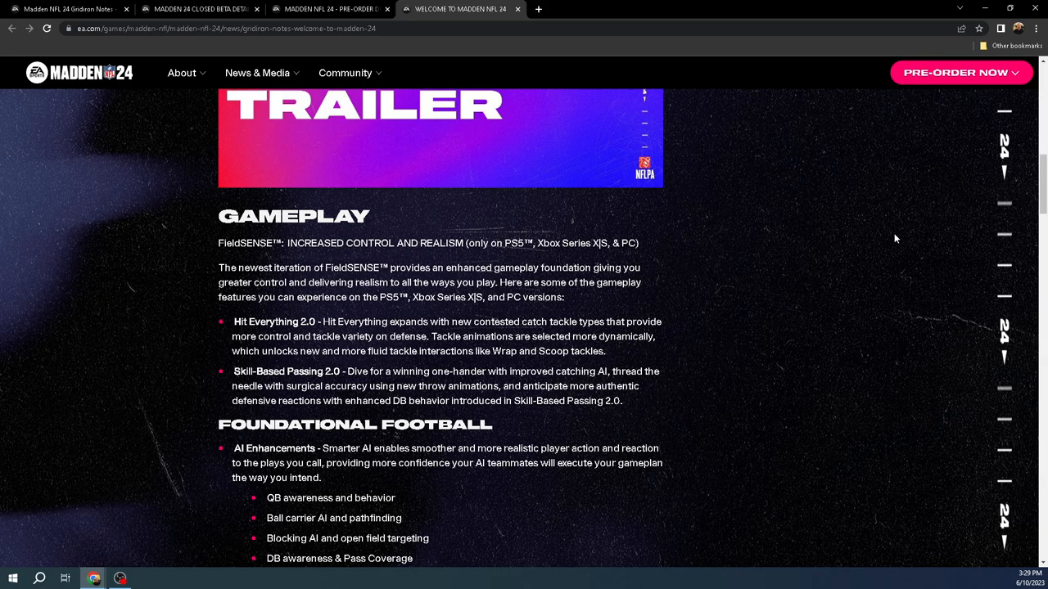
pyautogui.scroll(-3)
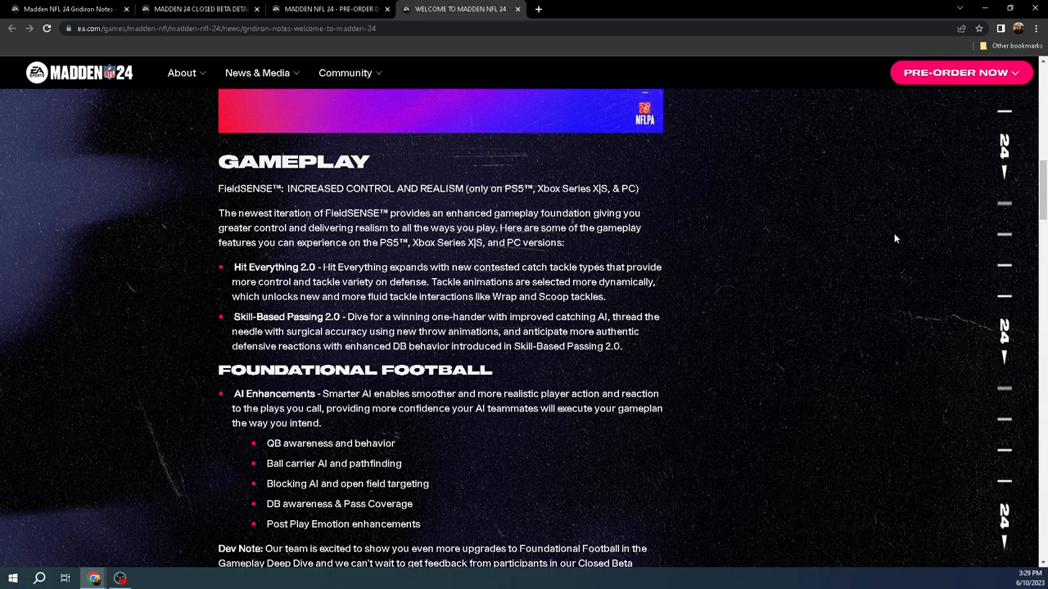
# Scroll so Gameplay, Foundational Football and the Dev Note fill the view
pyautogui.scroll(-3)
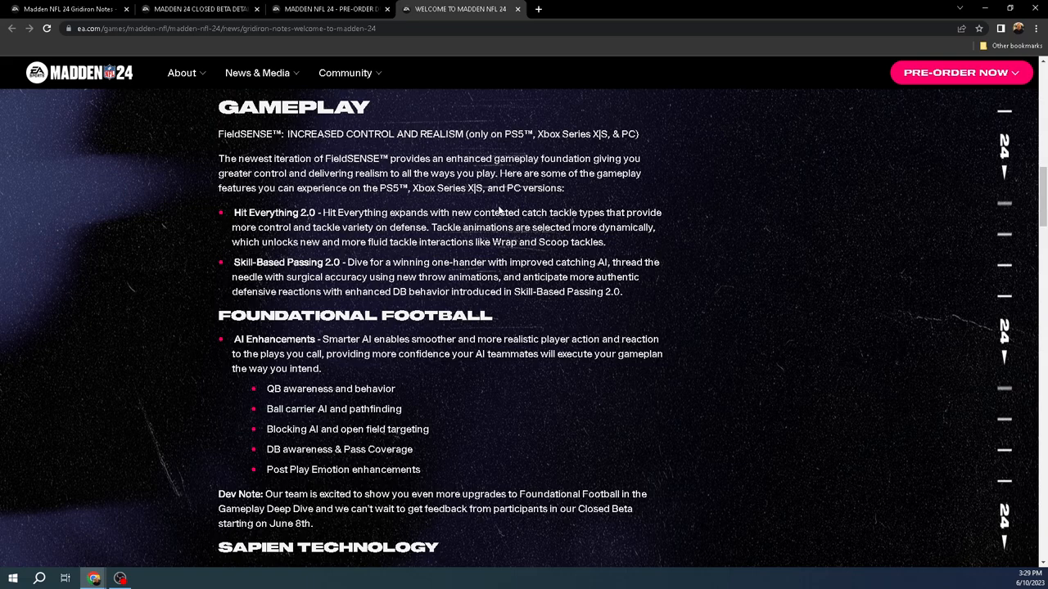
pyautogui.moveTo(848, 200)
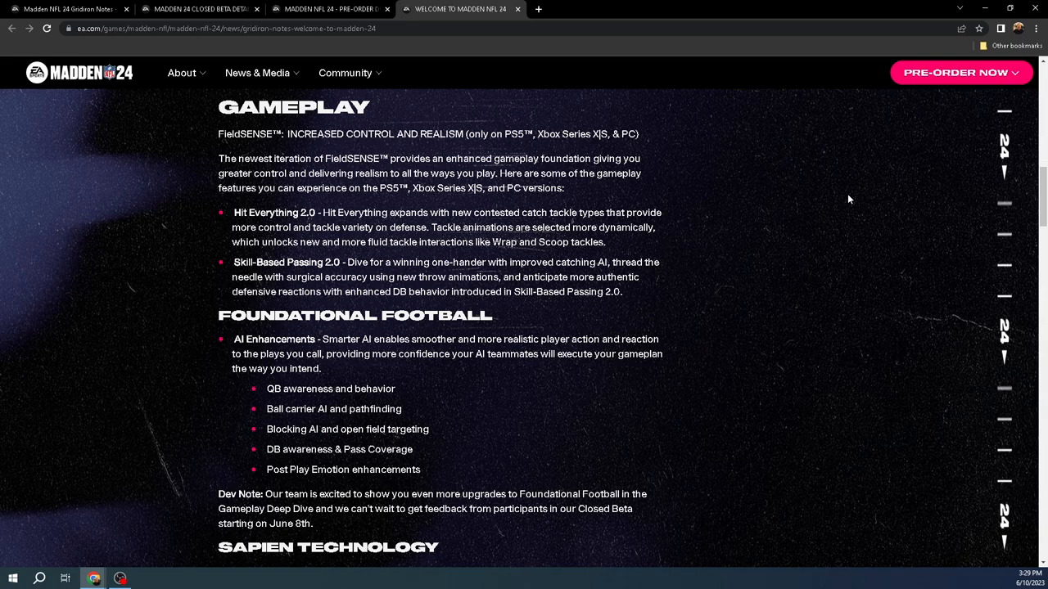
pyautogui.moveTo(662, 292)
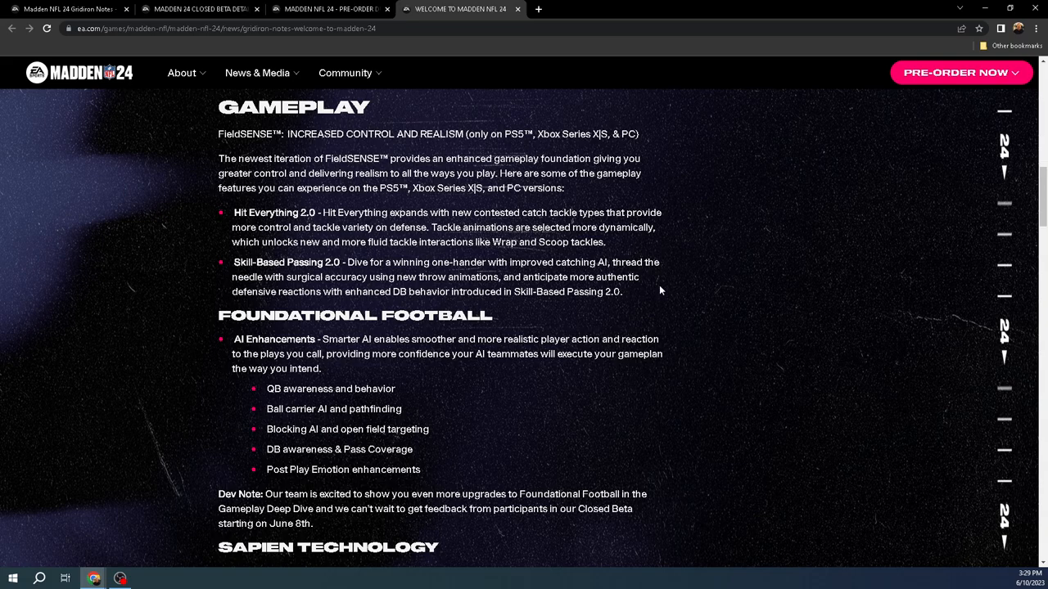
pyautogui.moveTo(887, 234)
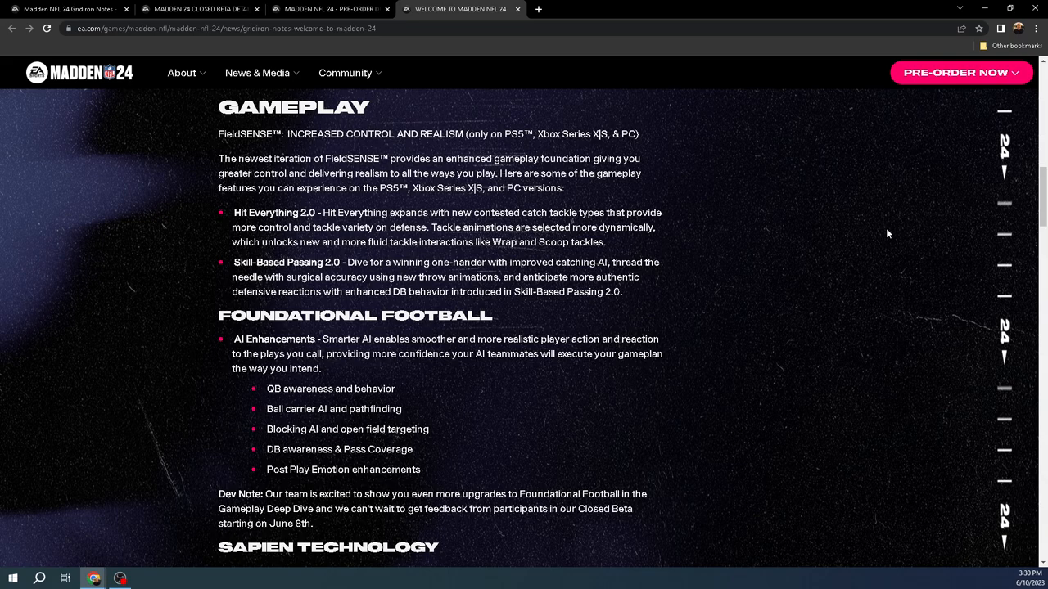
pyautogui.moveTo(828, 202)
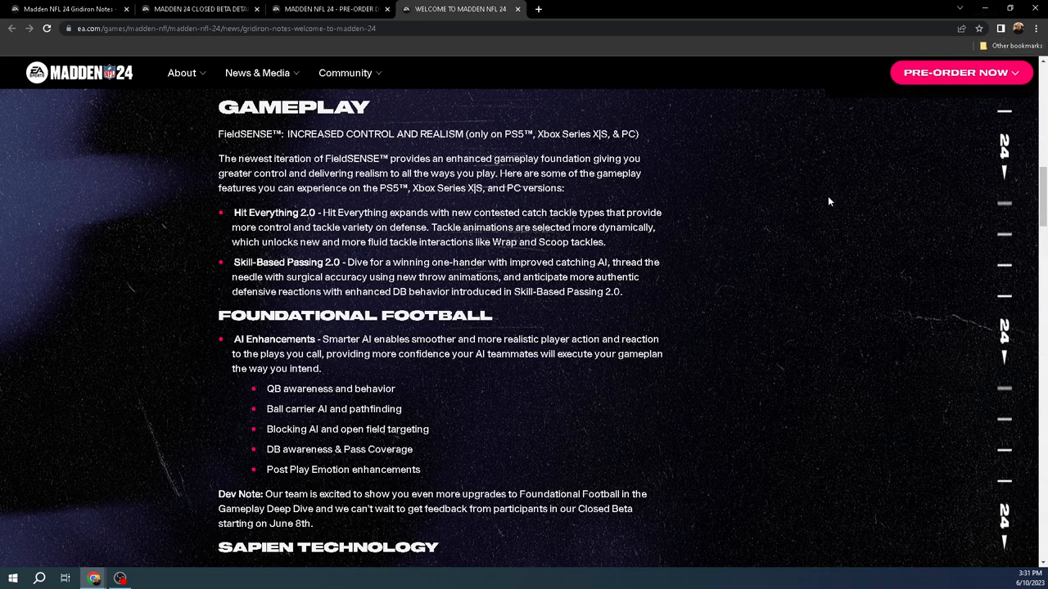
# Scroll down to the Sapien Technology text and the Crossplay Play With Friends details
pyautogui.scroll(-3)
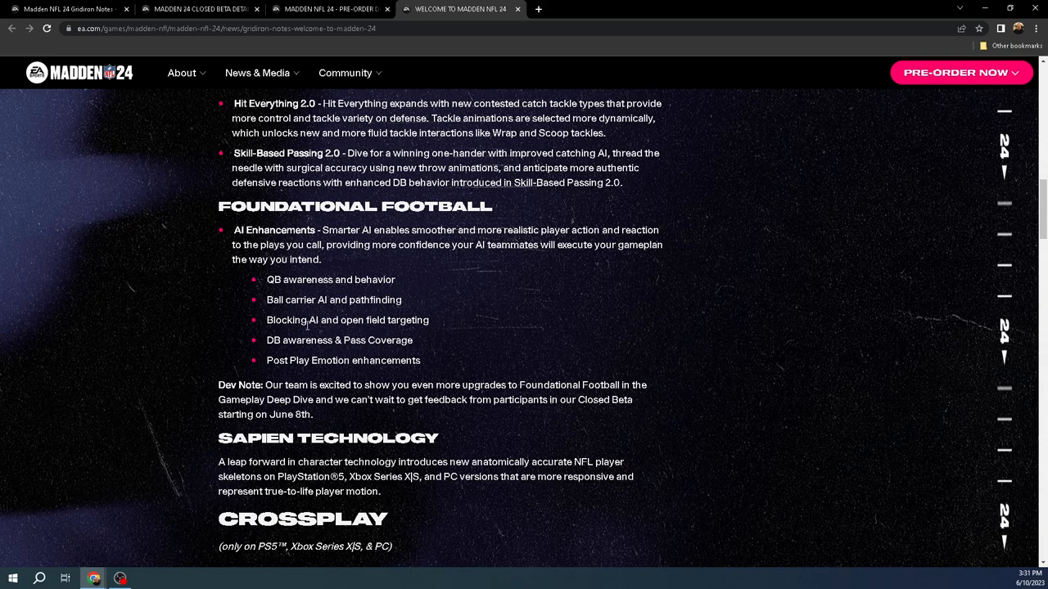
pyautogui.moveTo(383, 344)
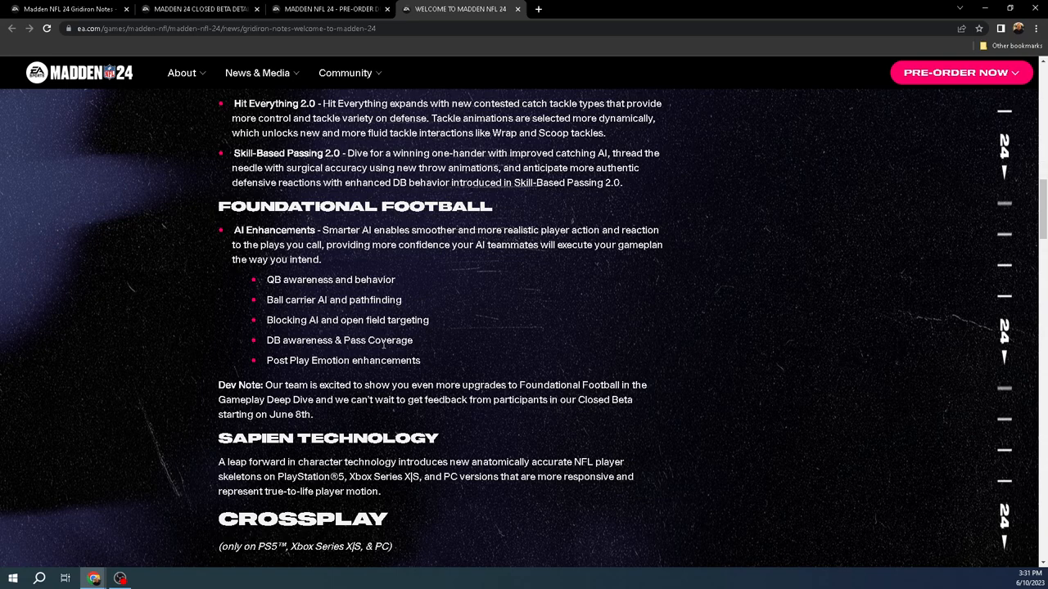
pyautogui.scroll(-3)
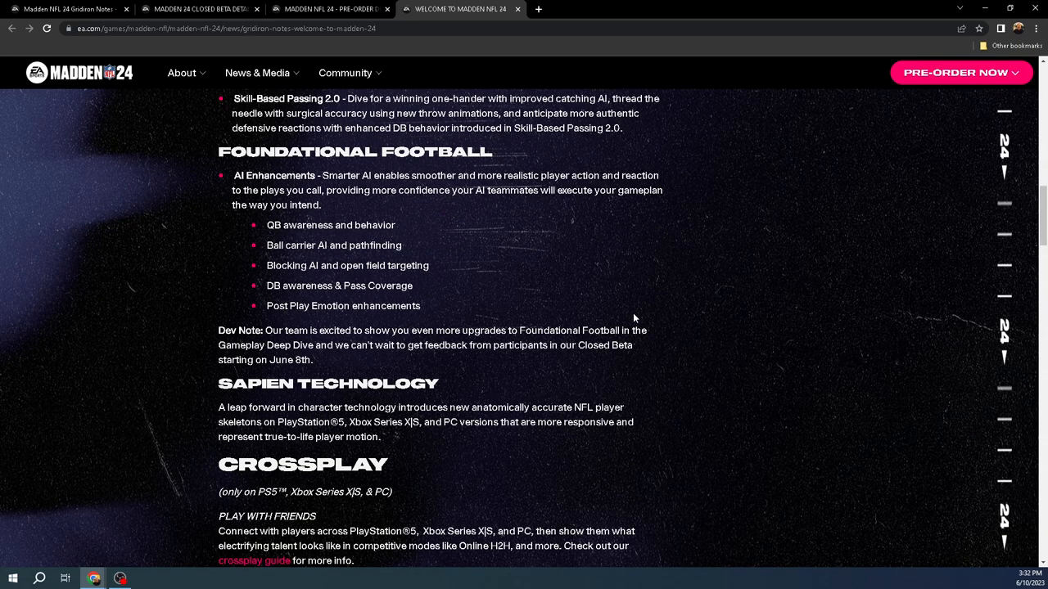
pyautogui.moveTo(839, 252)
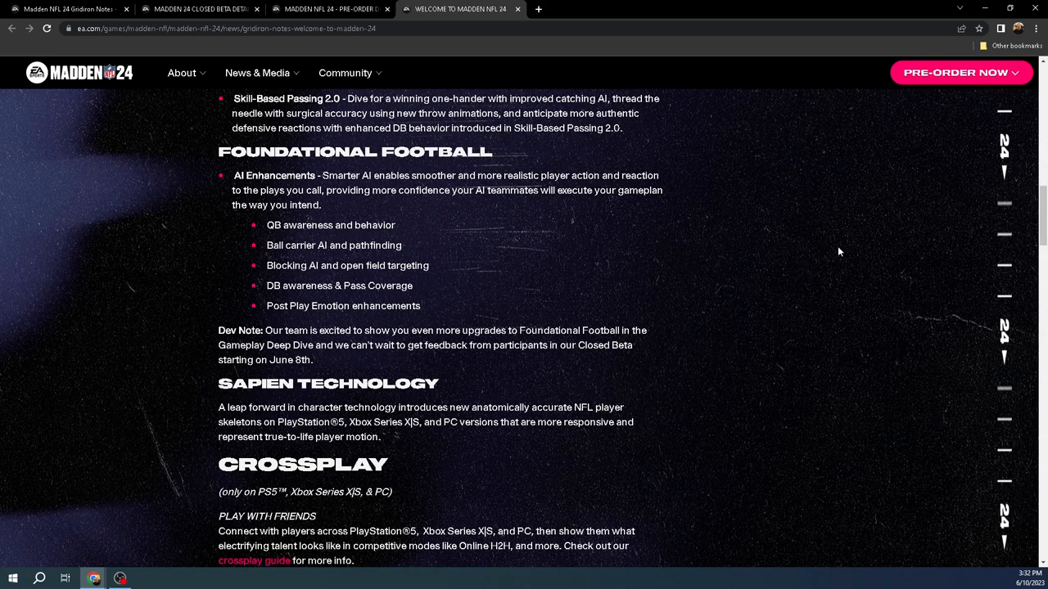
# Scroll past The Return of Superstar to the Franchise and Madden Ultimate Team sections
pyautogui.scroll(-3)
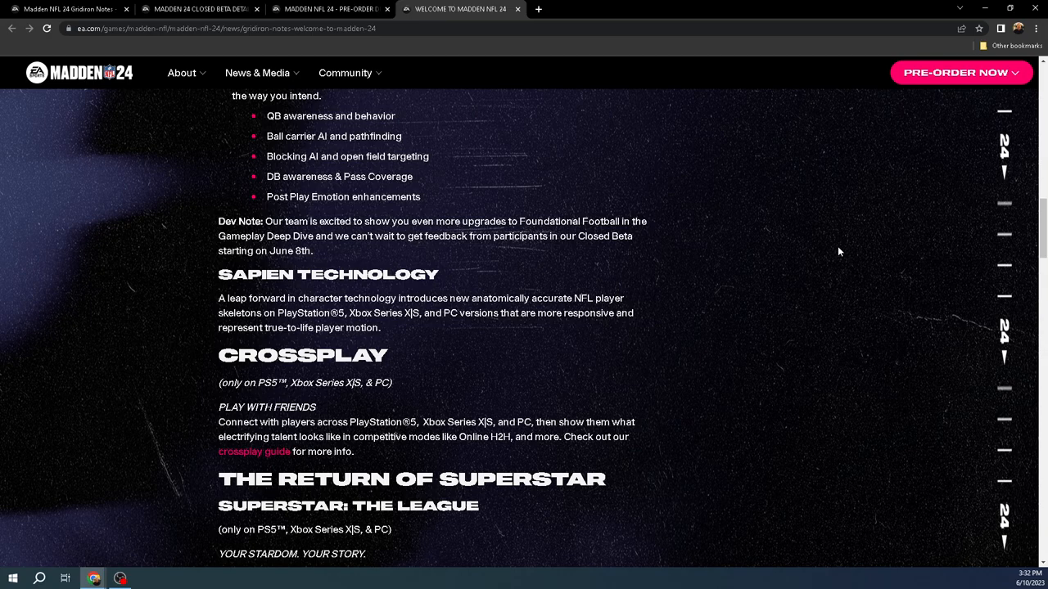
pyautogui.scroll(-3)
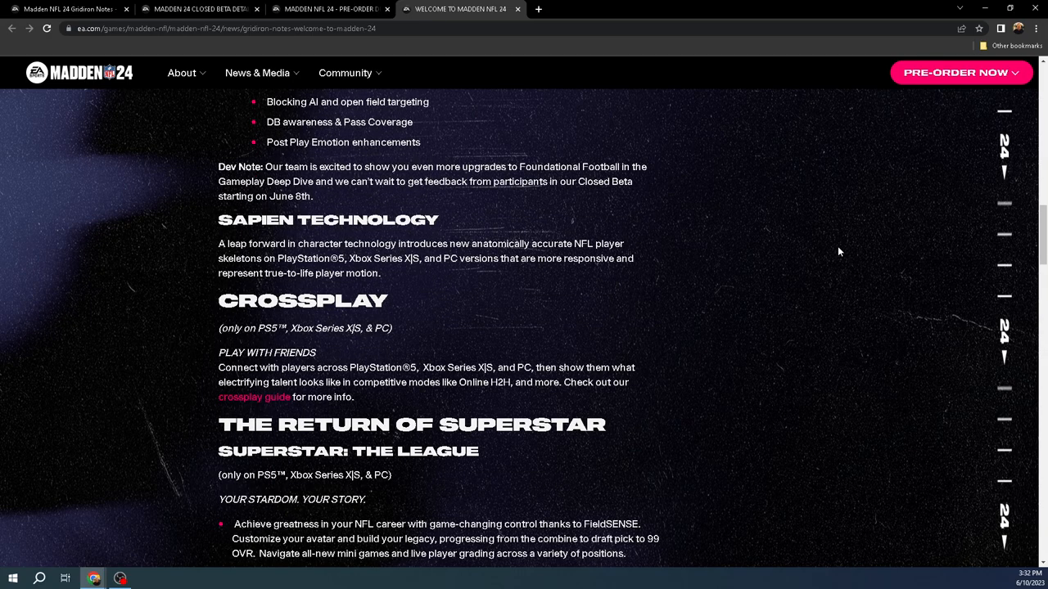
pyautogui.scroll(3)
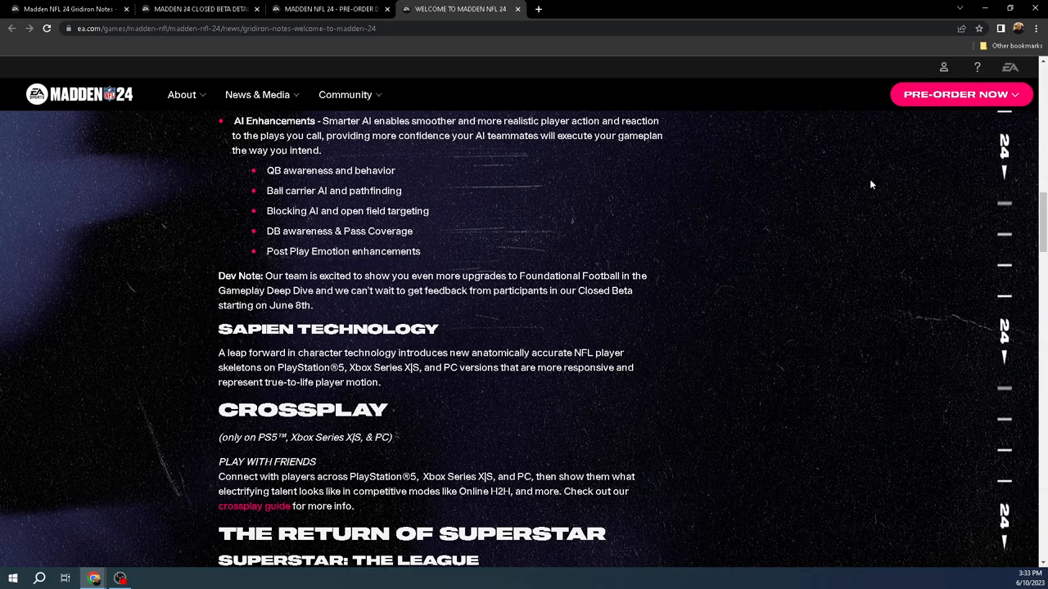
pyautogui.scroll(-3)
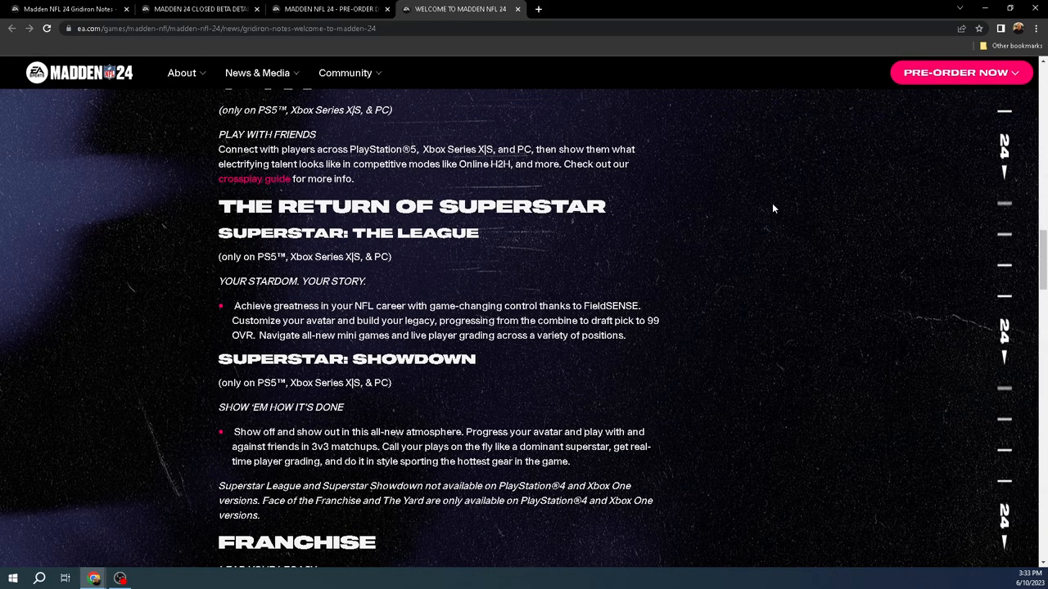
pyautogui.scroll(-3)
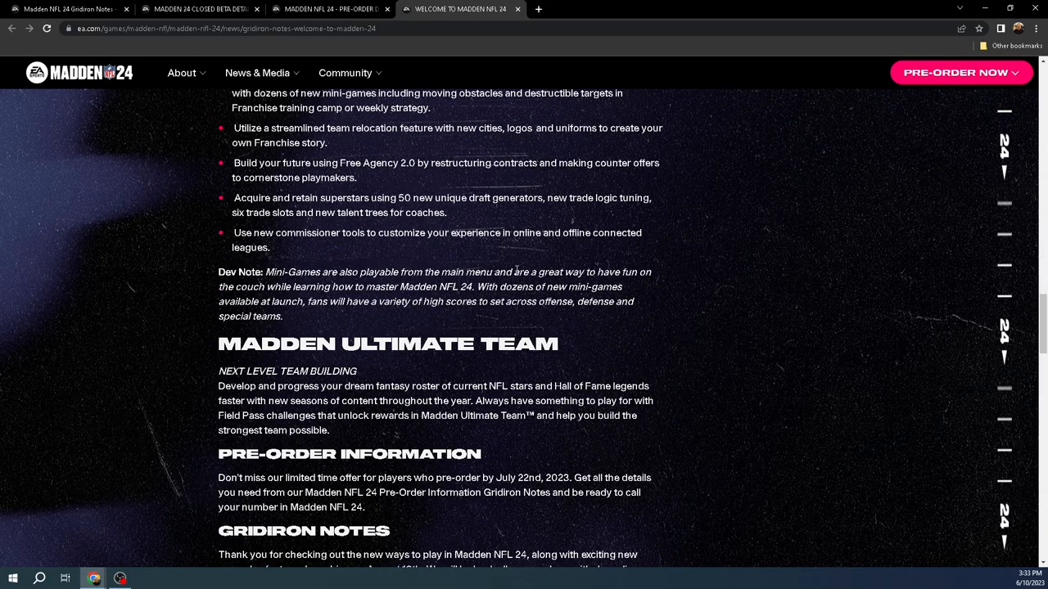
pyautogui.moveTo(324, 226)
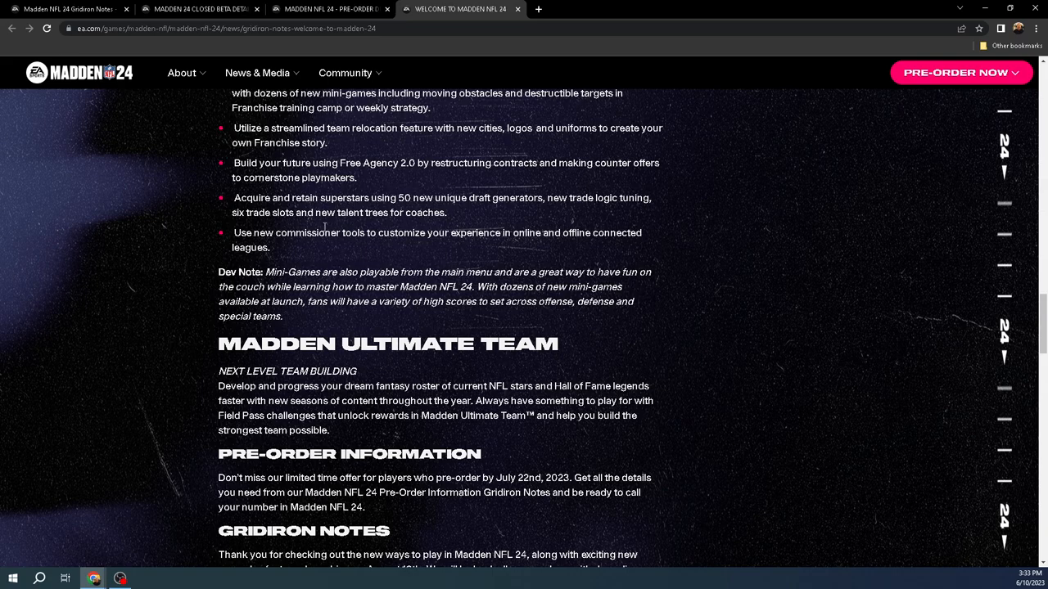
pyautogui.scroll(3)
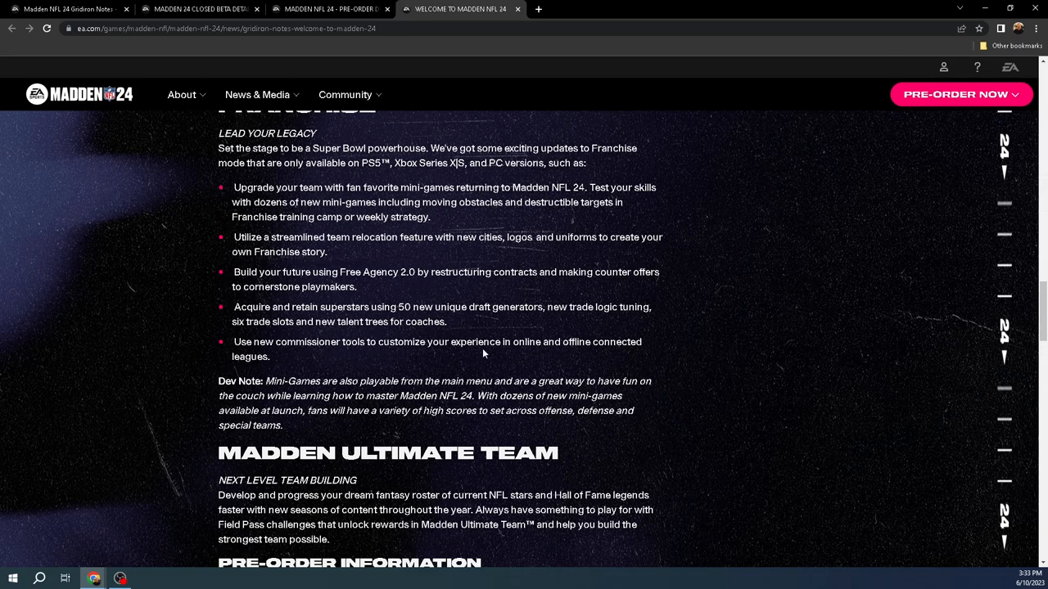
# Switch to the Pre-Order Details article and scroll to its release dates and platforms
pyautogui.click(327, 10)
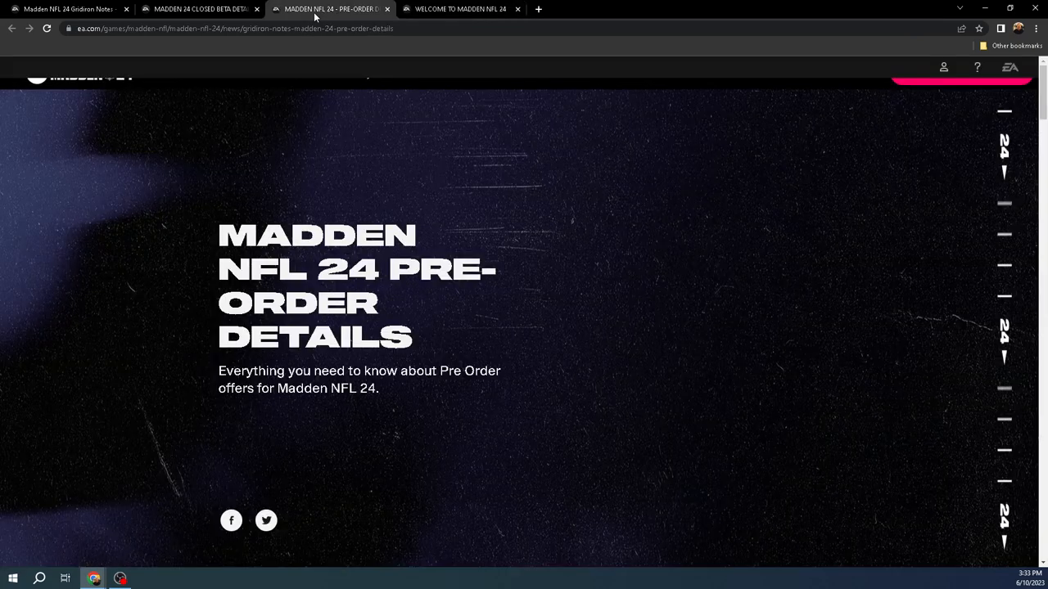
pyautogui.scroll(-3)
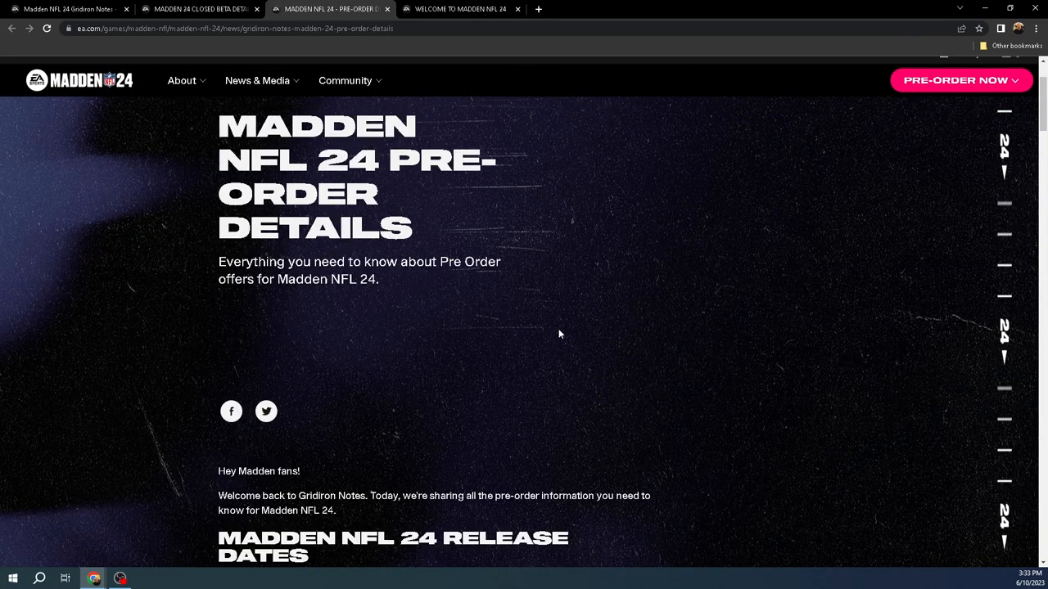
pyautogui.scroll(-3)
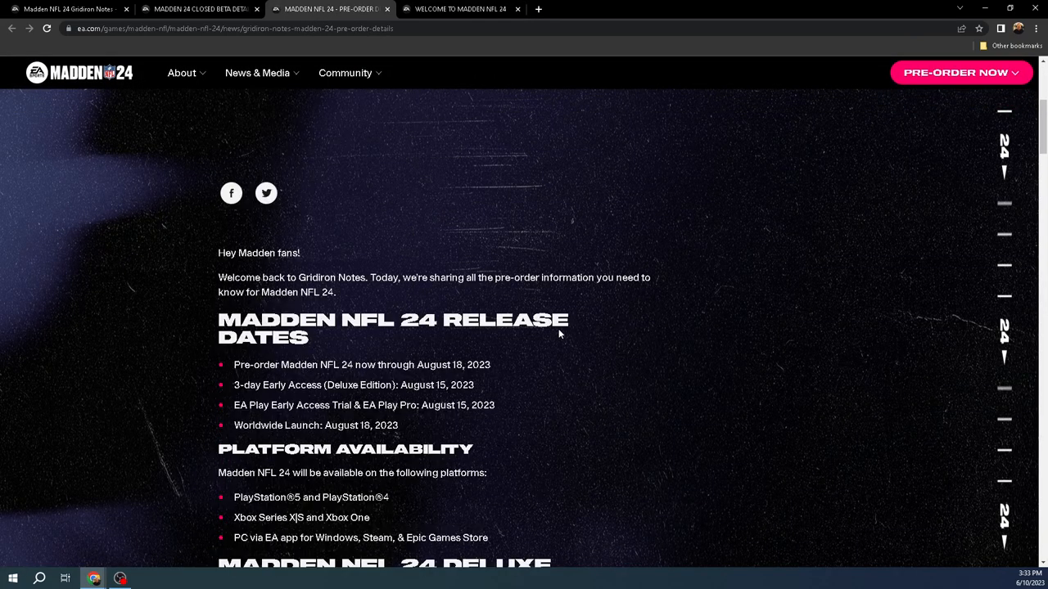
pyautogui.scroll(-3)
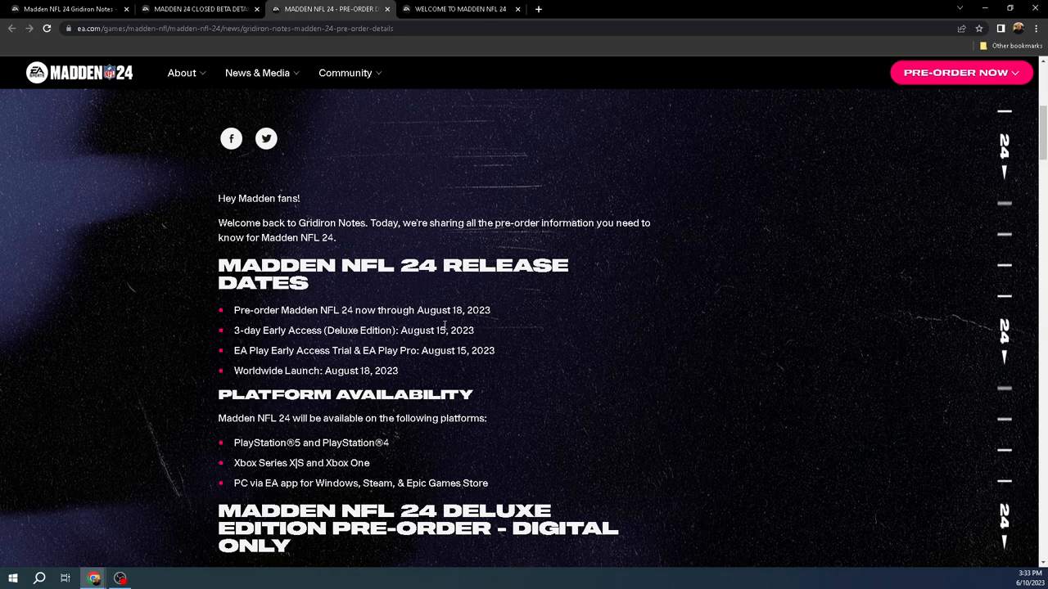
pyautogui.scroll(-3)
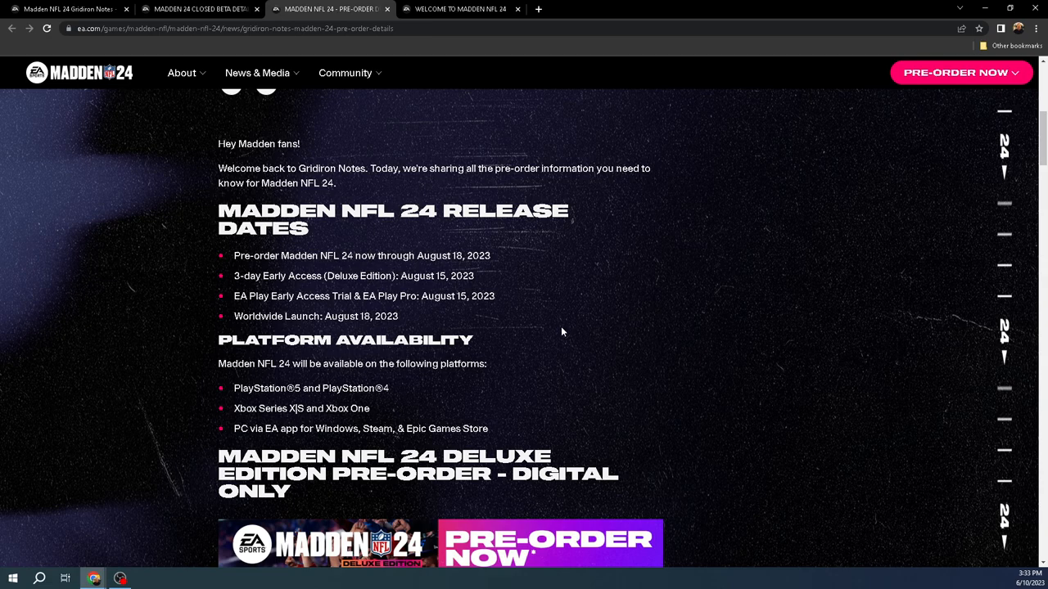
pyautogui.moveTo(367, 335)
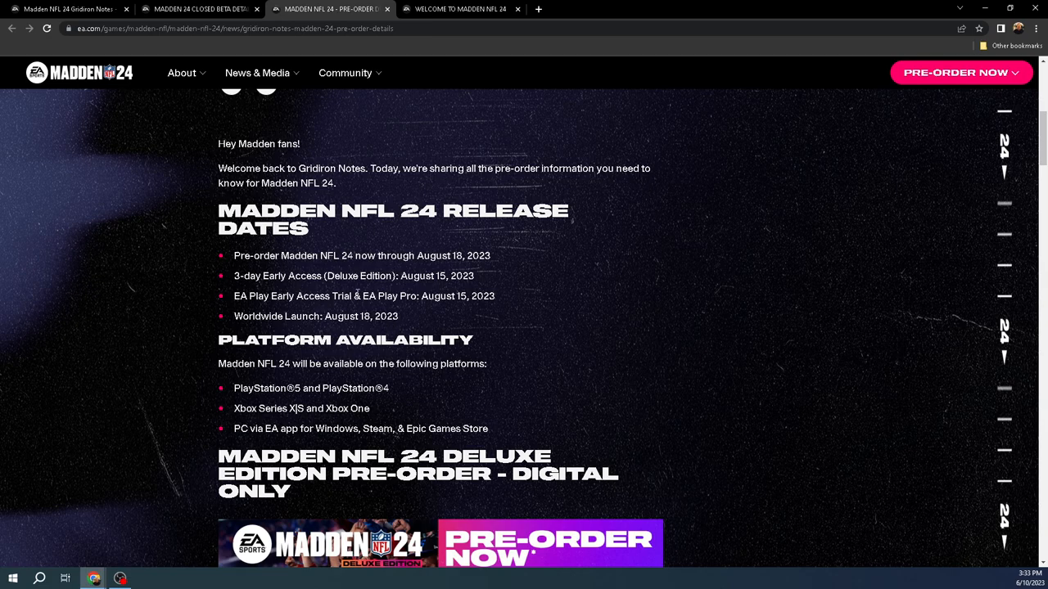
pyautogui.moveTo(556, 281)
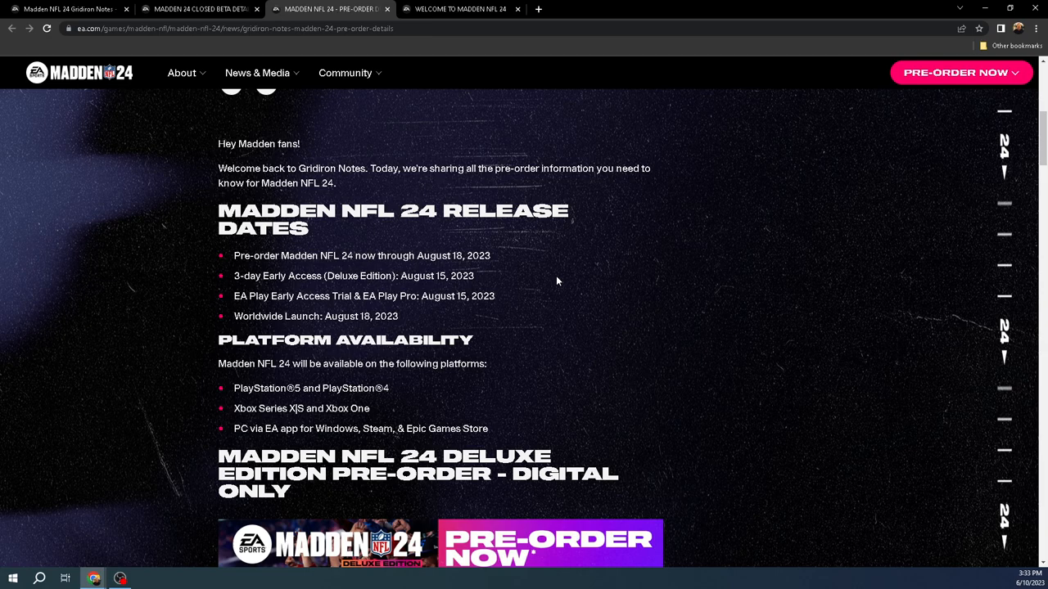
pyautogui.moveTo(423, 282)
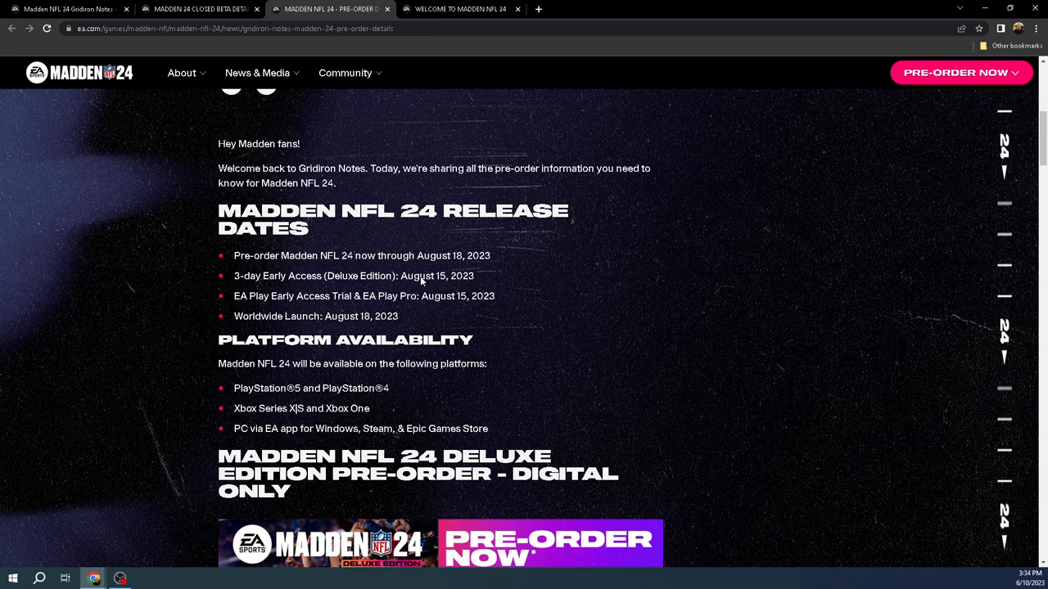
pyautogui.moveTo(466, 314)
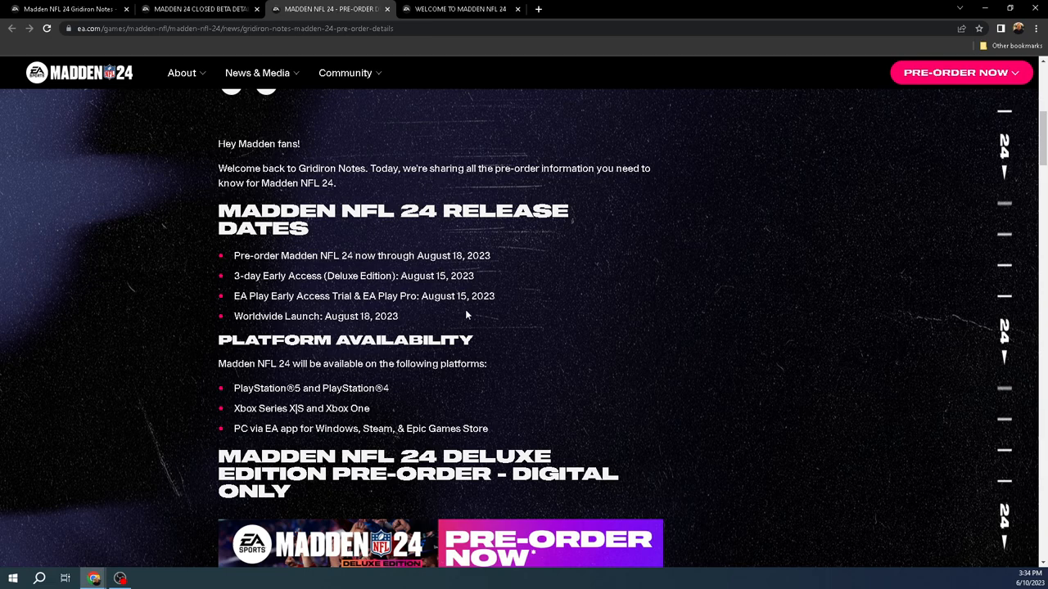
pyautogui.moveTo(524, 278)
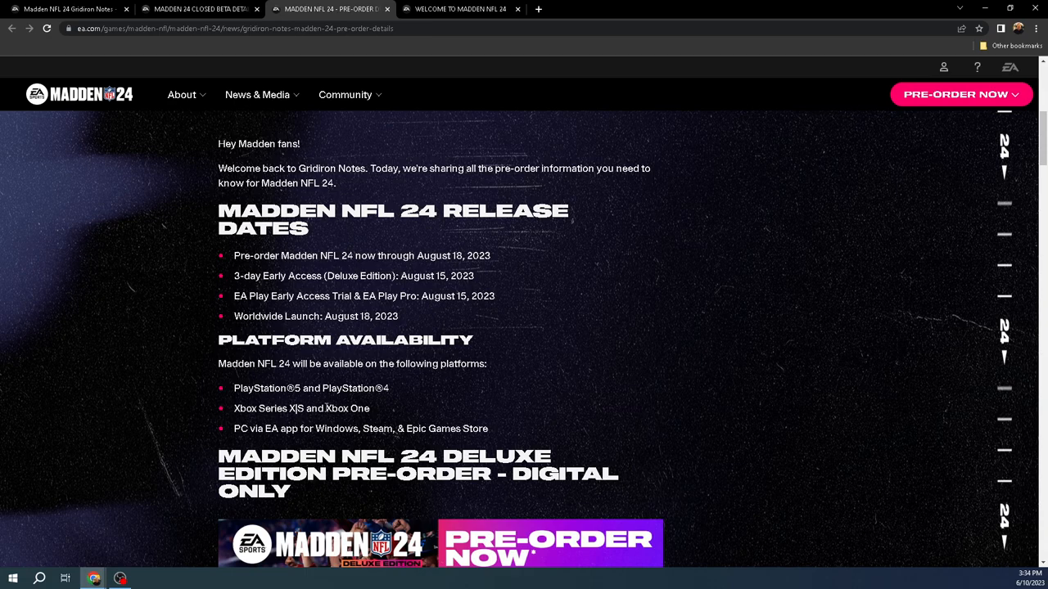
pyautogui.moveTo(632, 349)
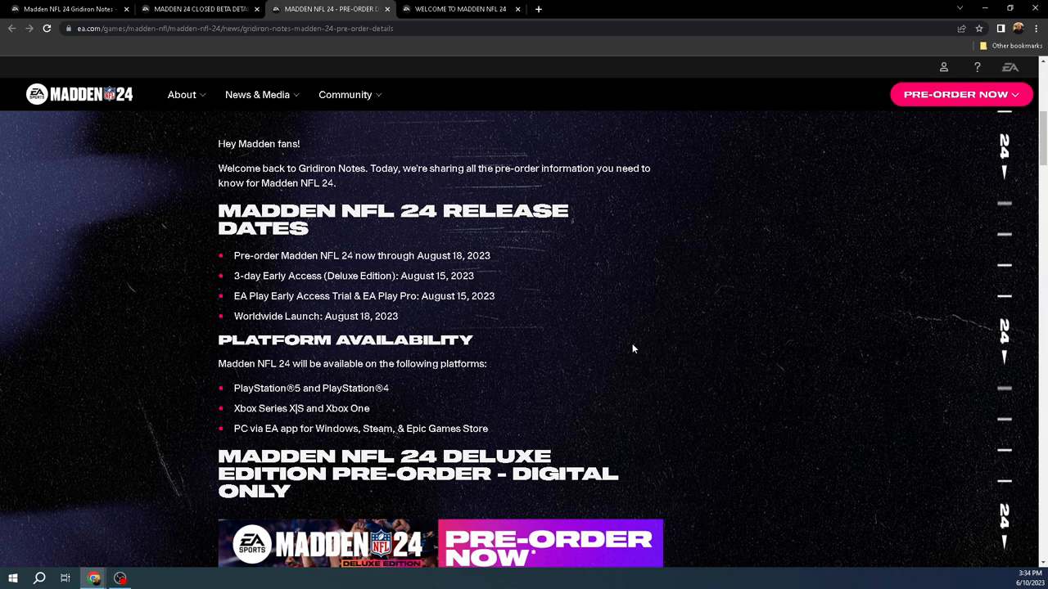
# Scroll through the Deluxe Edition pre-order offer and back up to its details
pyautogui.scroll(-3)
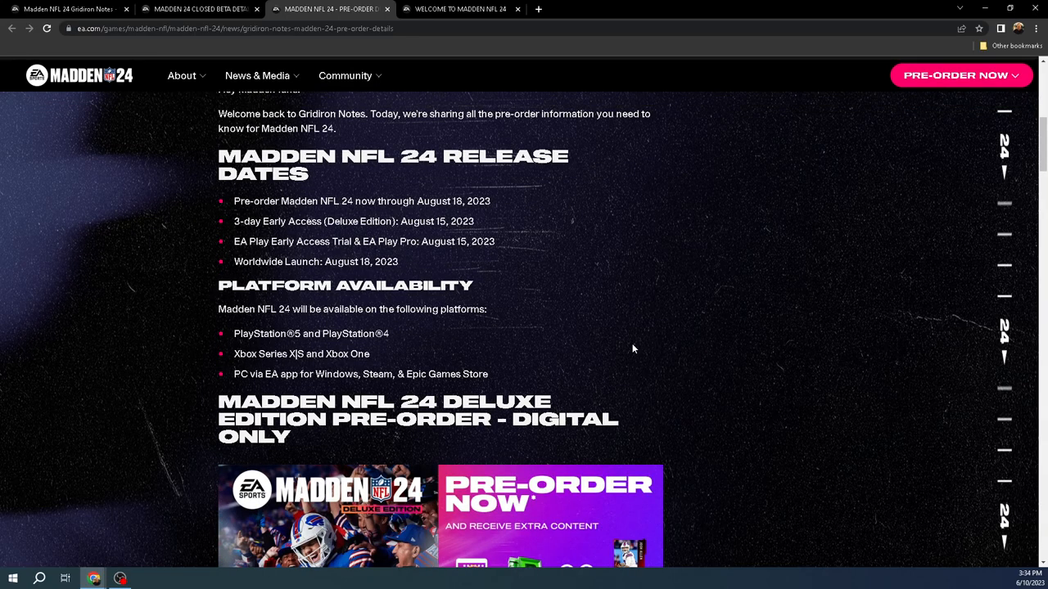
pyautogui.scroll(-3)
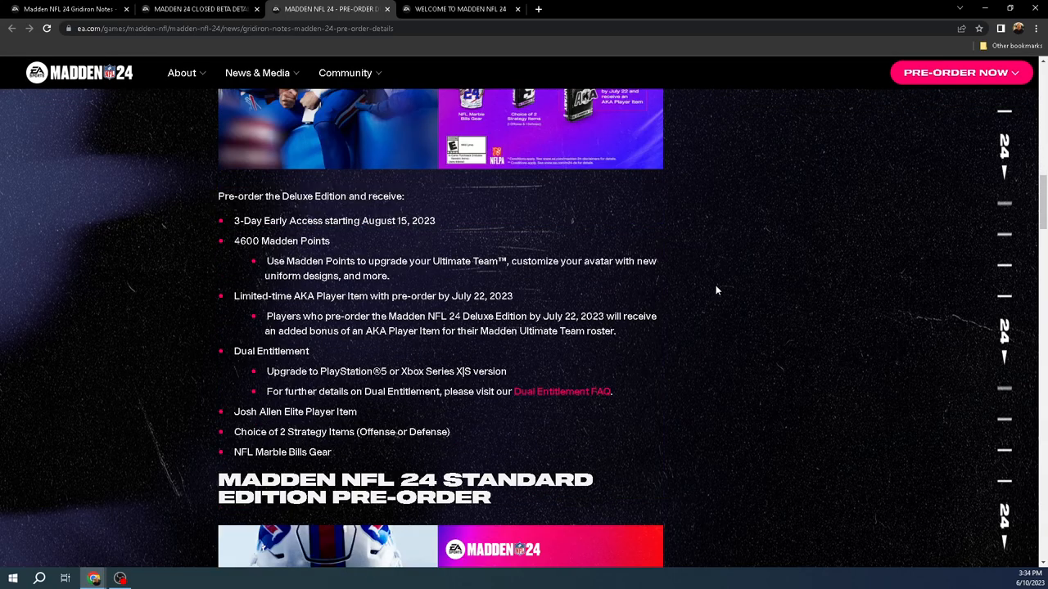
pyautogui.scroll(-3)
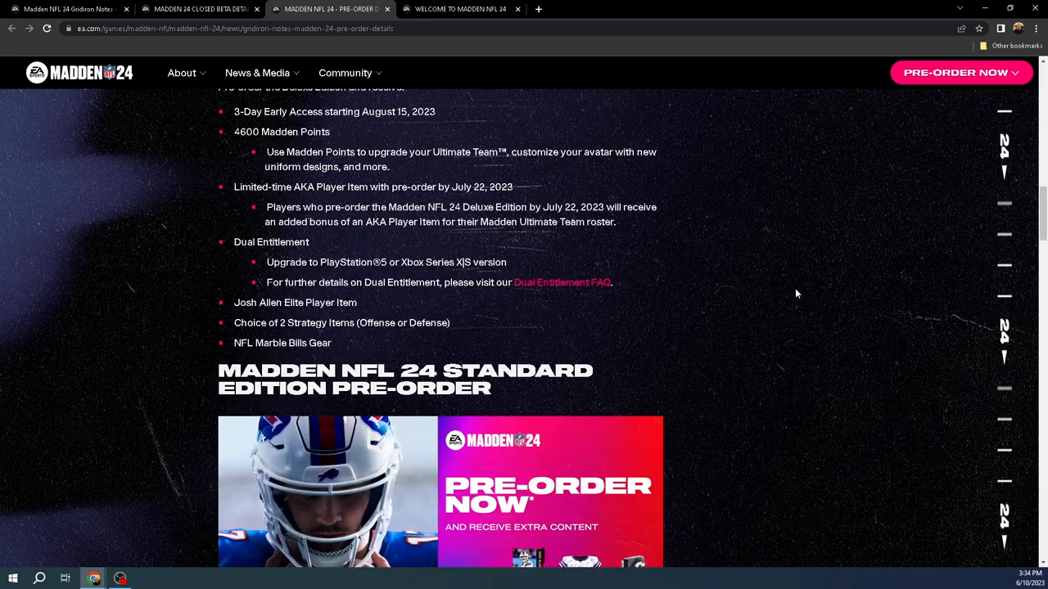
pyautogui.scroll(3)
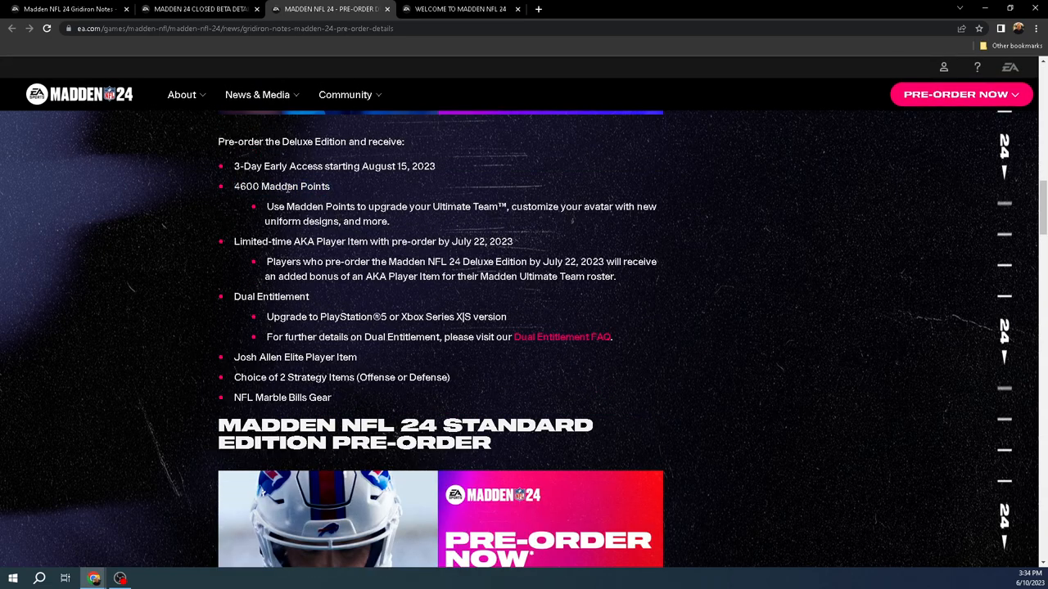
pyautogui.moveTo(354, 220)
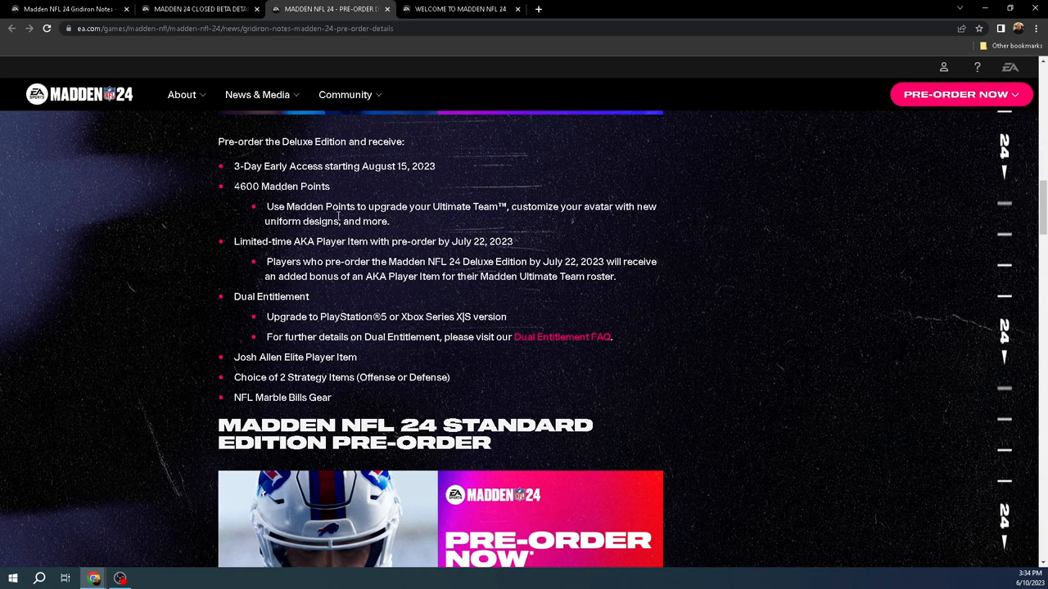
pyautogui.moveTo(406, 226)
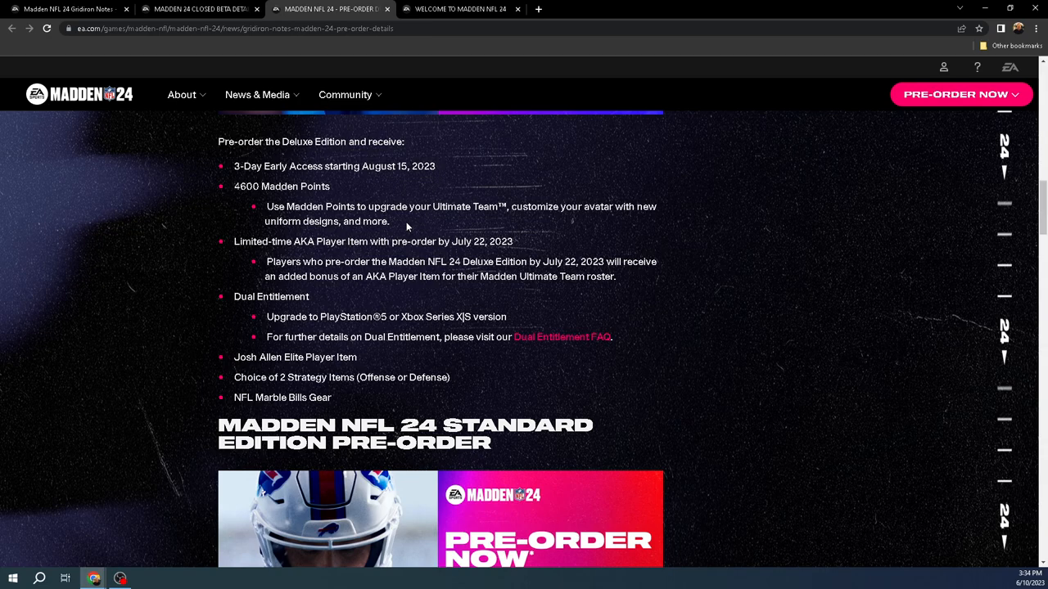
pyautogui.scroll(3)
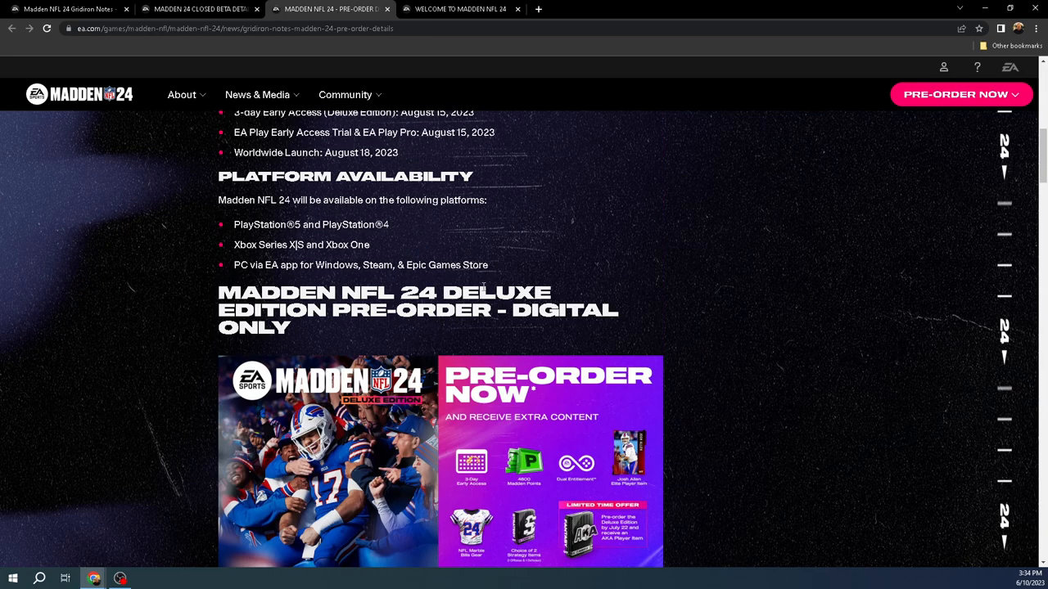
pyautogui.moveTo(570, 230)
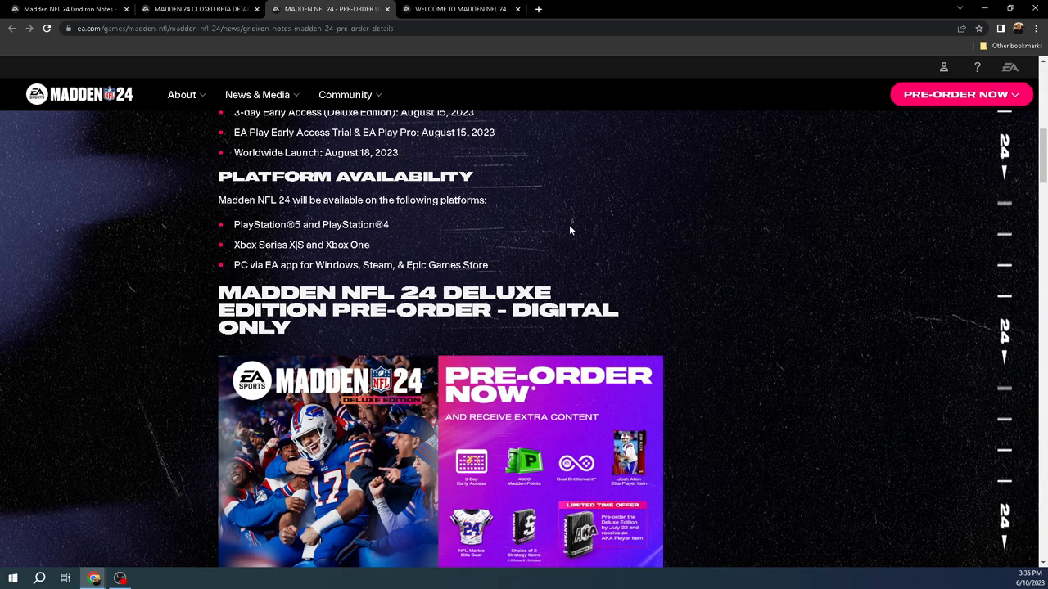
pyautogui.moveTo(314, 229)
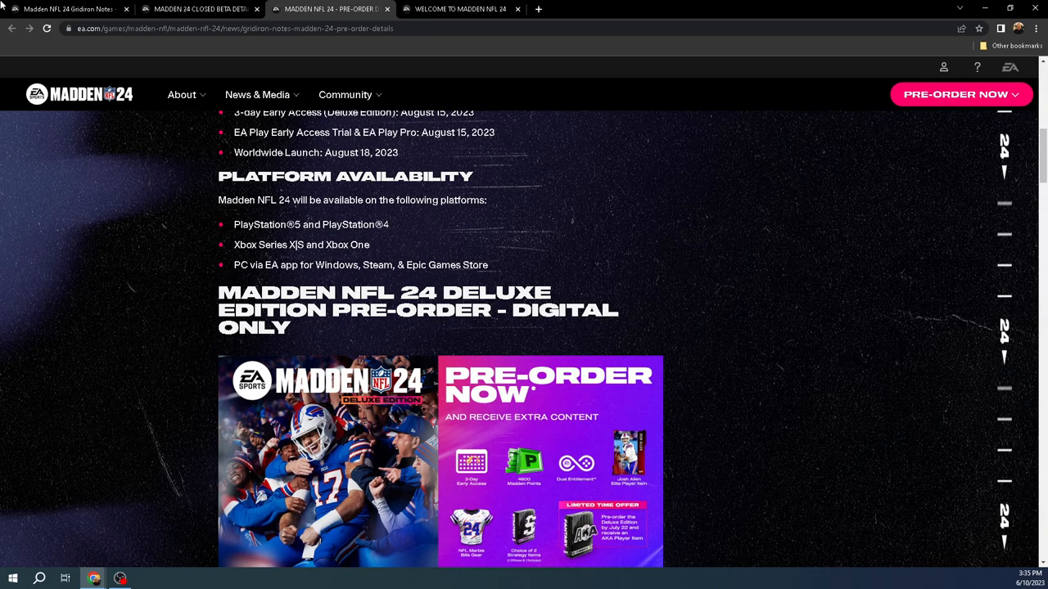
# Switch to the Closed Beta Details article and scroll through its included game modes
pyautogui.click(200, 10)
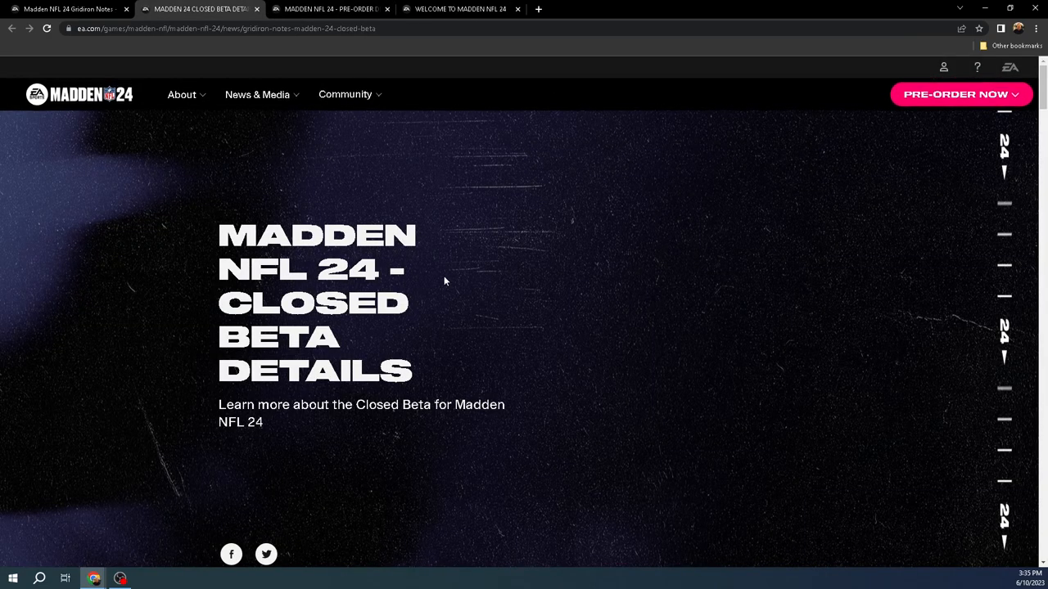
pyautogui.scroll(-3)
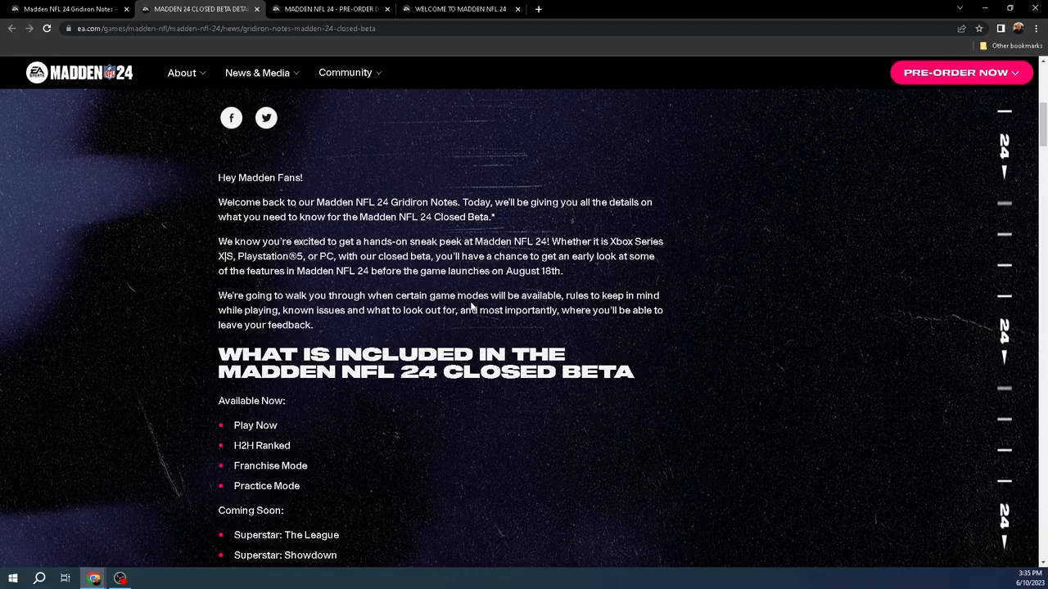
pyautogui.scroll(3)
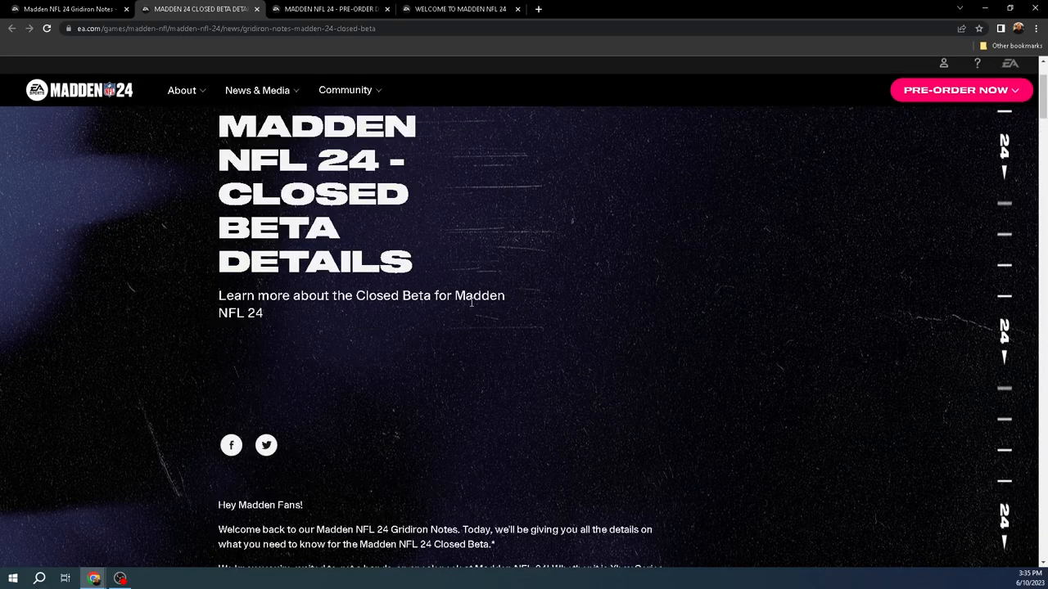
pyautogui.scroll(-3)
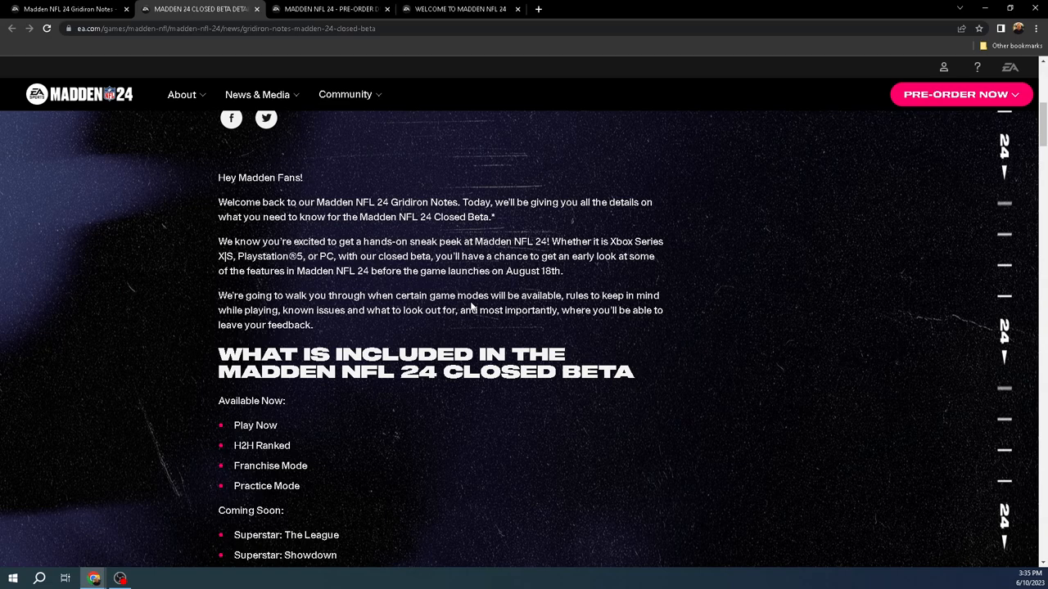
pyautogui.scroll(-3)
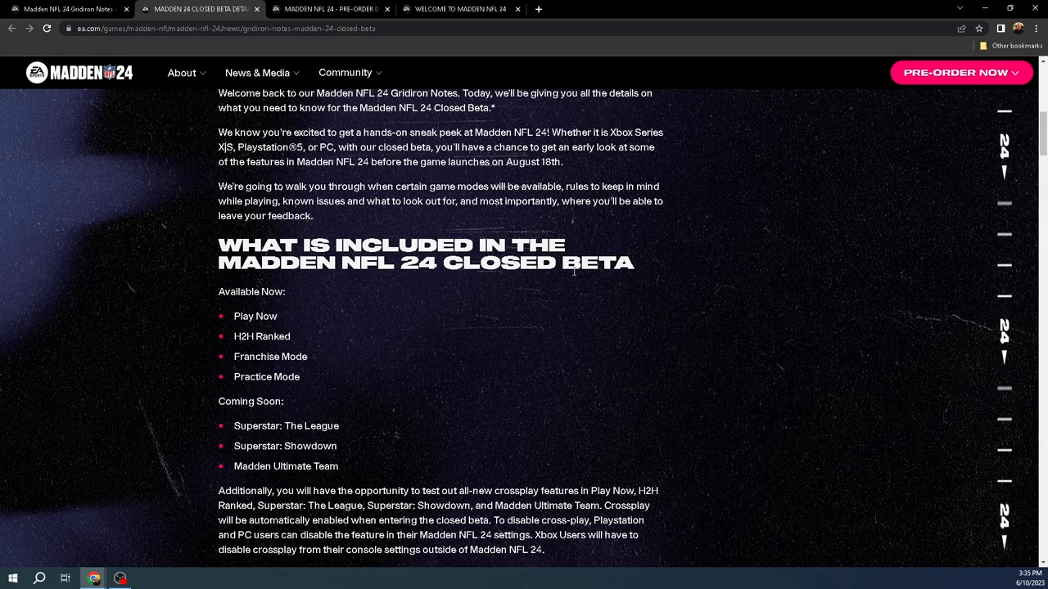
pyautogui.moveTo(342, 452)
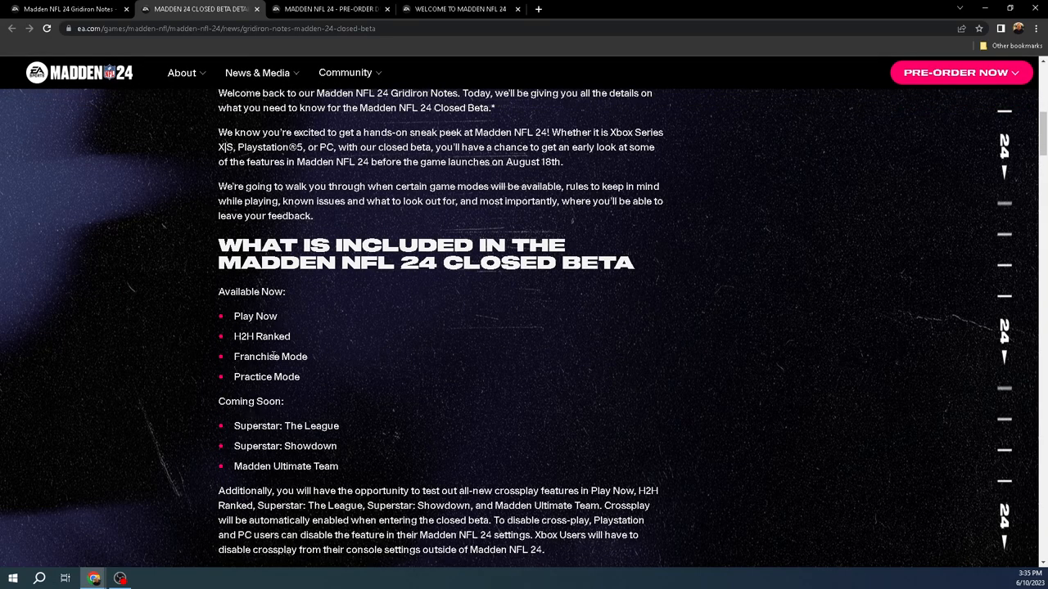
pyautogui.moveTo(324, 321)
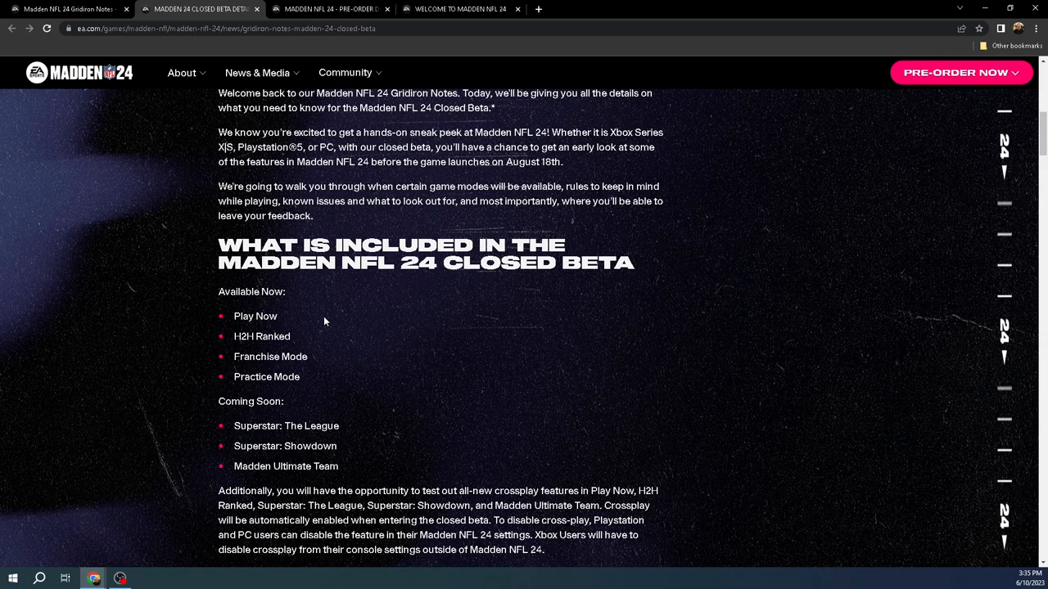
# Scroll on past Updates to the Playbook heading and its Developer Tip paragraph
pyautogui.scroll(-3)
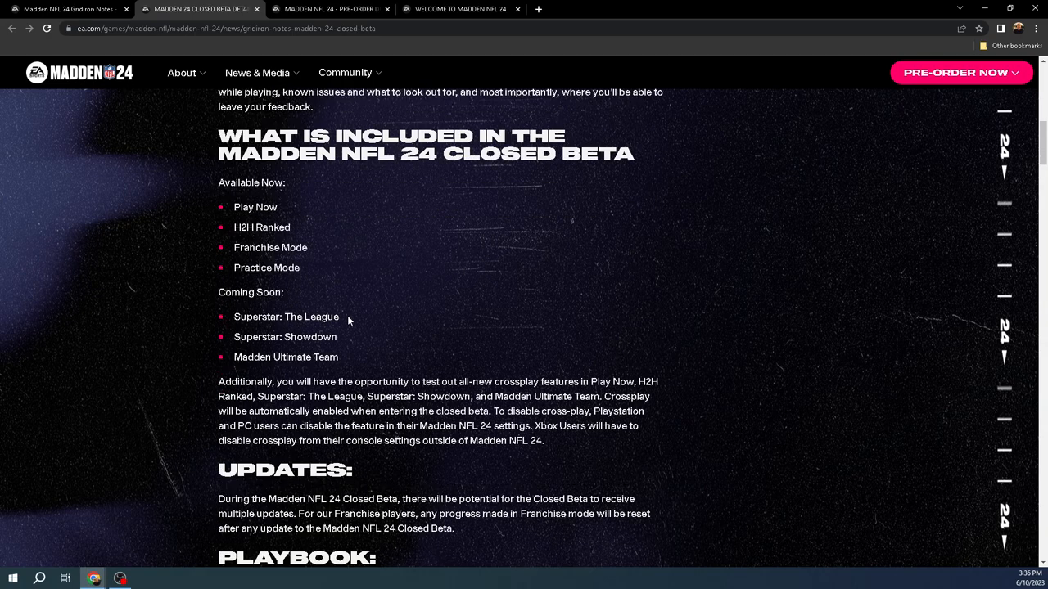
pyautogui.scroll(-3)
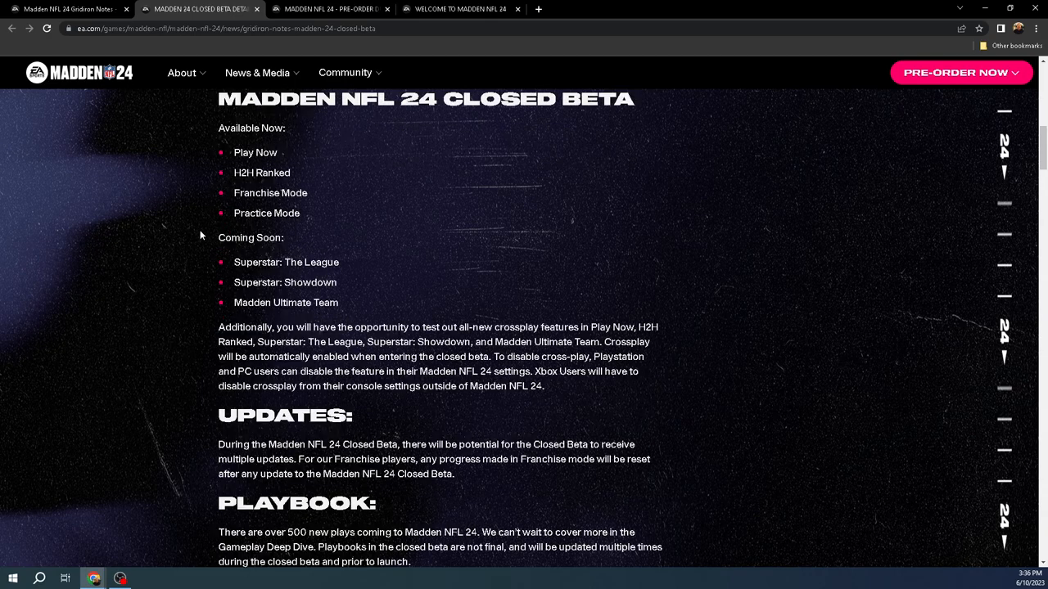
pyautogui.moveTo(311, 265)
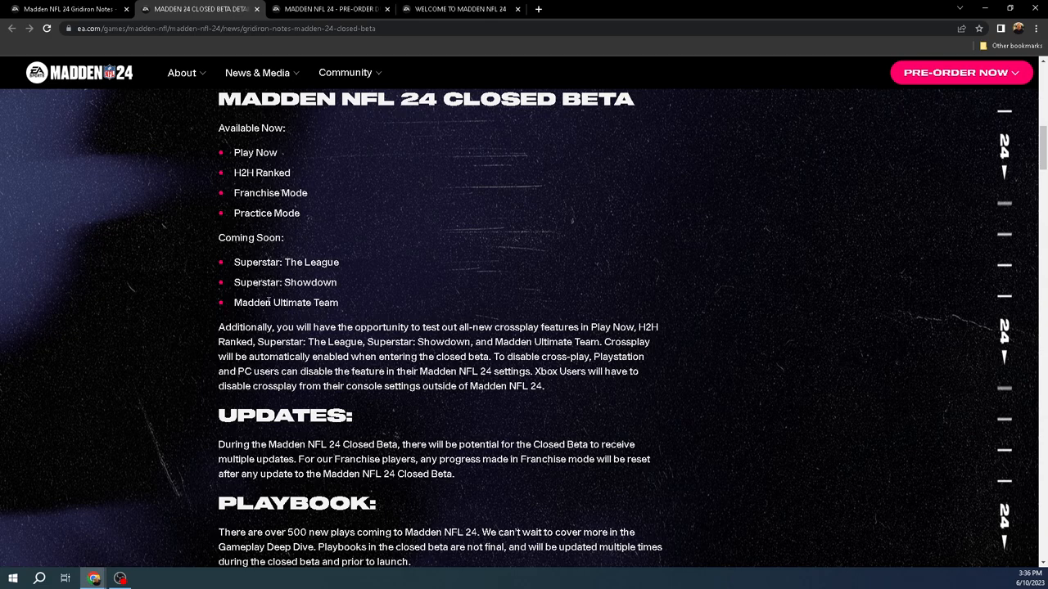
pyautogui.moveTo(376, 298)
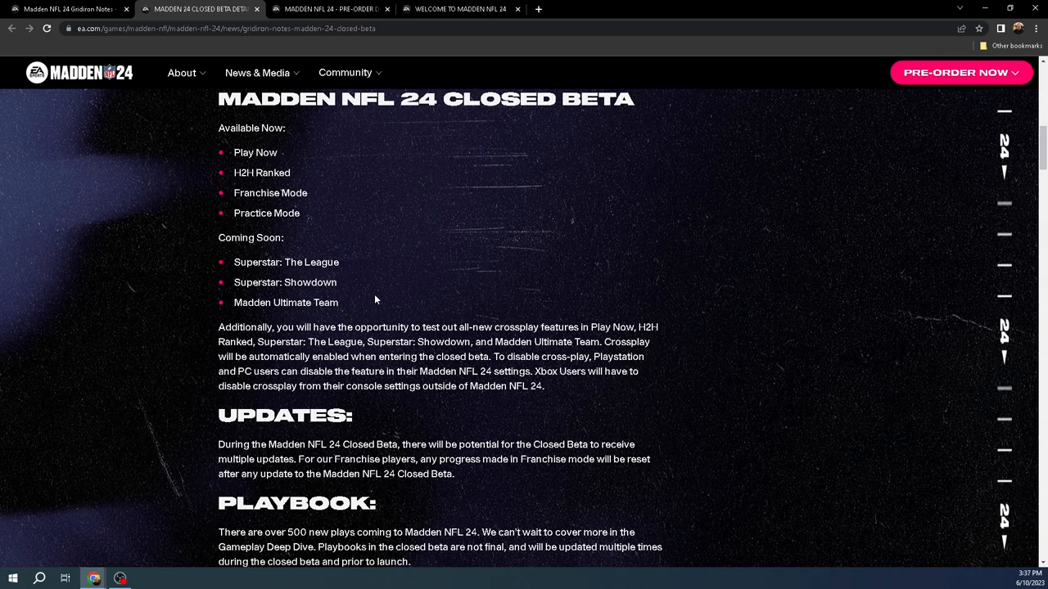
pyautogui.moveTo(446, 180)
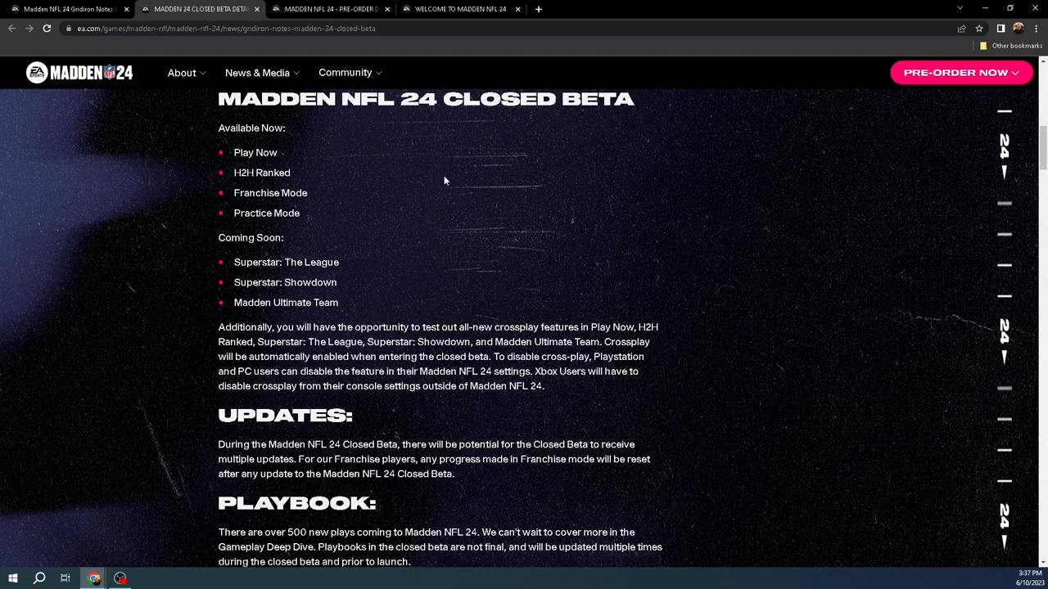
pyautogui.moveTo(344, 270)
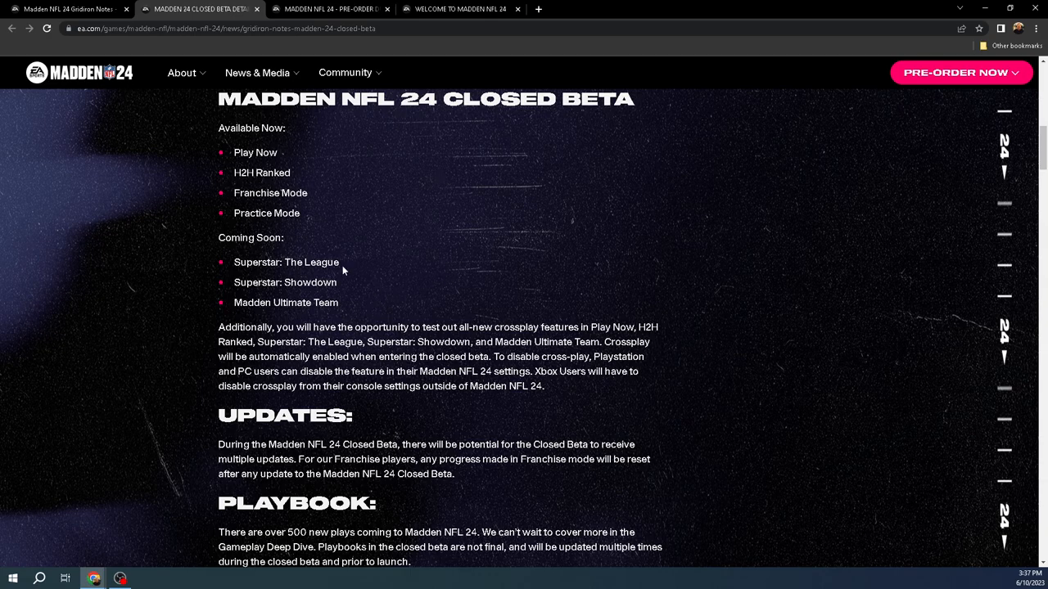
pyautogui.moveTo(308, 293)
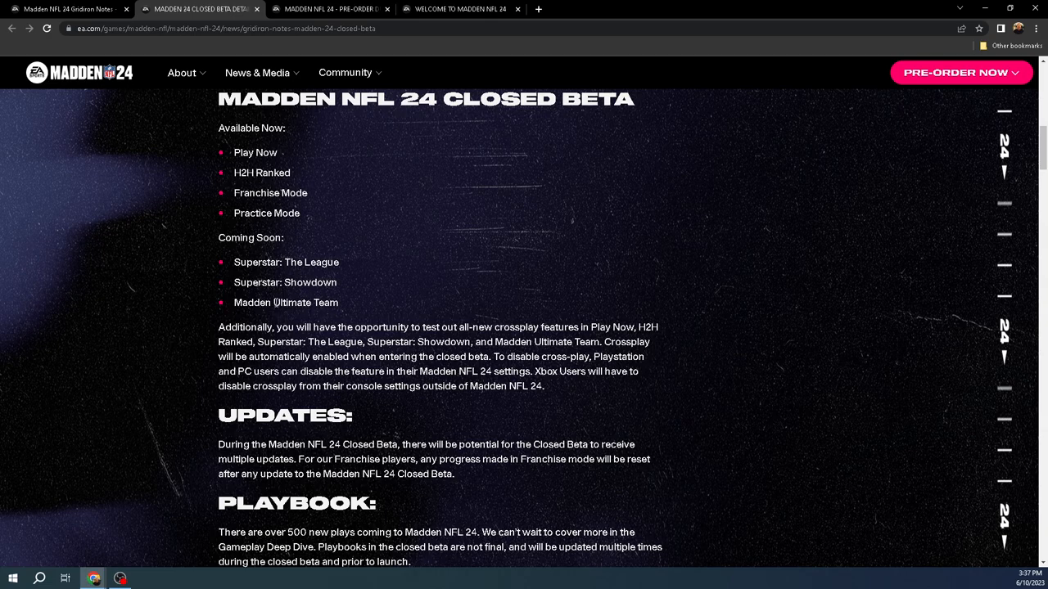
pyautogui.scroll(-3)
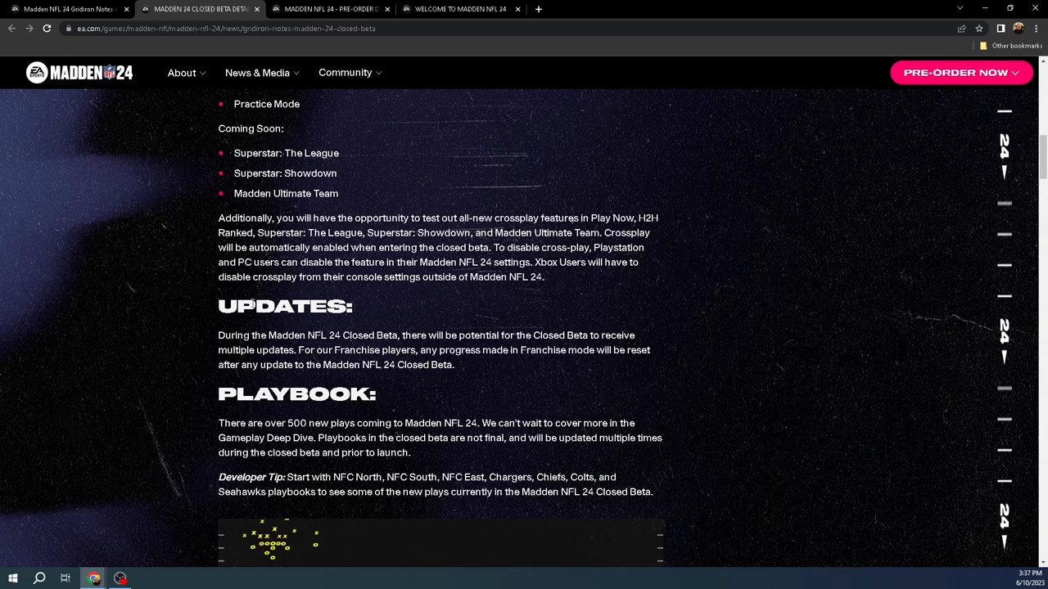
# Scroll past the capture rules and download steps to the Closed Beta Known Issues lists
pyautogui.scroll(-3)
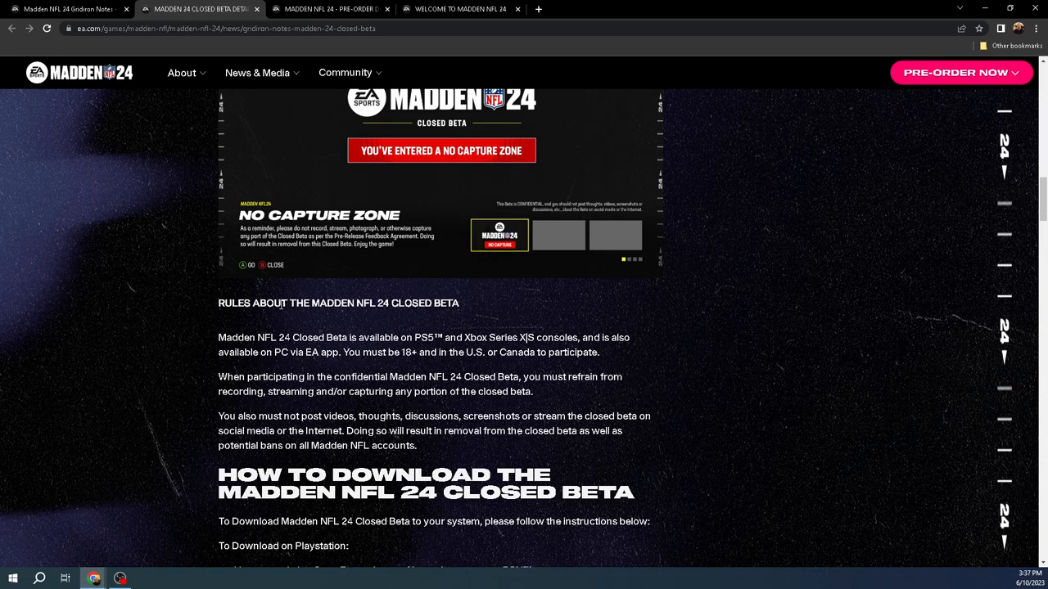
pyautogui.scroll(3)
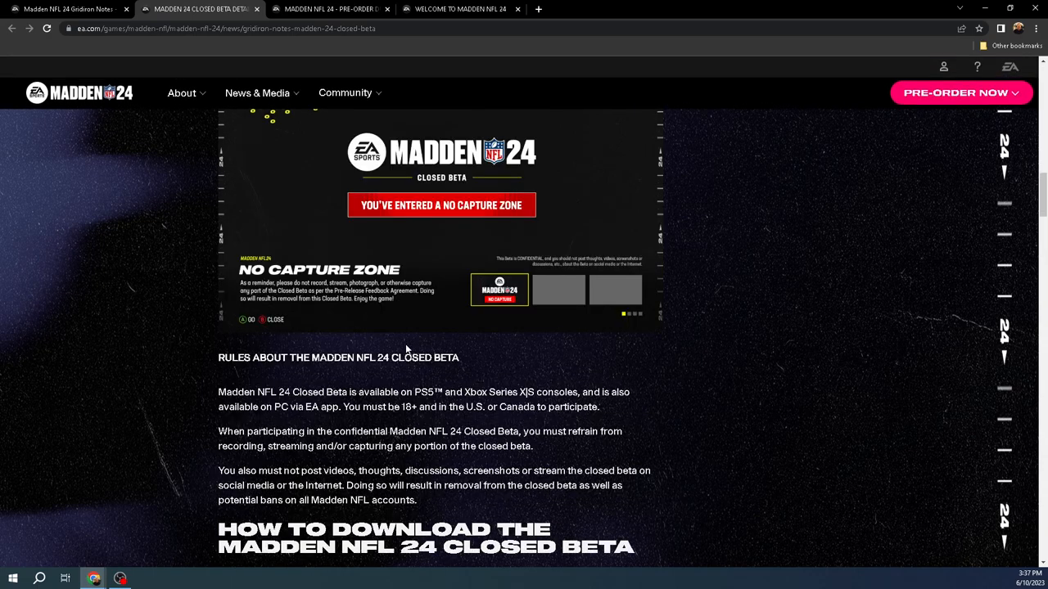
pyautogui.scroll(-3)
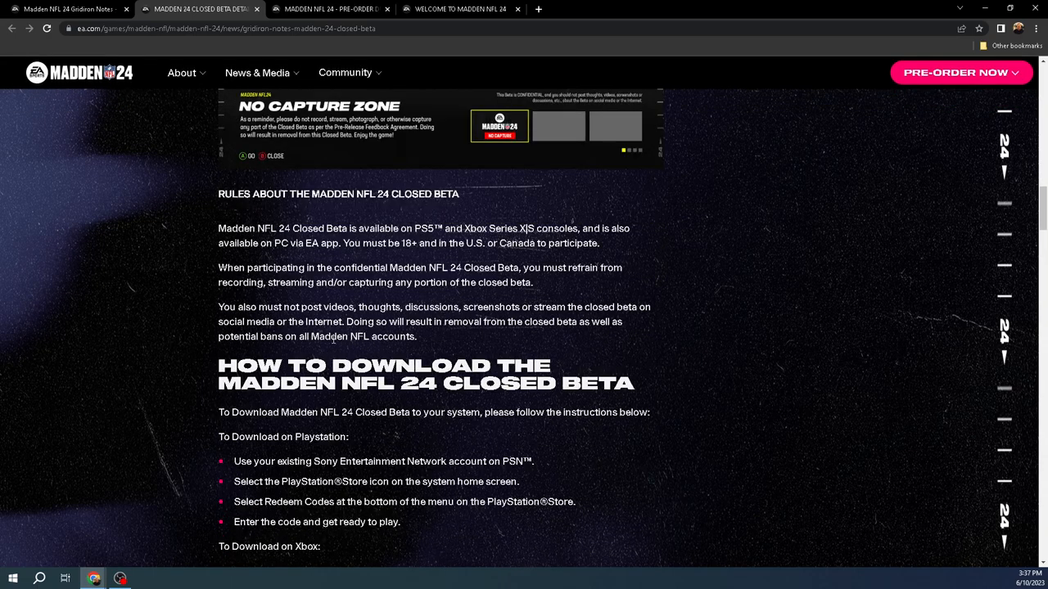
pyautogui.scroll(-3)
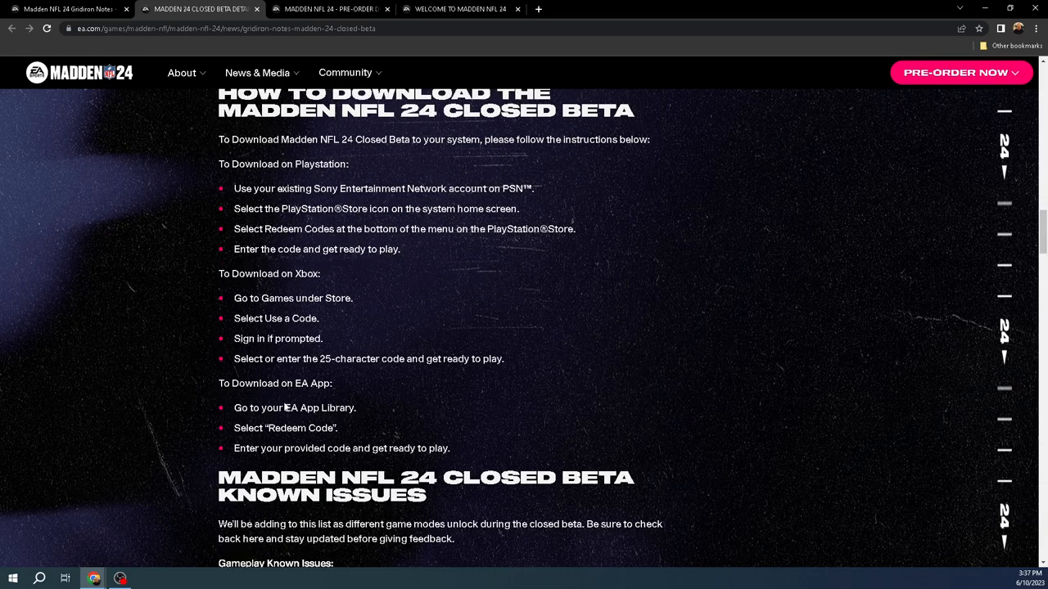
pyautogui.scroll(-3)
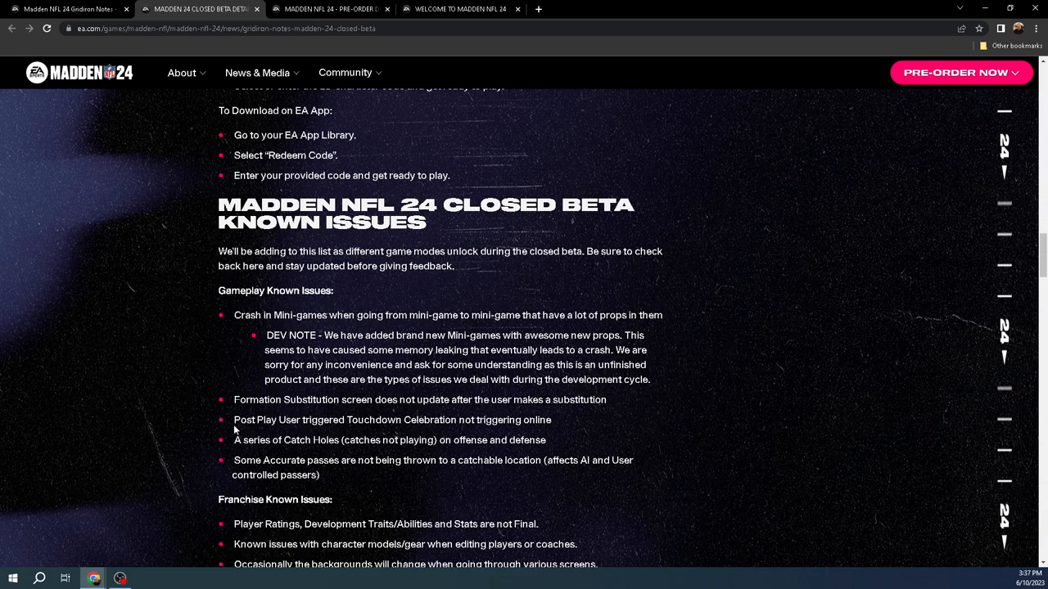
pyautogui.moveTo(197, 409)
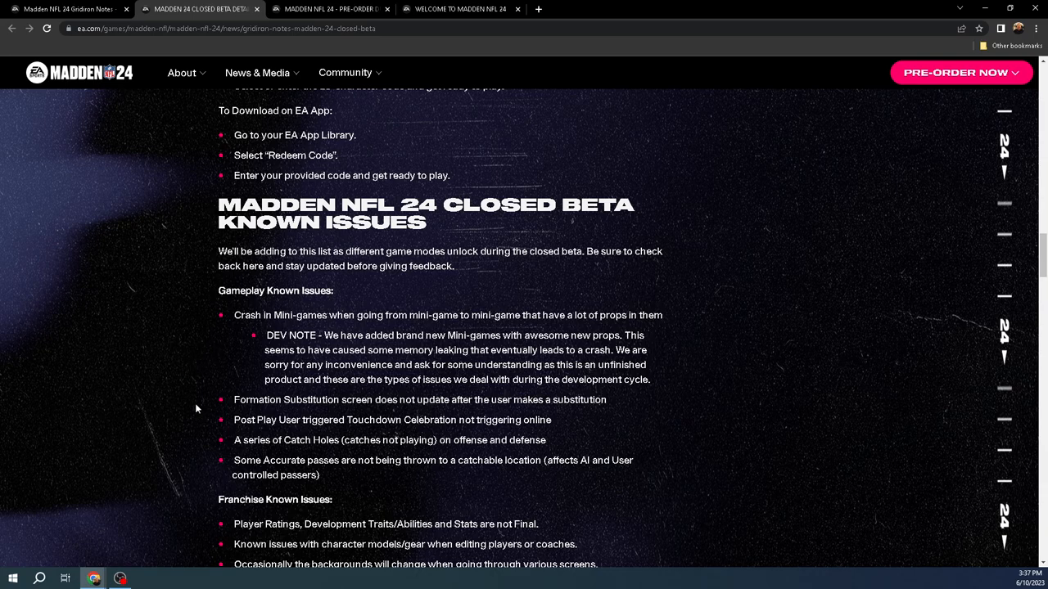
pyautogui.scroll(-3)
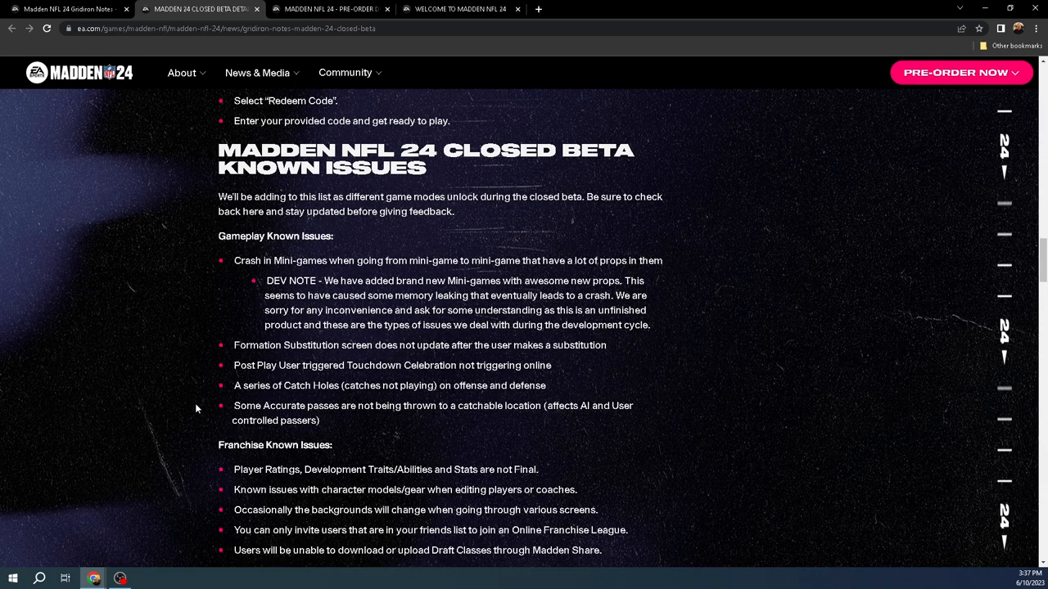
pyautogui.moveTo(502, 555)
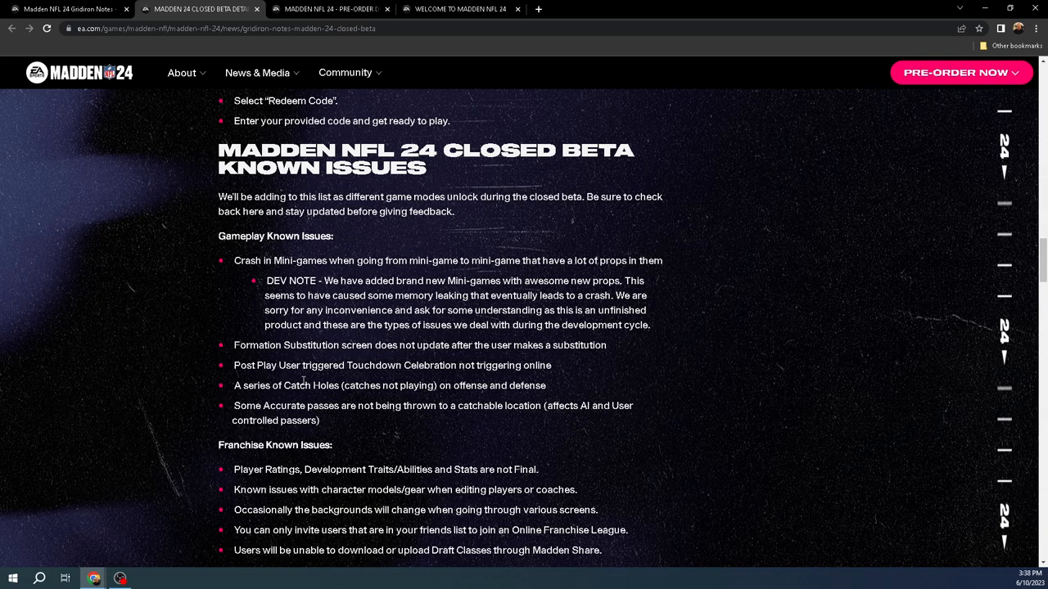
# Scroll back toward the Playbook section, then down to Rules About the Closed Beta and How to Download
pyautogui.scroll(3)
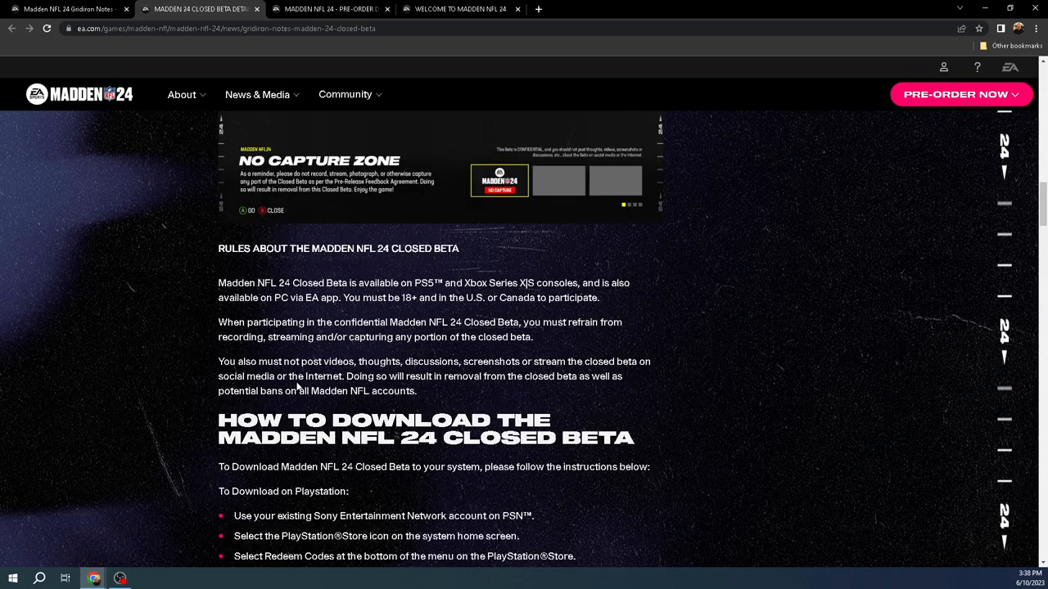
pyautogui.scroll(-3)
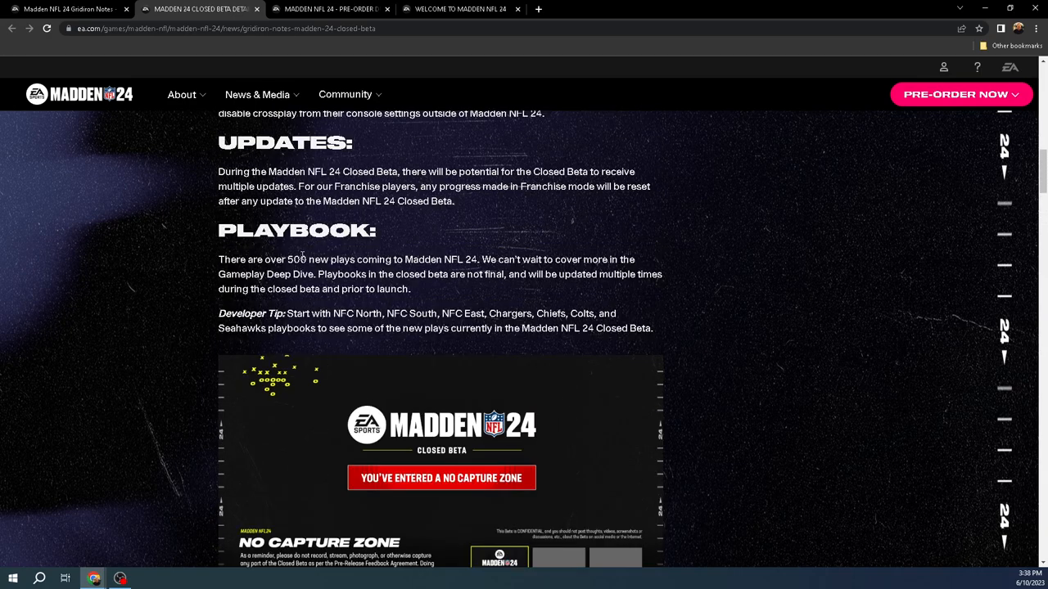
pyautogui.moveTo(717, 267)
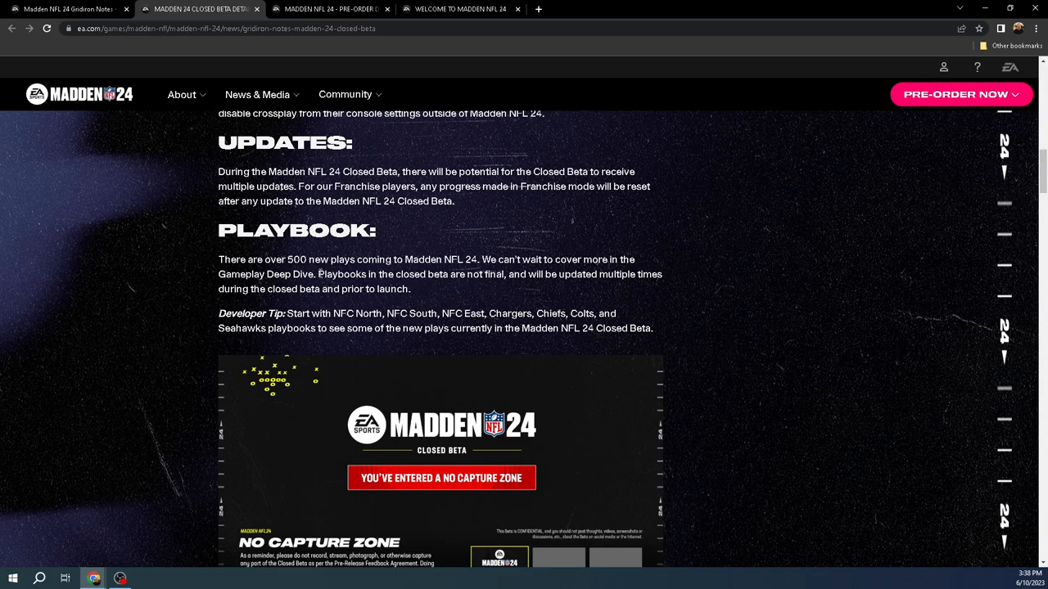
pyautogui.scroll(-3)
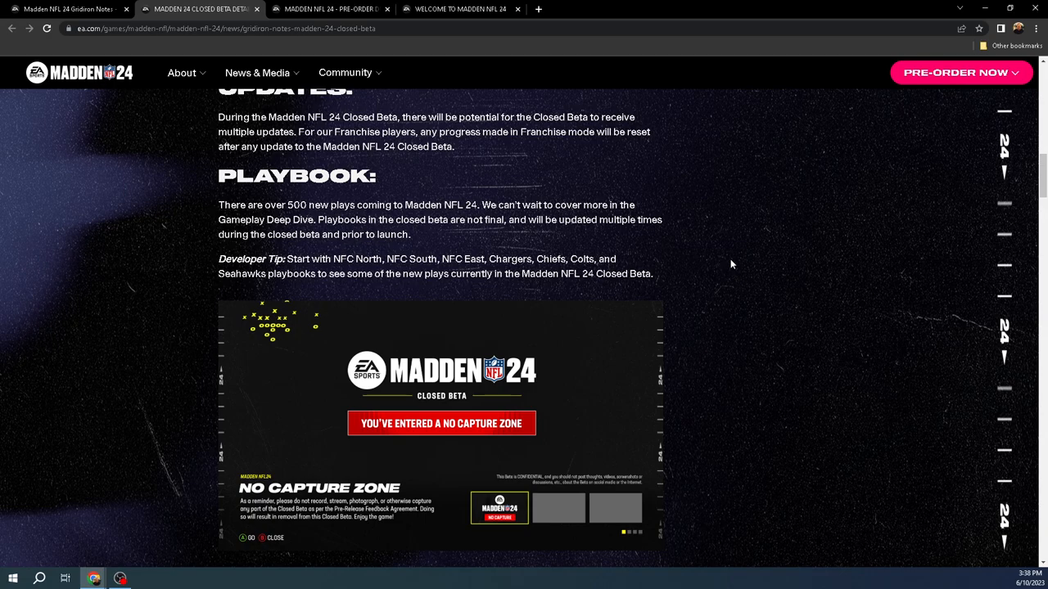
pyautogui.moveTo(373, 233)
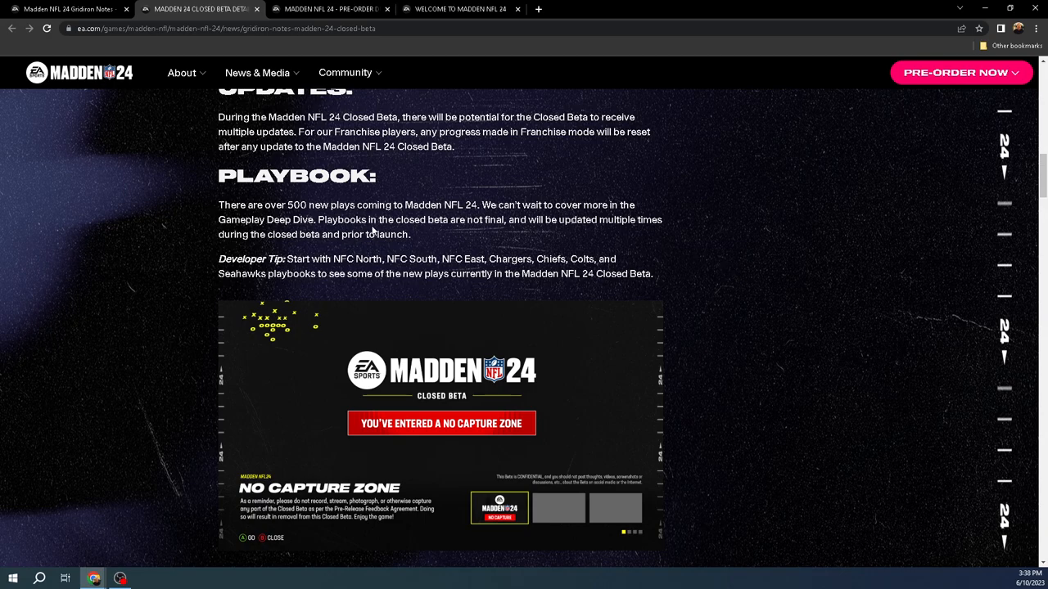
pyautogui.moveTo(658, 236)
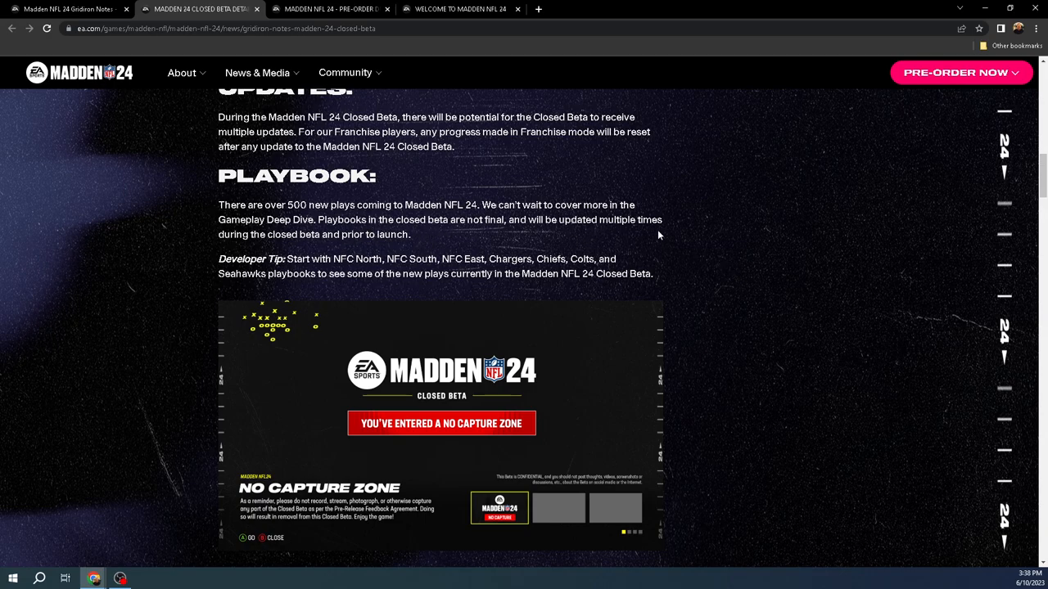
pyautogui.moveTo(472, 236)
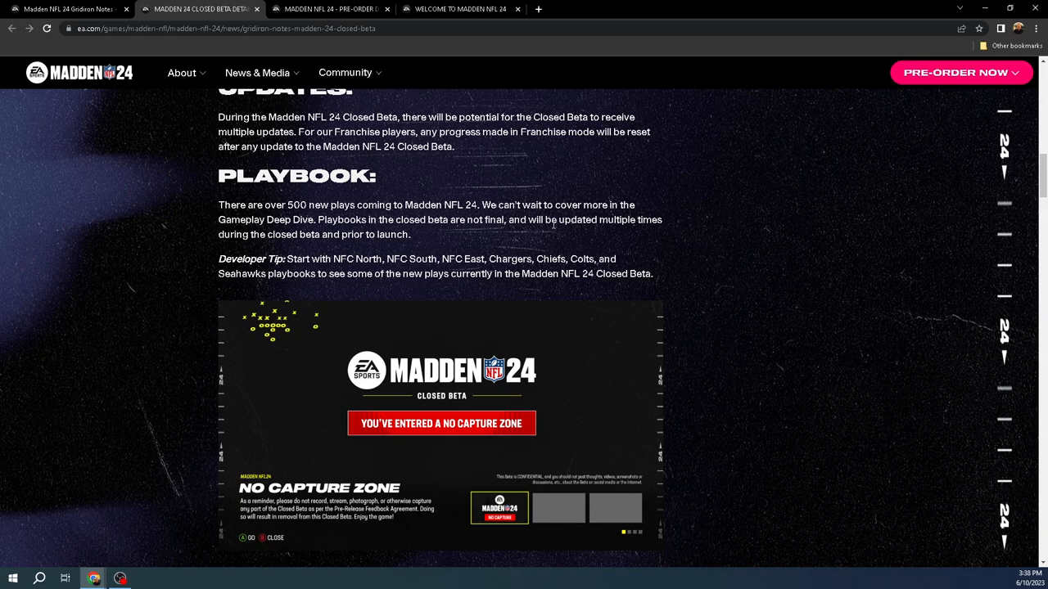
pyautogui.moveTo(493, 249)
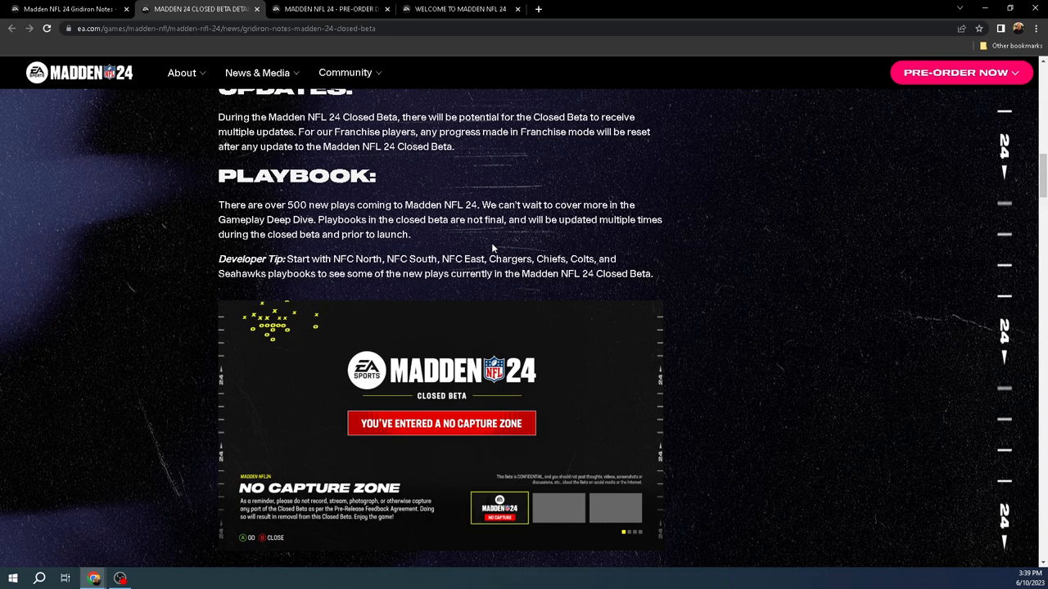
pyautogui.moveTo(642, 249)
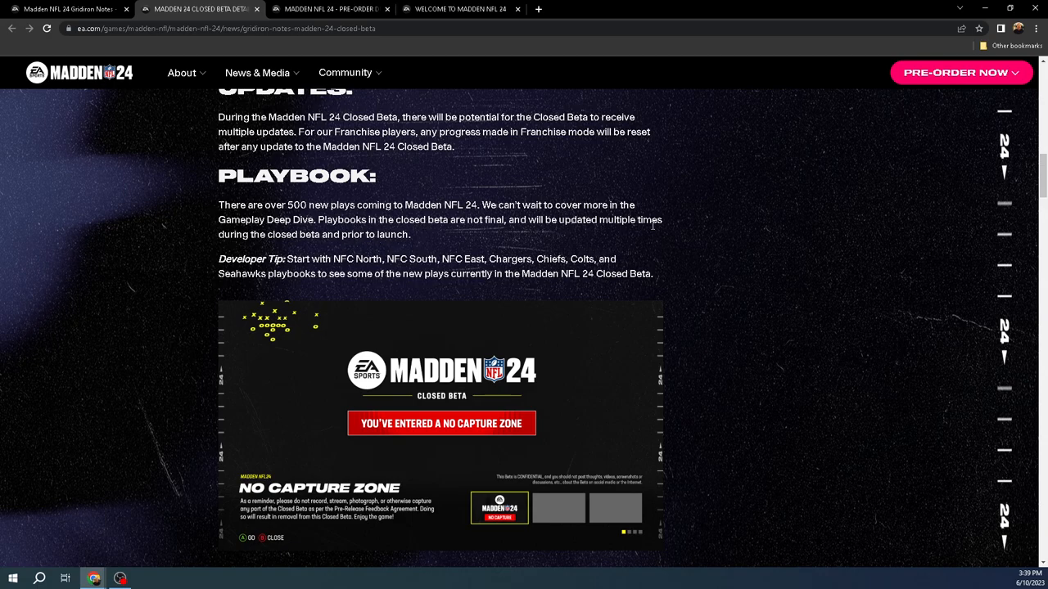
pyautogui.moveTo(684, 237)
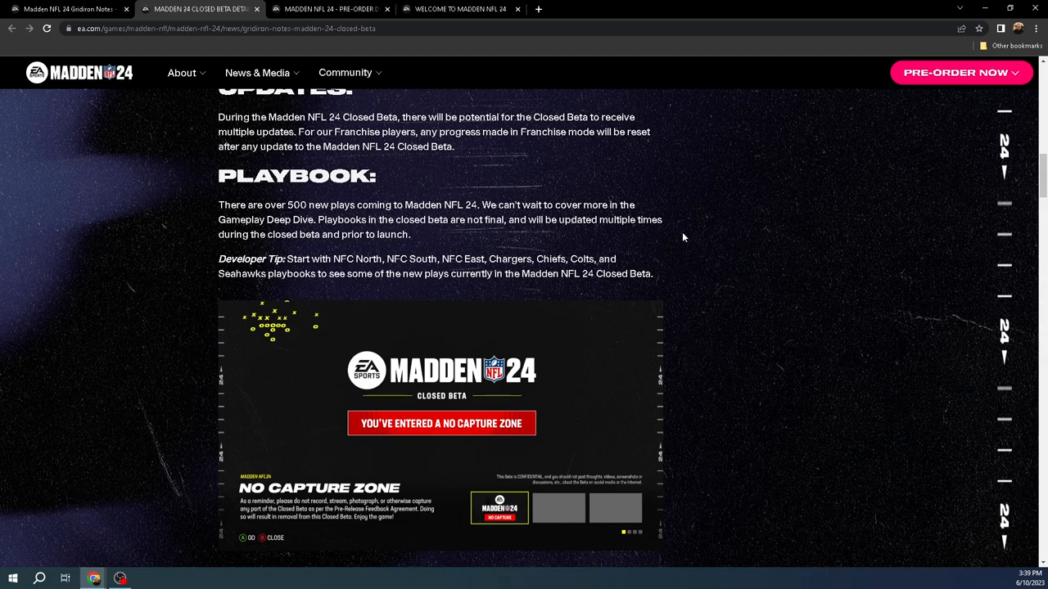
pyautogui.scroll(-3)
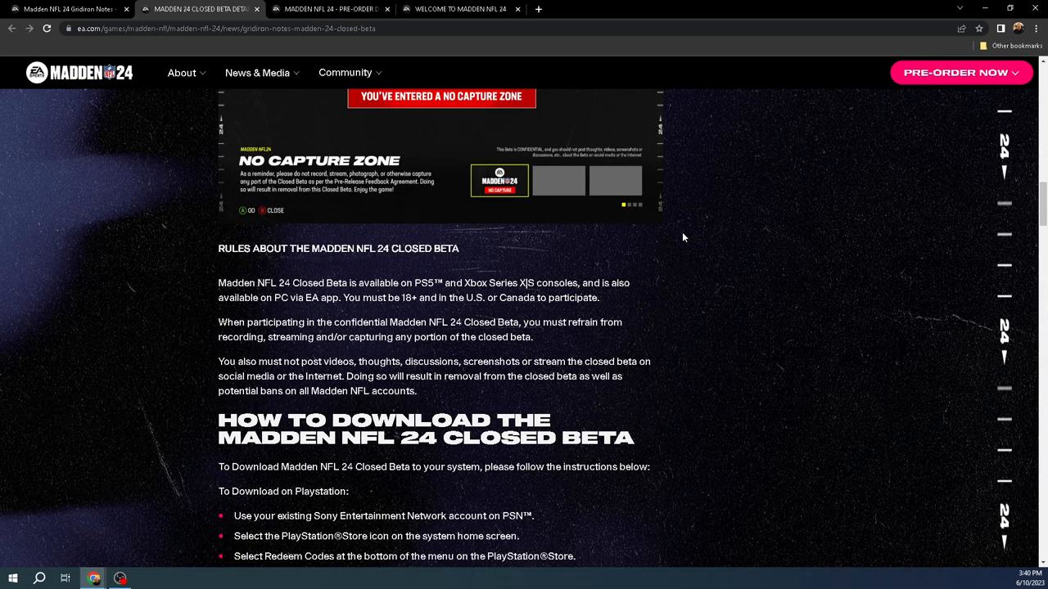
# Scroll down past the download steps to the gameplay and Franchise known issues
pyautogui.scroll(-3)
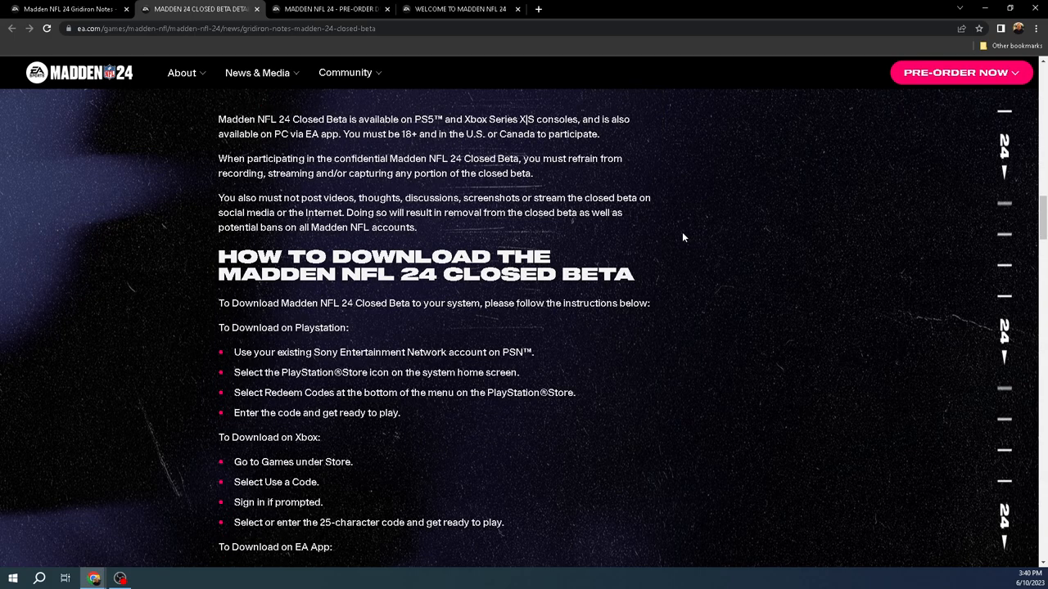
pyautogui.scroll(-3)
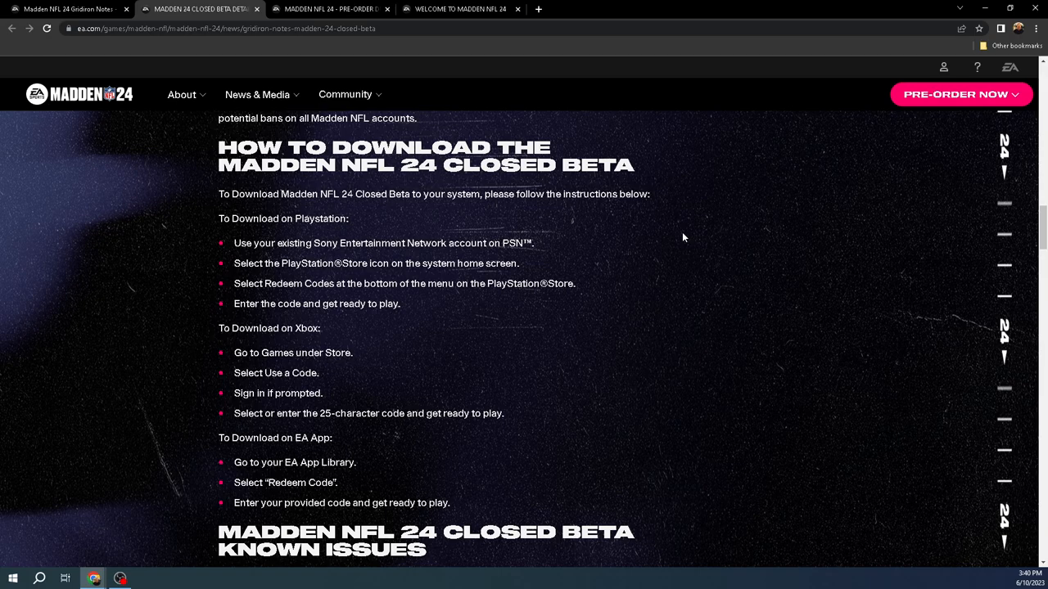
pyautogui.moveTo(712, 40)
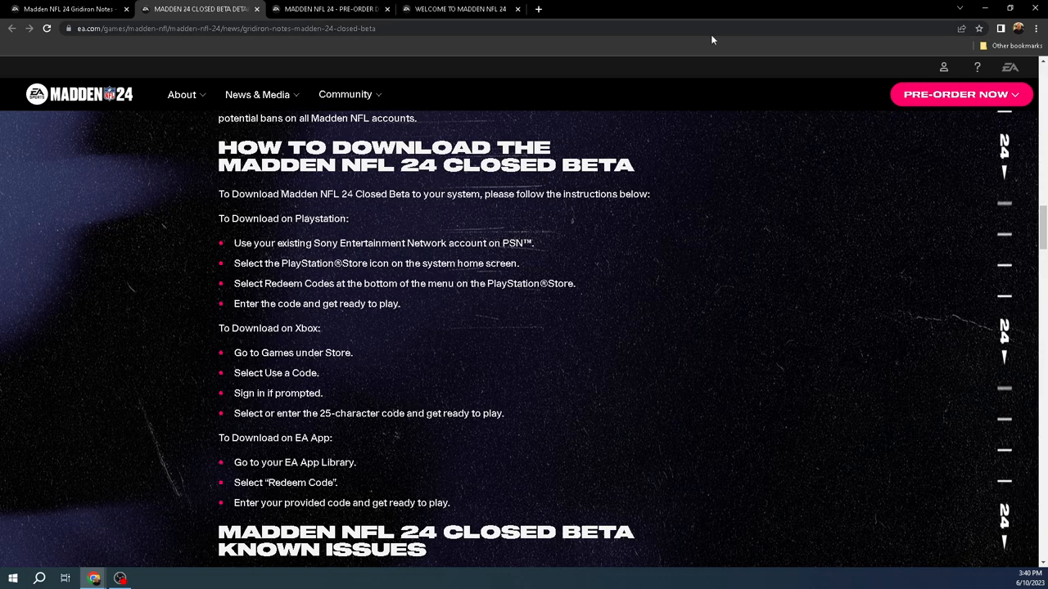
pyautogui.scroll(-3)
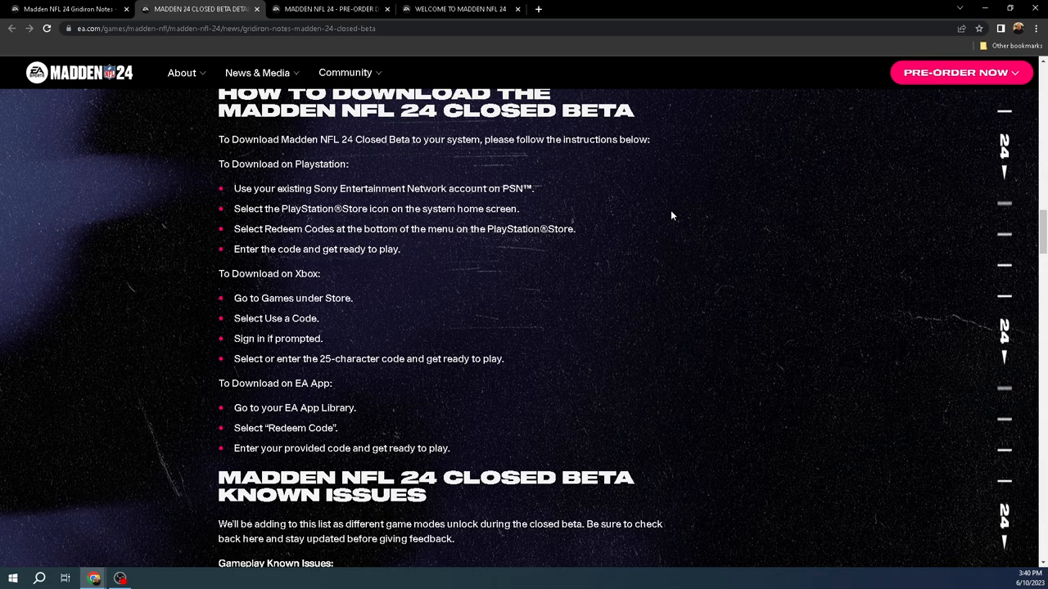
pyautogui.scroll(-3)
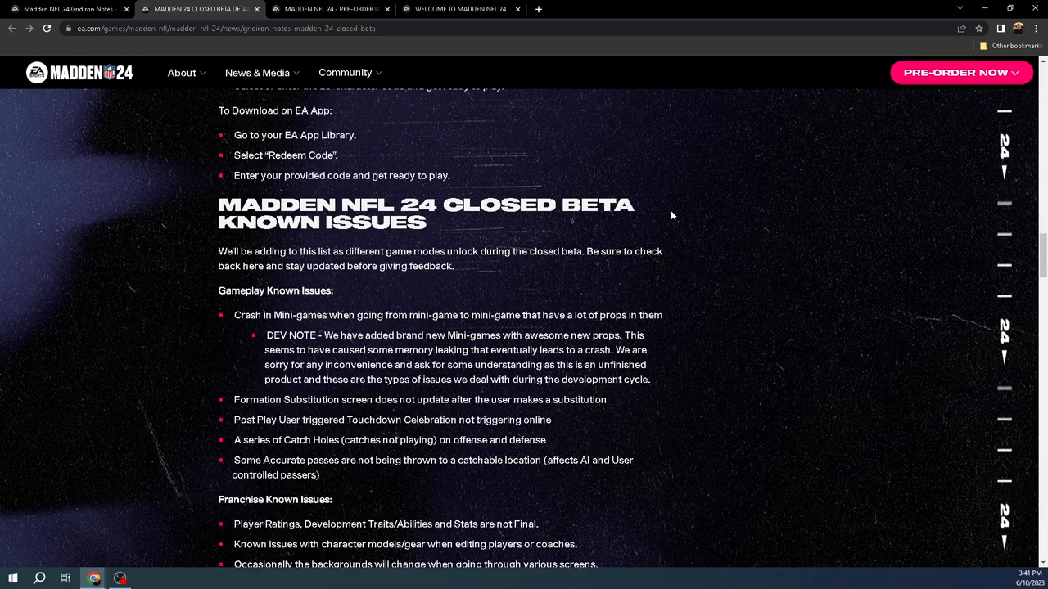
# Scroll past the feedback QR image and community FAQ to the registration disclaimer and Limited Time Offer banner
pyautogui.scroll(-3)
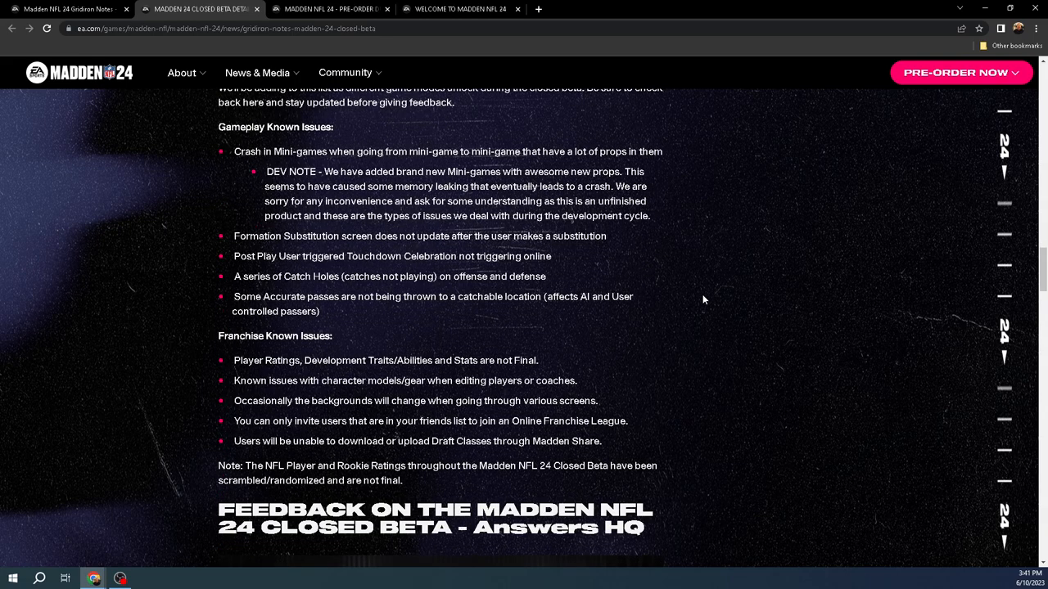
pyautogui.moveTo(321, 275)
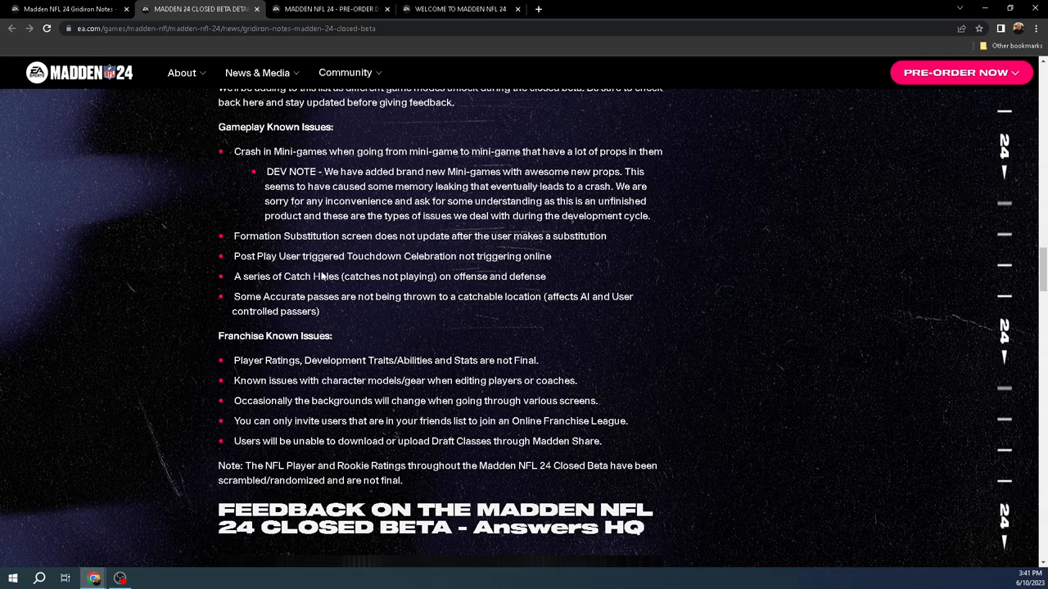
pyautogui.moveTo(331, 311)
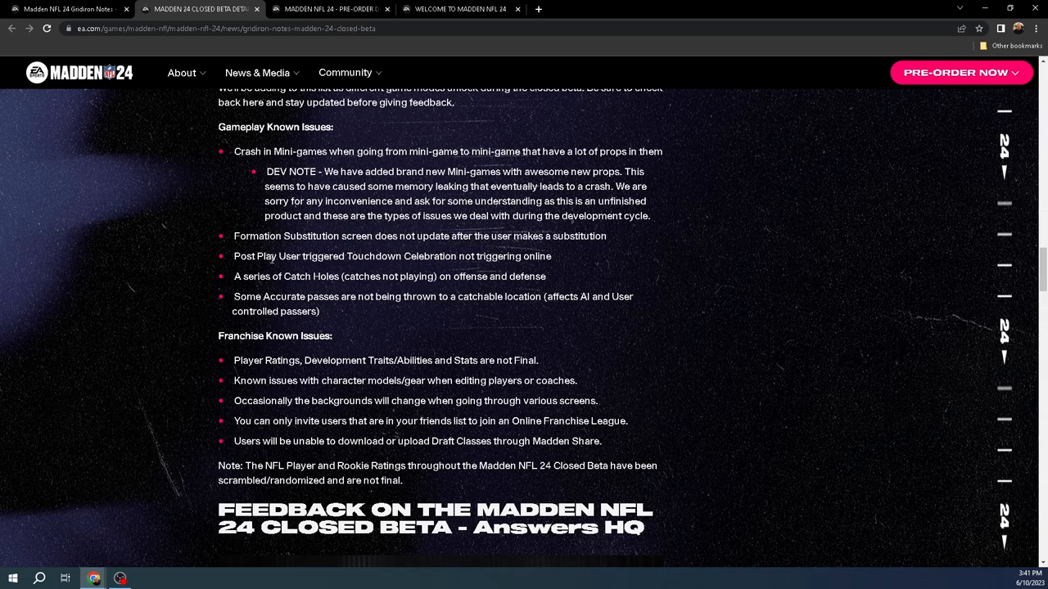
pyautogui.scroll(-3)
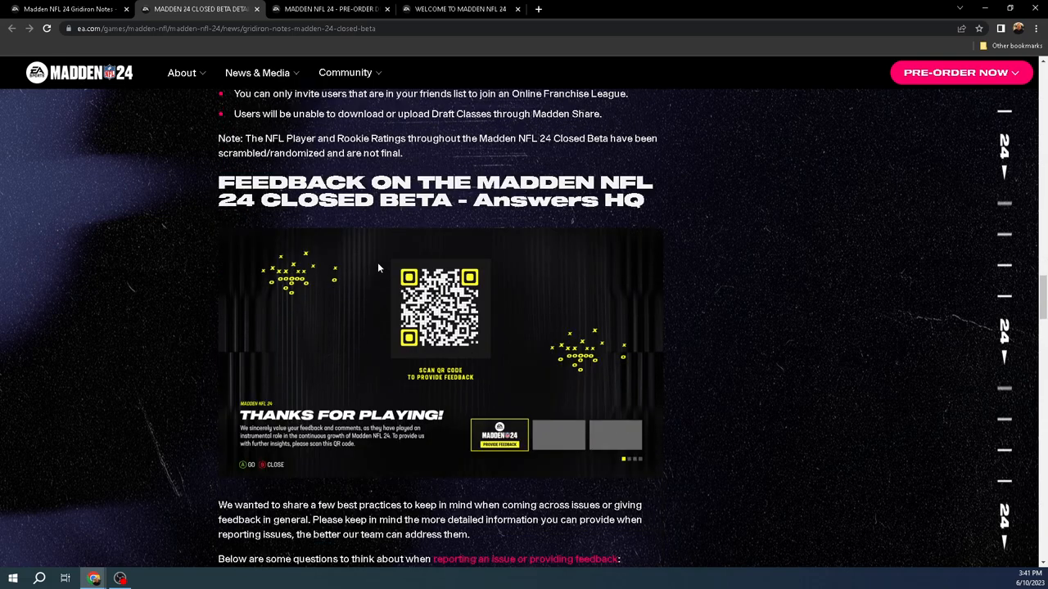
pyautogui.scroll(-3)
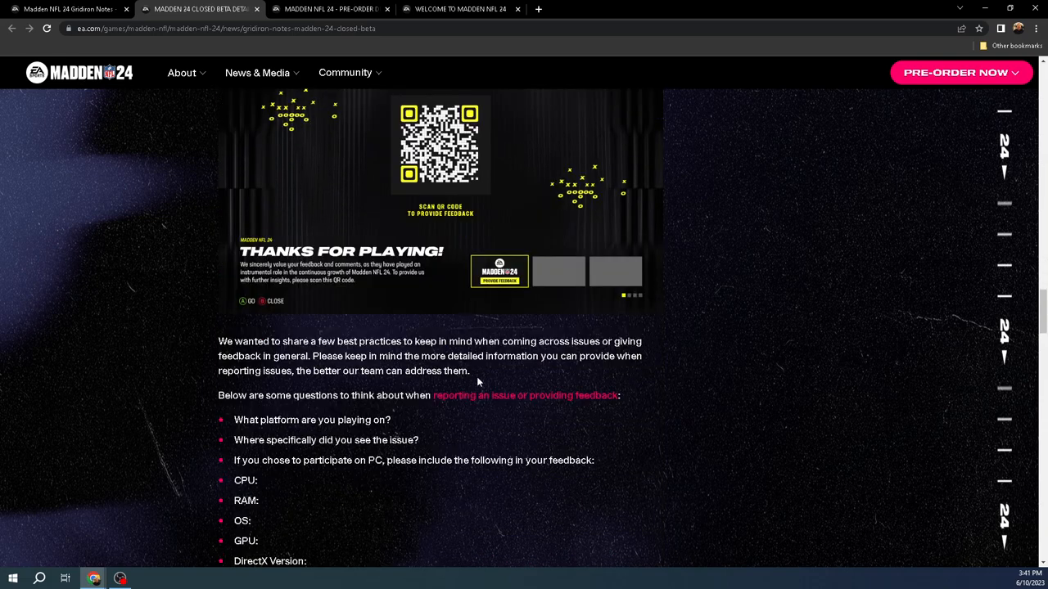
pyautogui.scroll(-3)
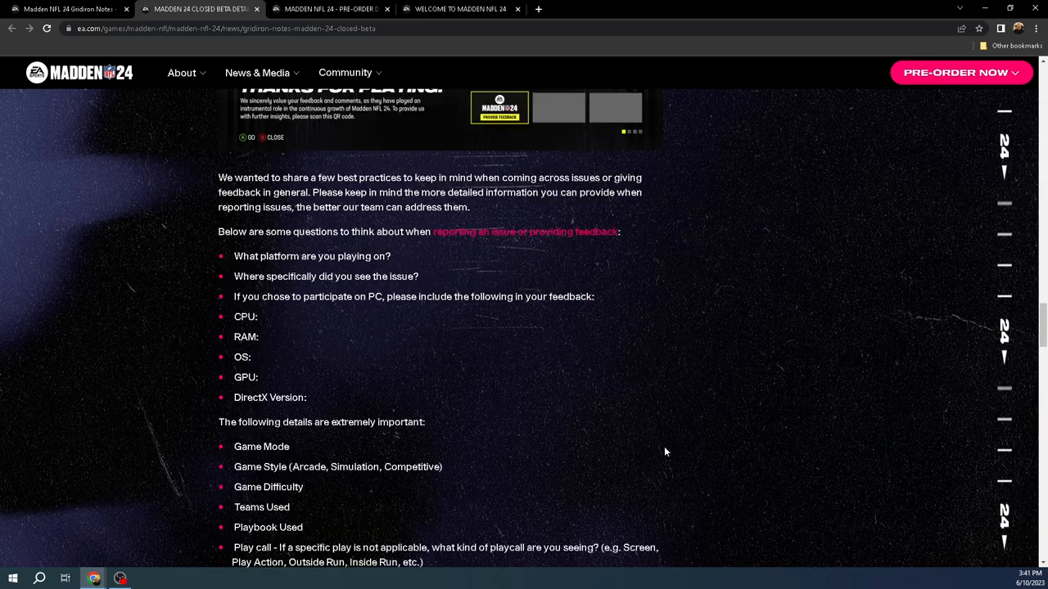
pyautogui.scroll(-3)
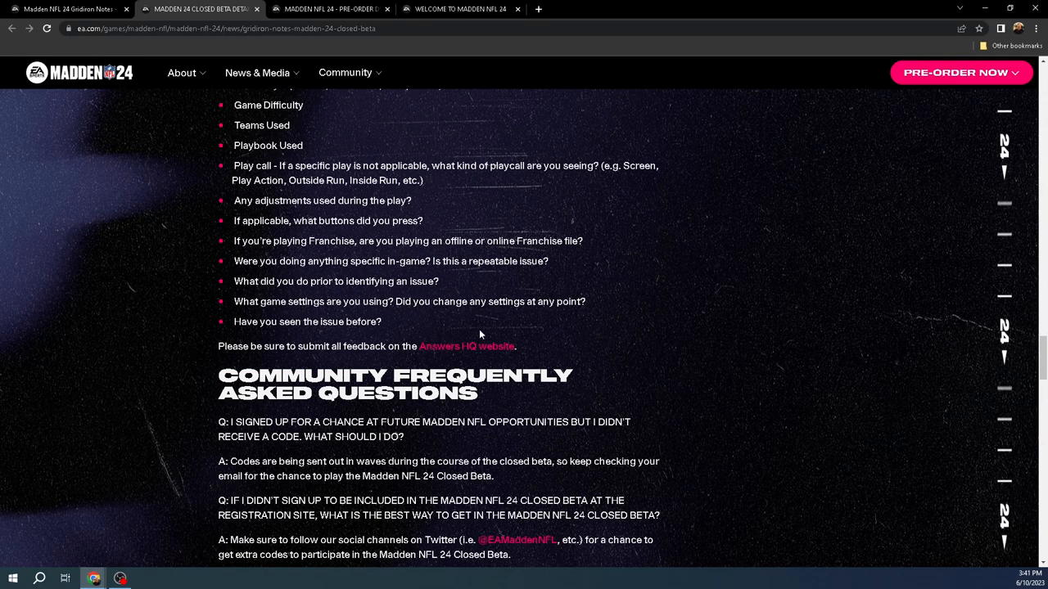
pyautogui.scroll(-3)
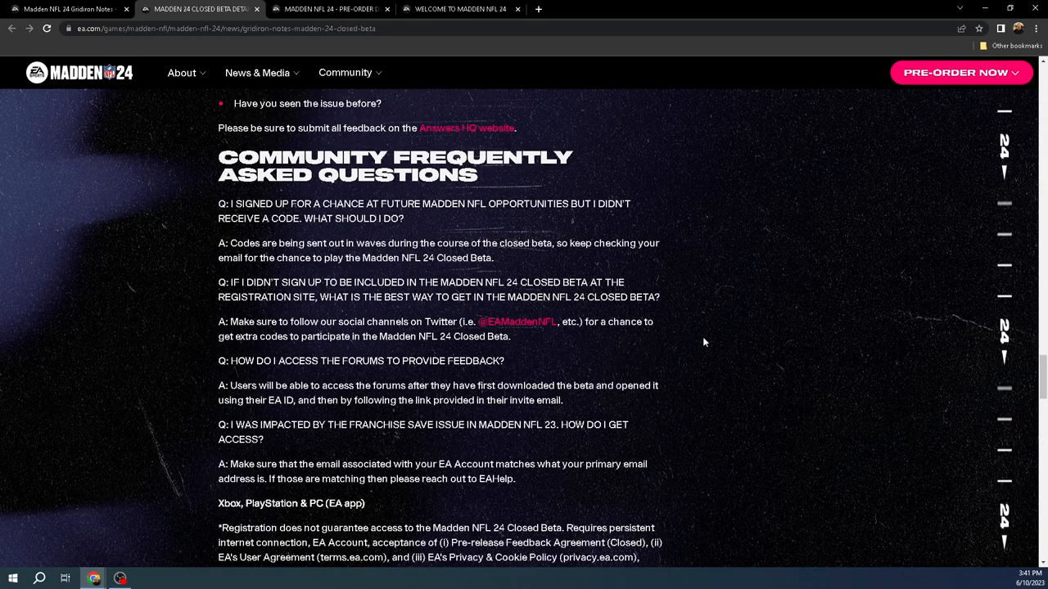
pyautogui.scroll(-3)
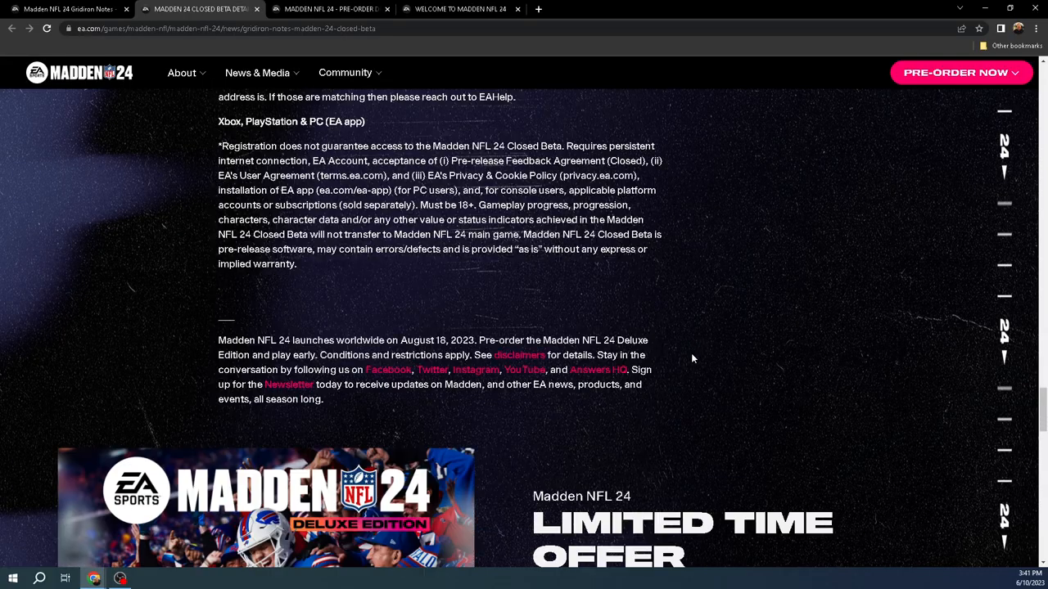
# Scroll up to the 'Hey Madden Fans!' intro and the included game modes list
pyautogui.scroll(3)
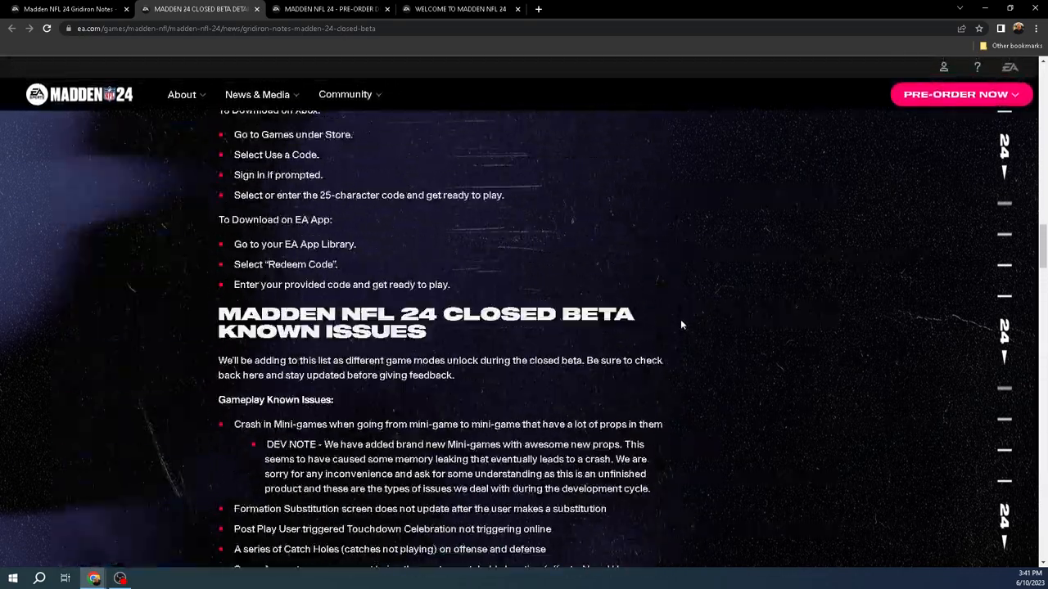
pyautogui.scroll(3)
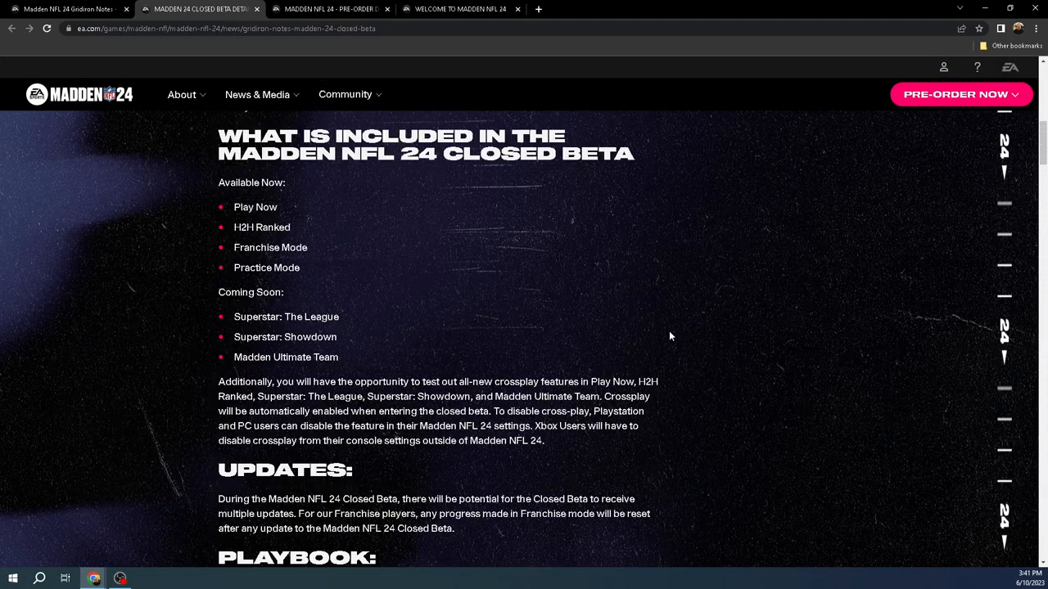
pyautogui.scroll(3)
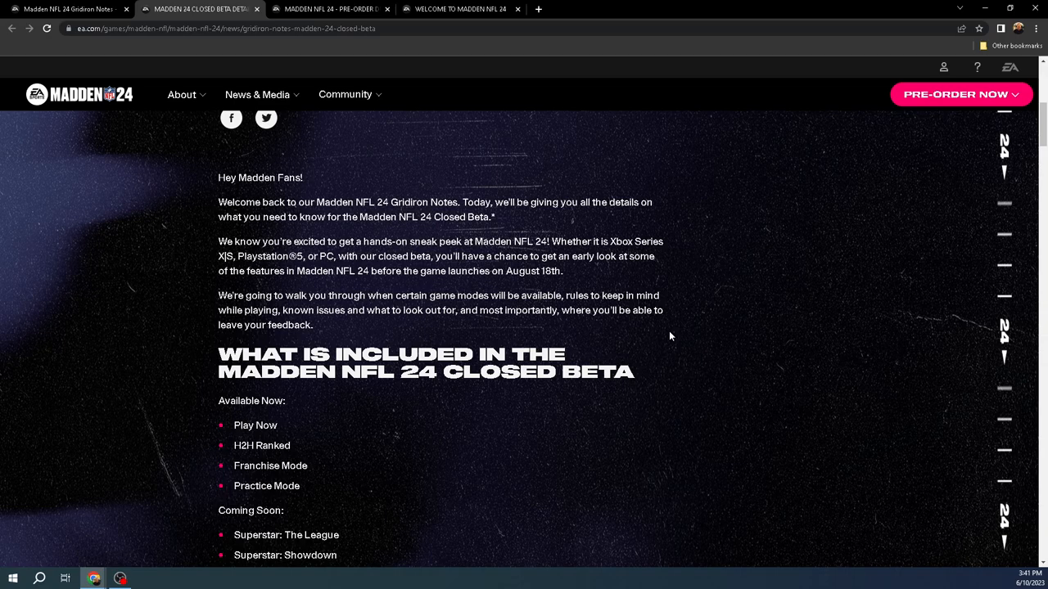
pyautogui.scroll(-3)
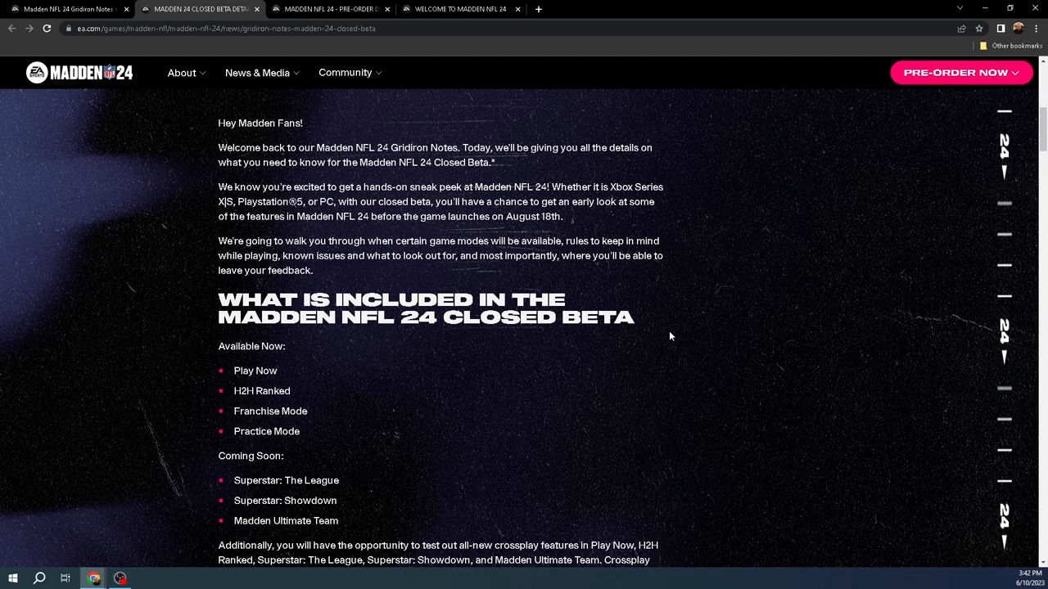
pyautogui.moveTo(663, 332)
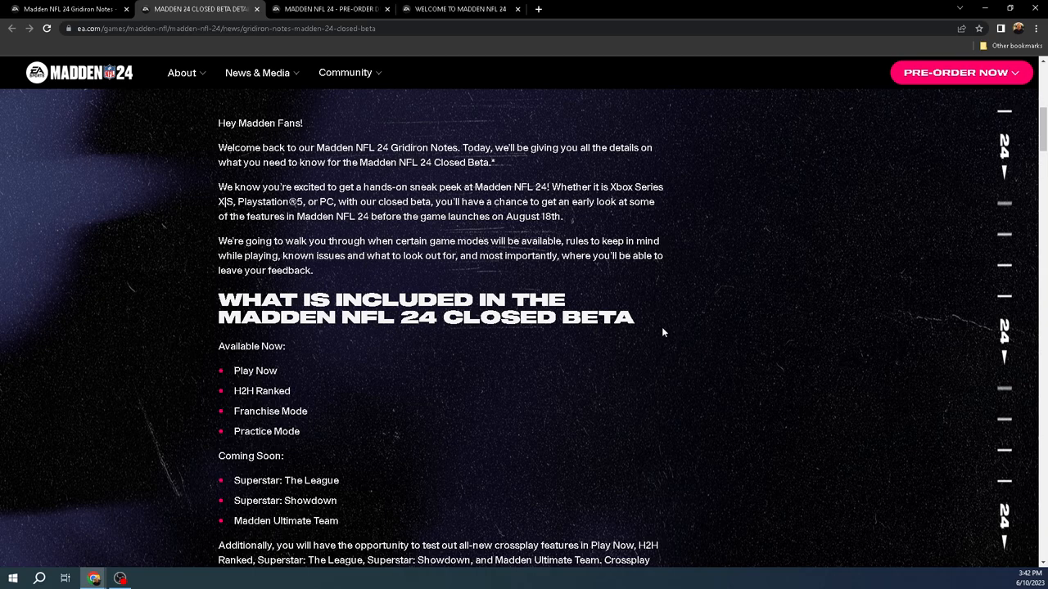
# Scroll from the page title down to the Rules About the Closed Beta section
pyautogui.scroll(3)
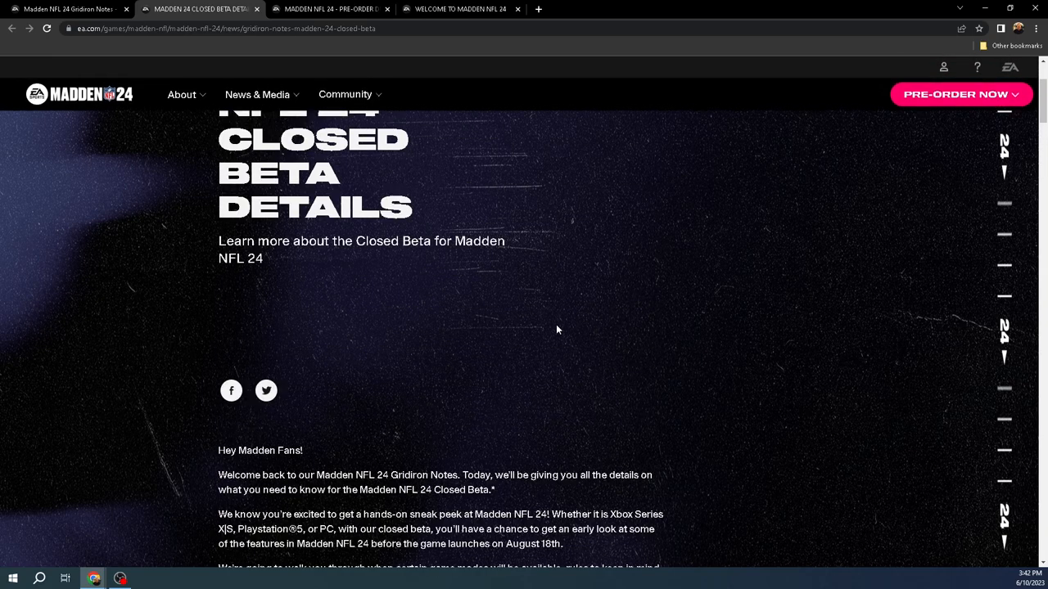
pyautogui.scroll(-3)
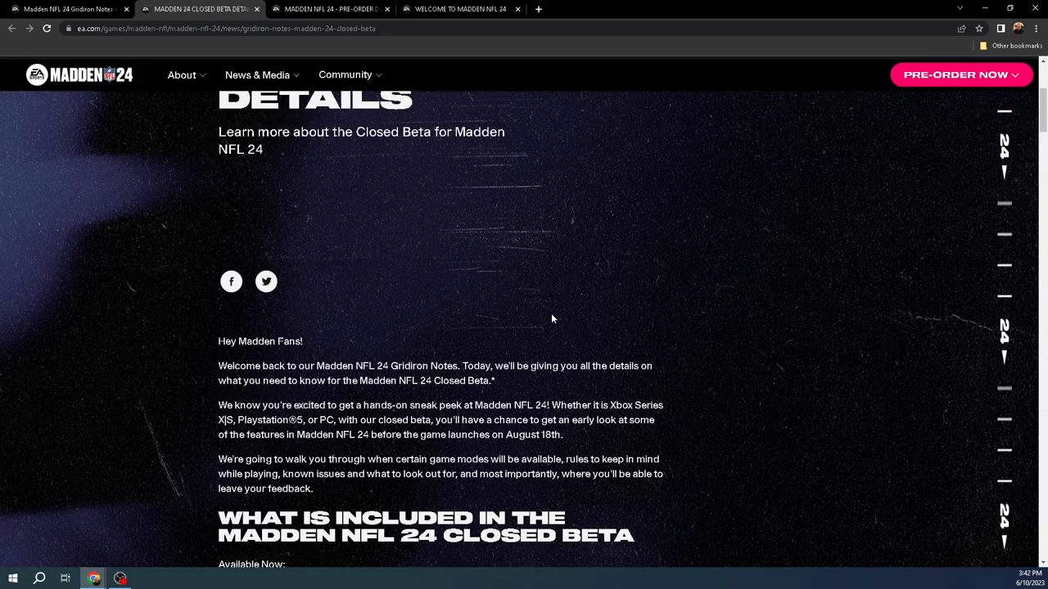
pyautogui.scroll(-3)
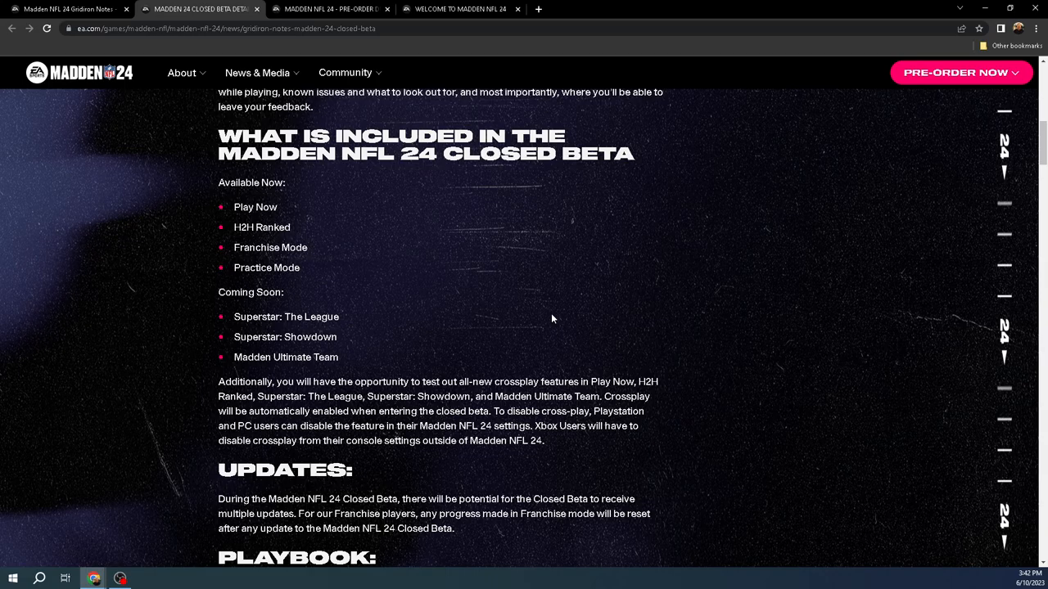
pyautogui.moveTo(630, 303)
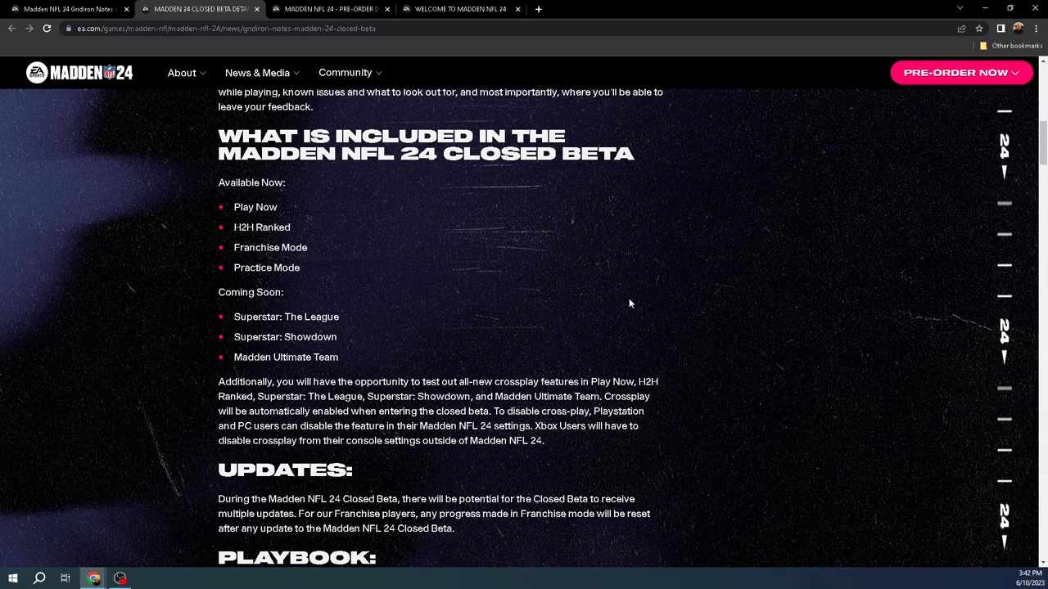
pyautogui.scroll(-3)
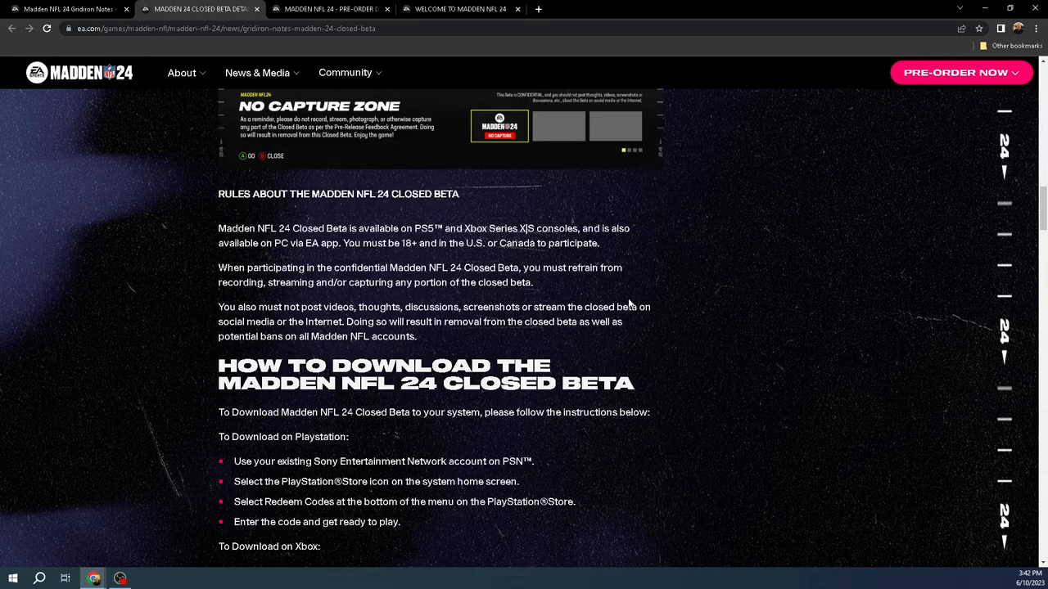
pyautogui.moveTo(532, 406)
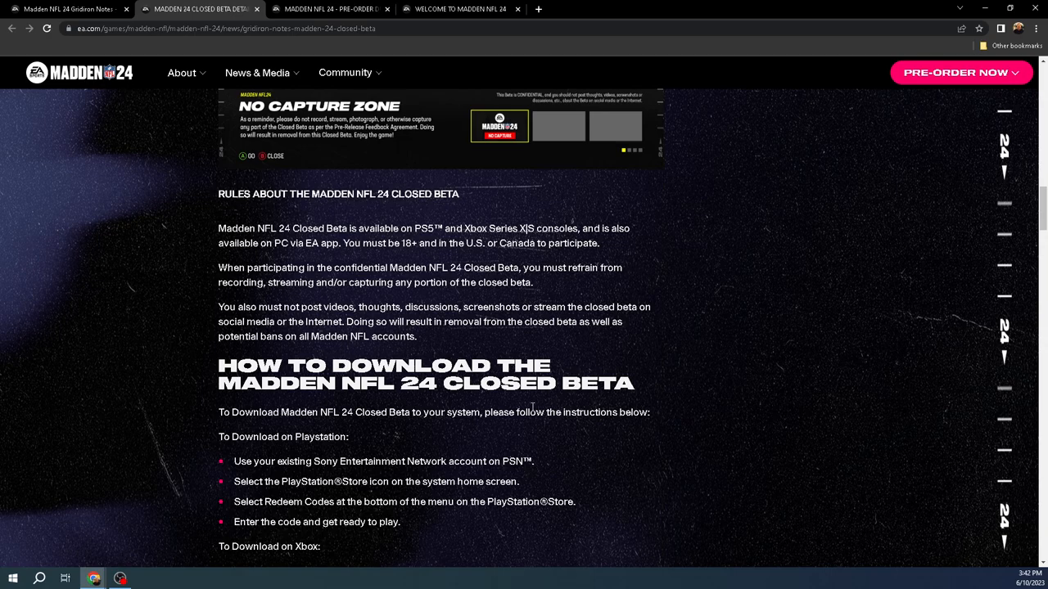
pyautogui.moveTo(745, 347)
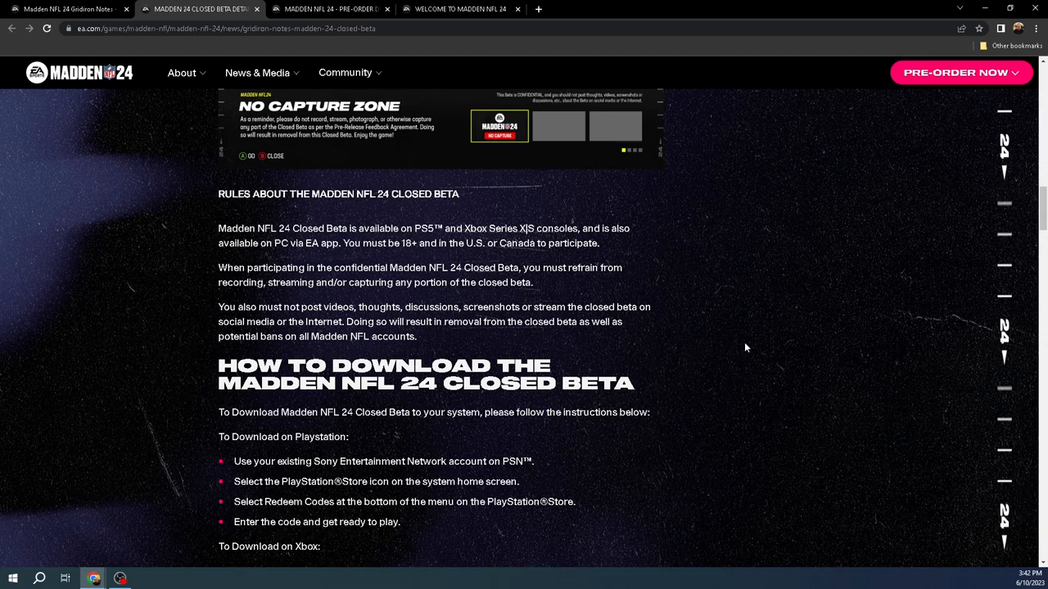
# Continue down to the PlayStation and Xbox download instructions
pyautogui.scroll(-3)
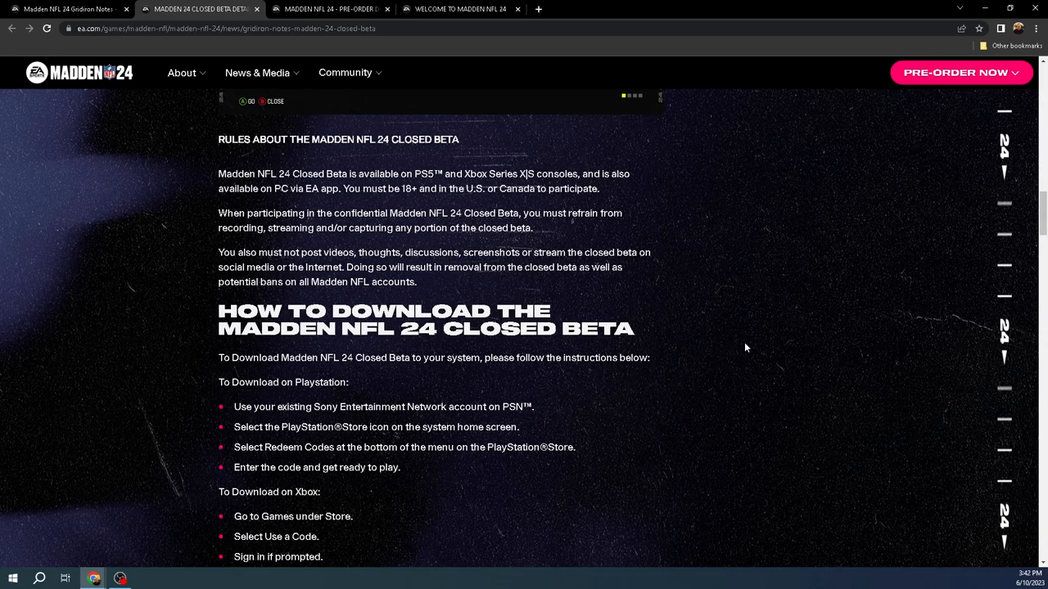
pyautogui.scroll(-3)
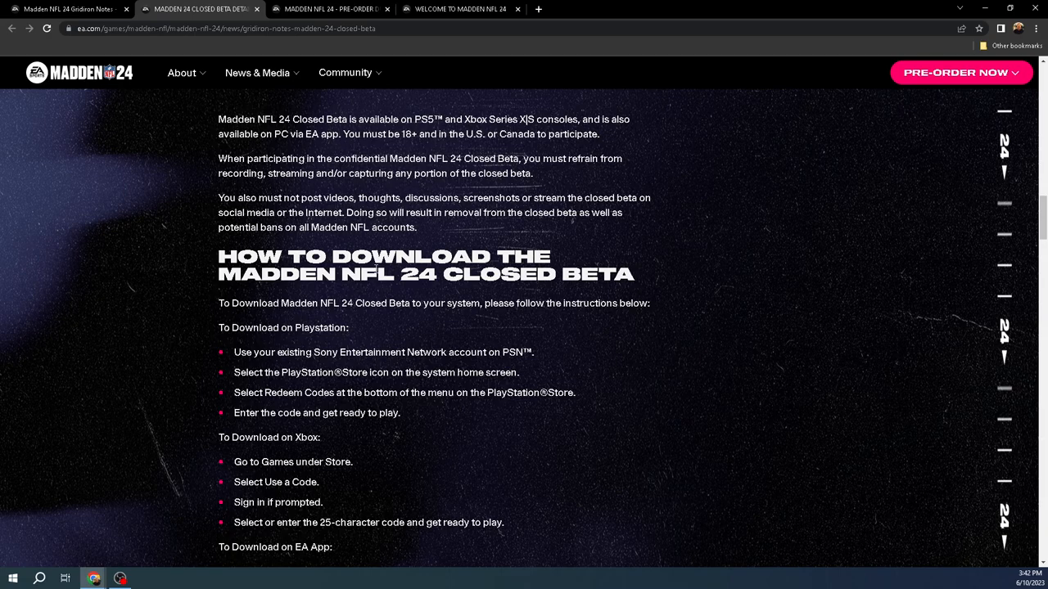
pyautogui.scroll(3)
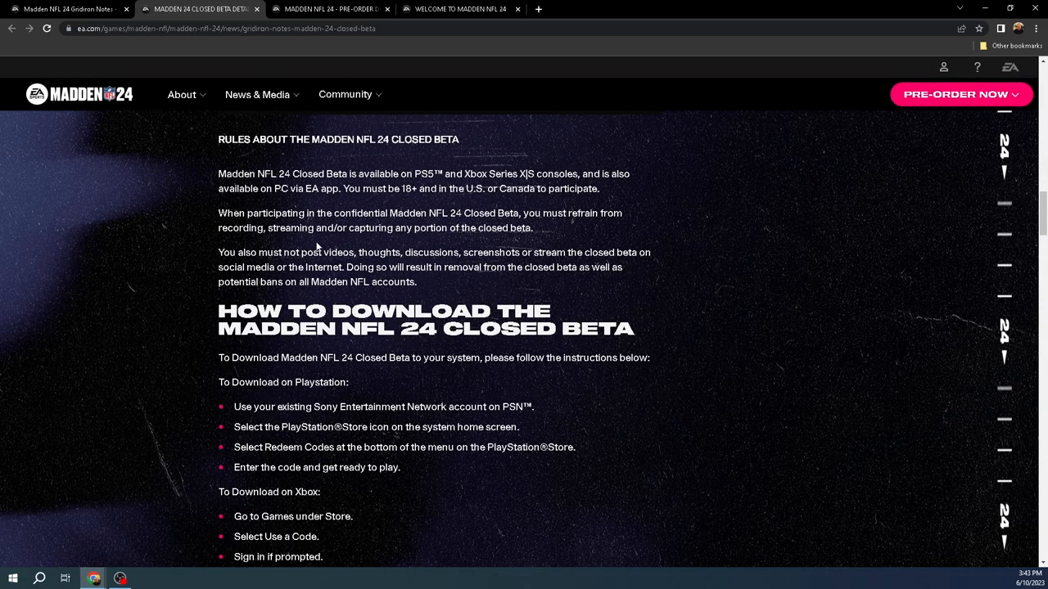
pyautogui.moveTo(709, 347)
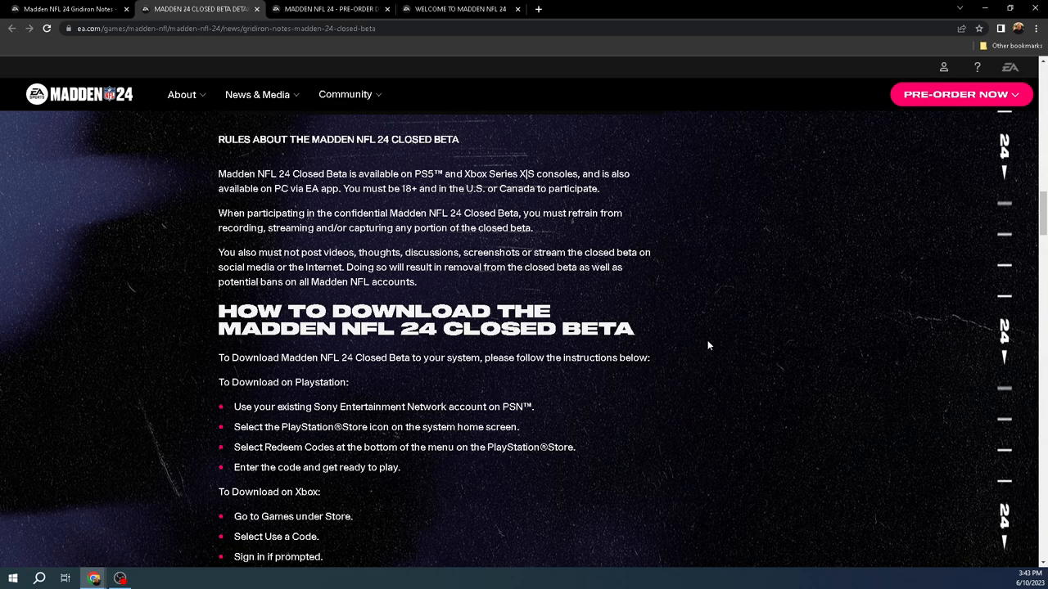
pyautogui.moveTo(745, 339)
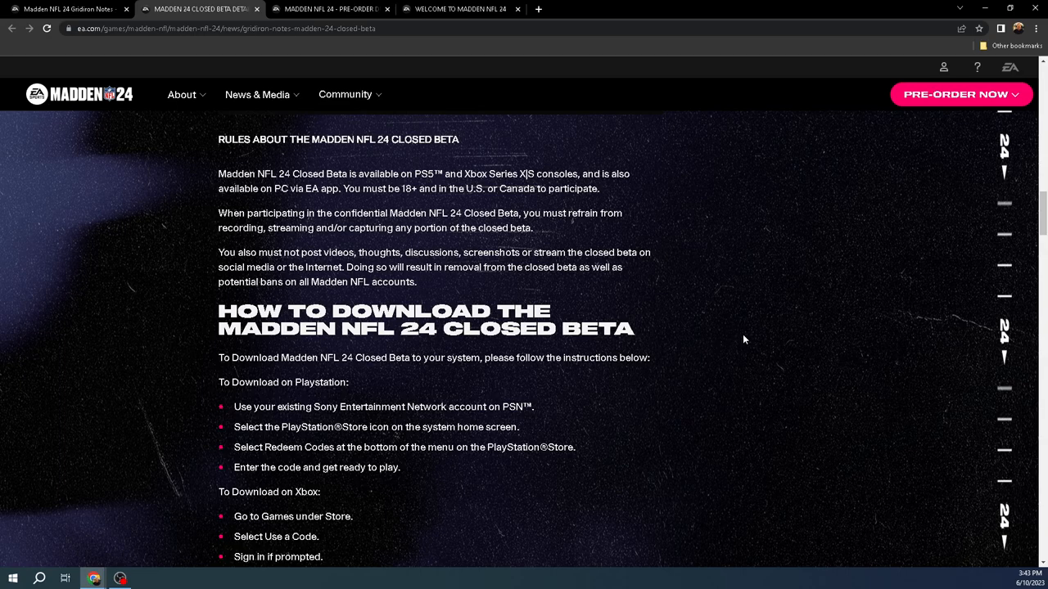
pyautogui.moveTo(756, 285)
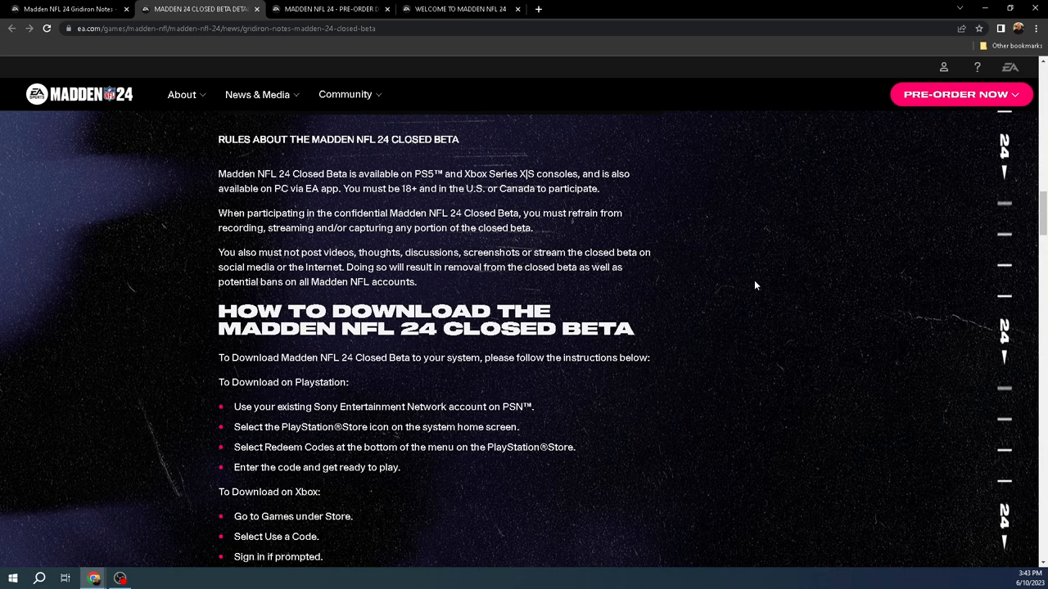
pyautogui.moveTo(547, 207)
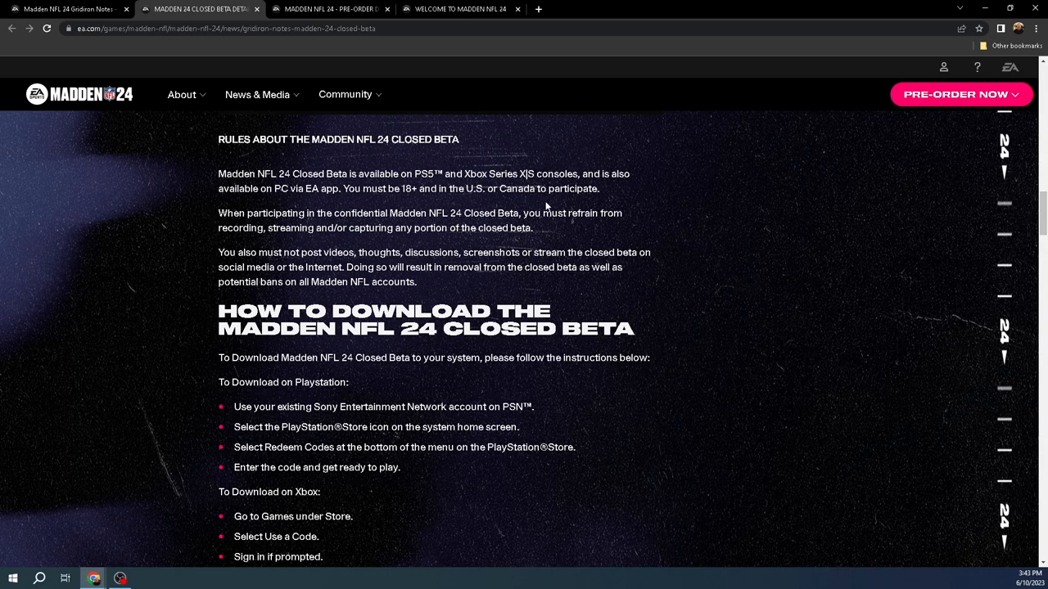